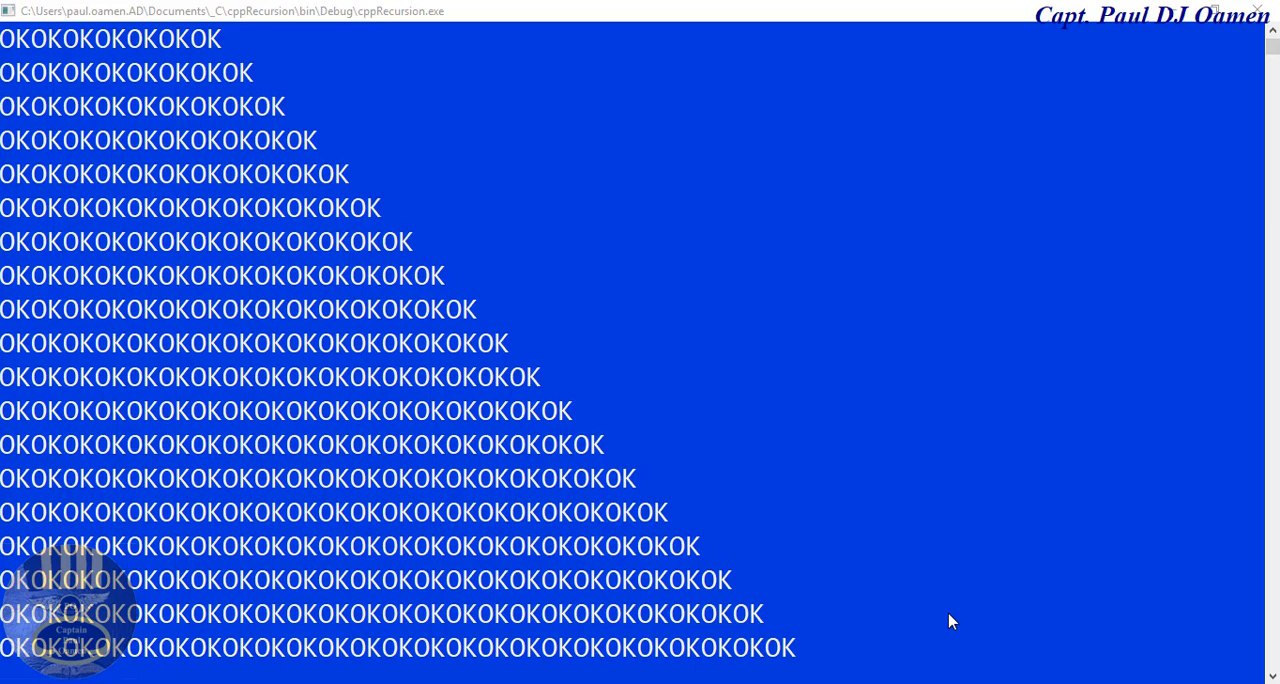
mouse_move(294, 196)
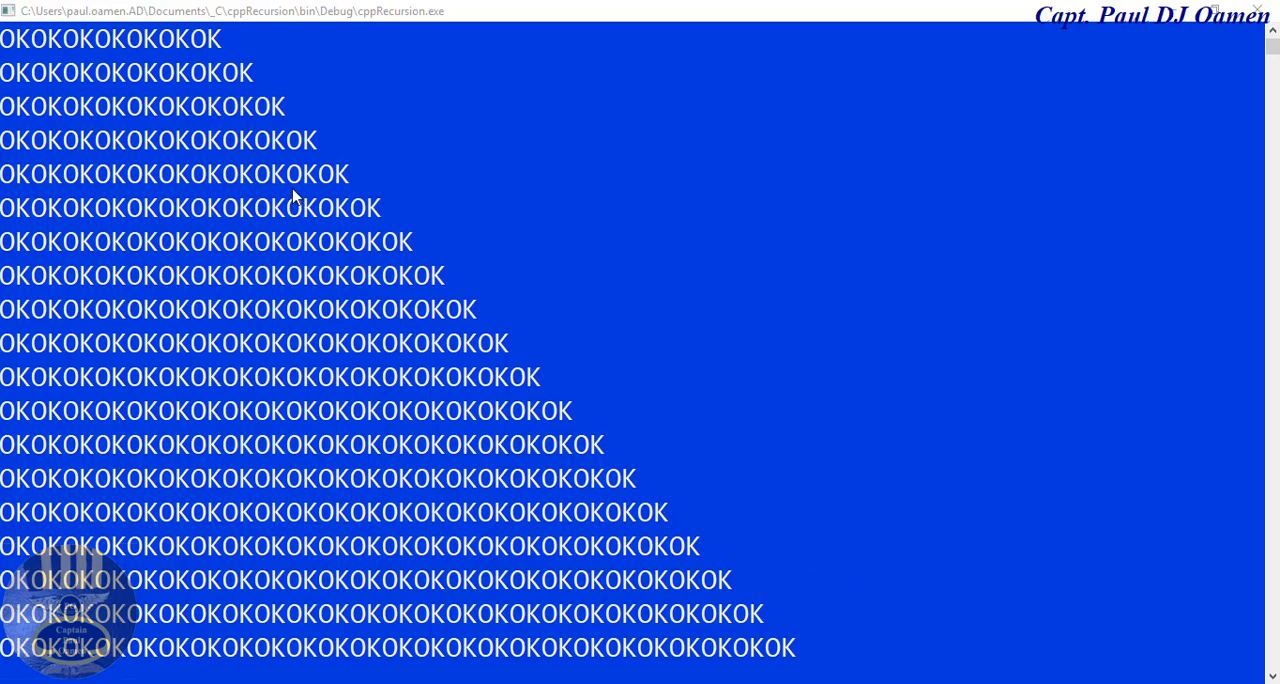
mouse_move(8, 25)
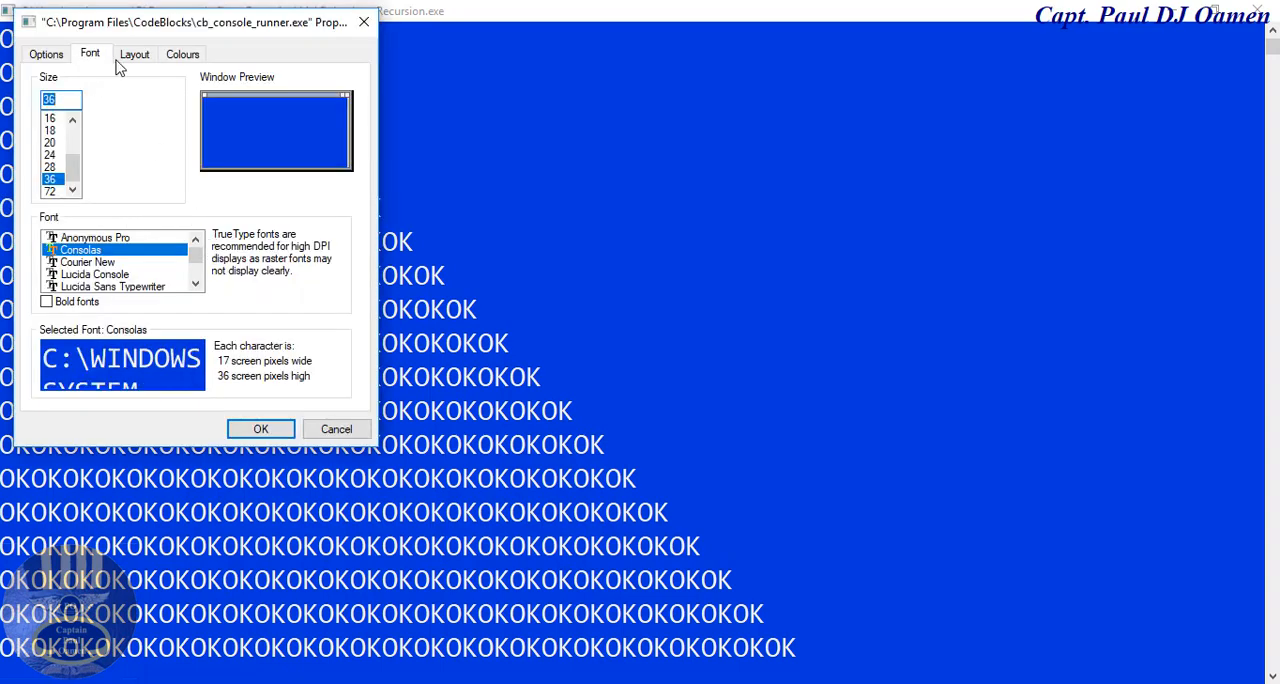
Set the cppRecursion console's screen background colour to black in its Colours properties
left_click(182, 54)
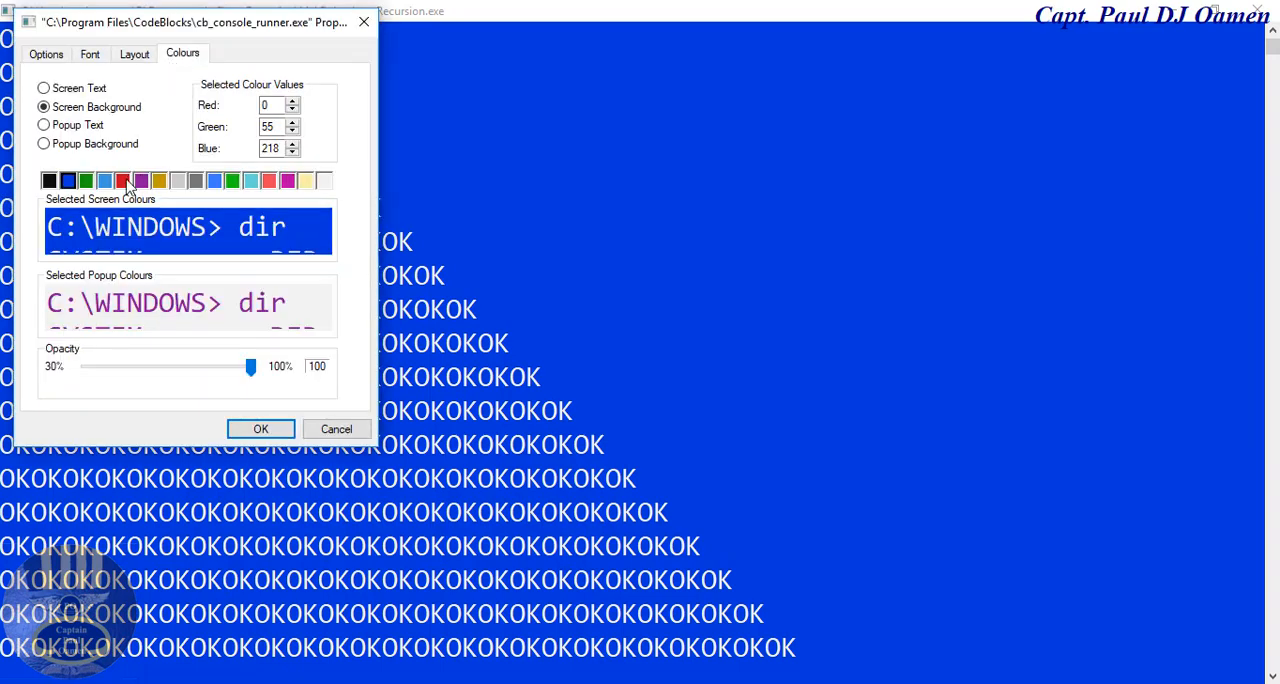
left_click(48, 181)
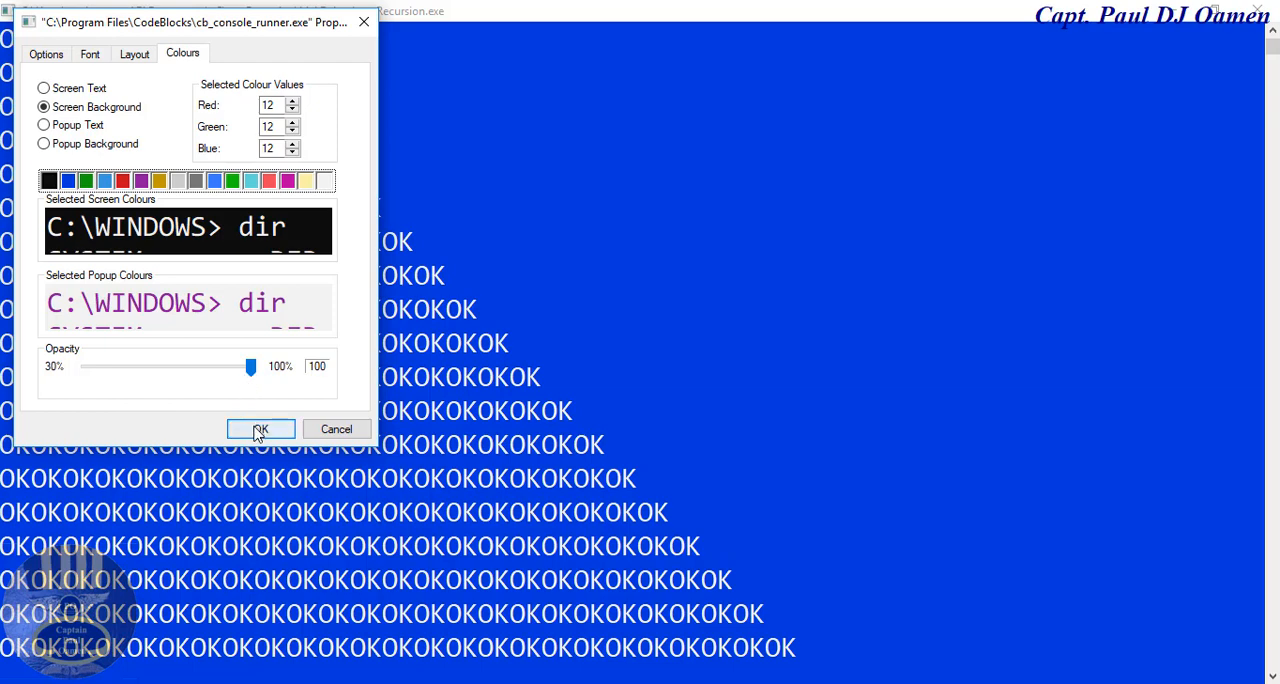
left_click(260, 429)
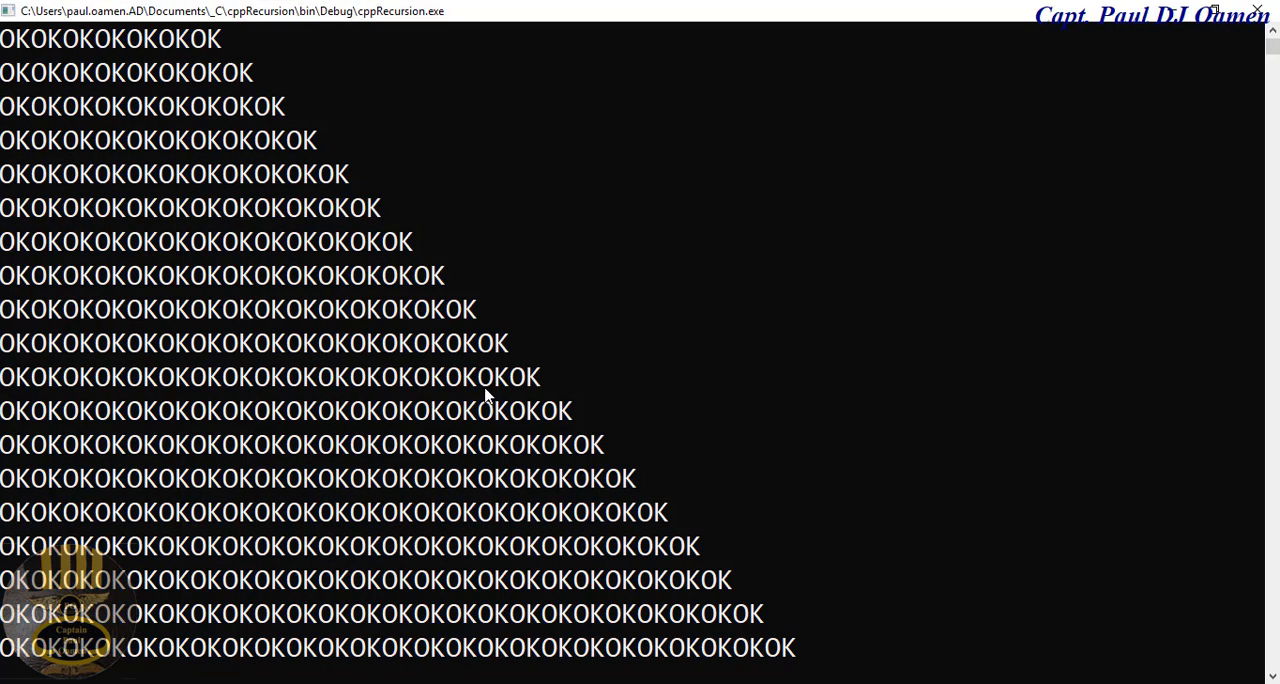
mouse_move(481, 267)
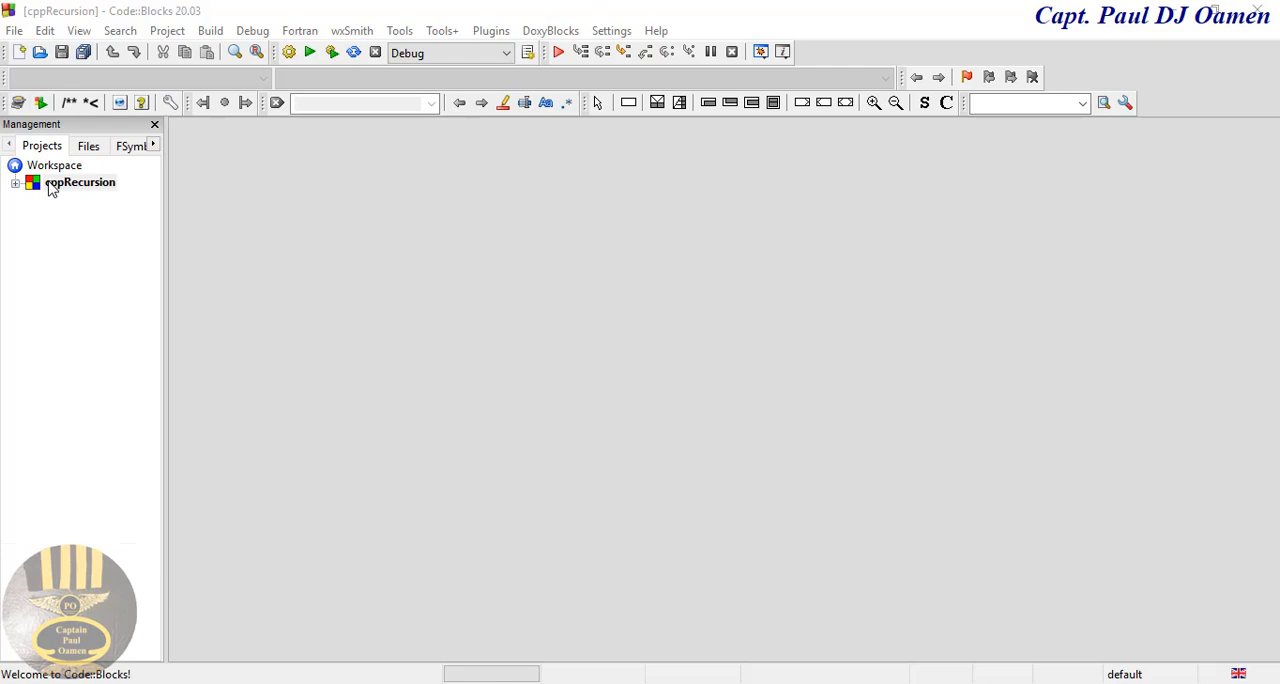
mouse_move(20, 40)
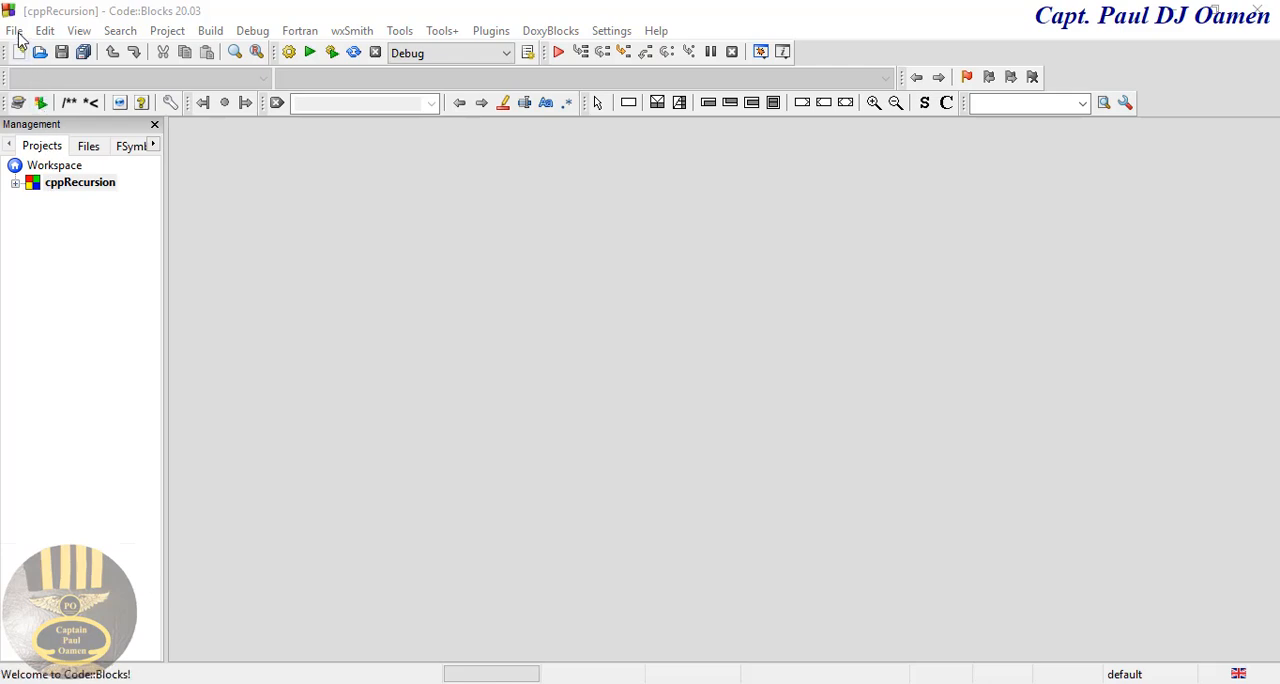
Start a new Console application project wizard, keeping C++ as the language
left_click(14, 30)
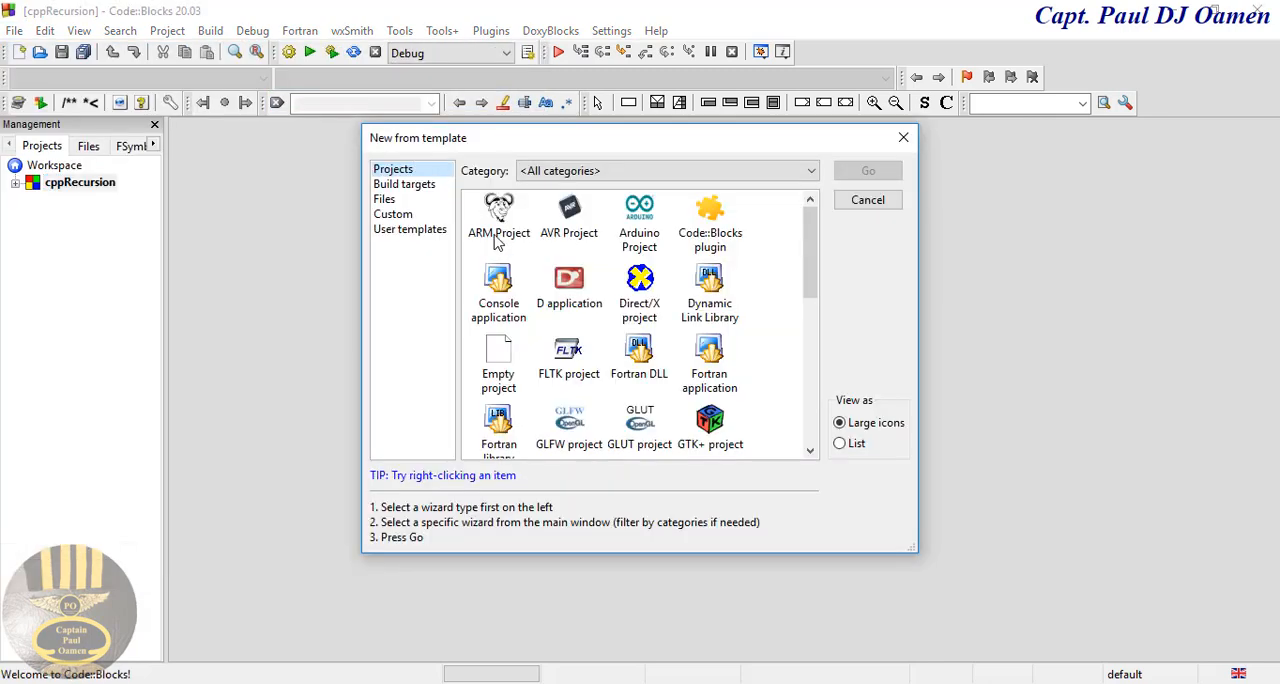
mouse_move(528, 320)
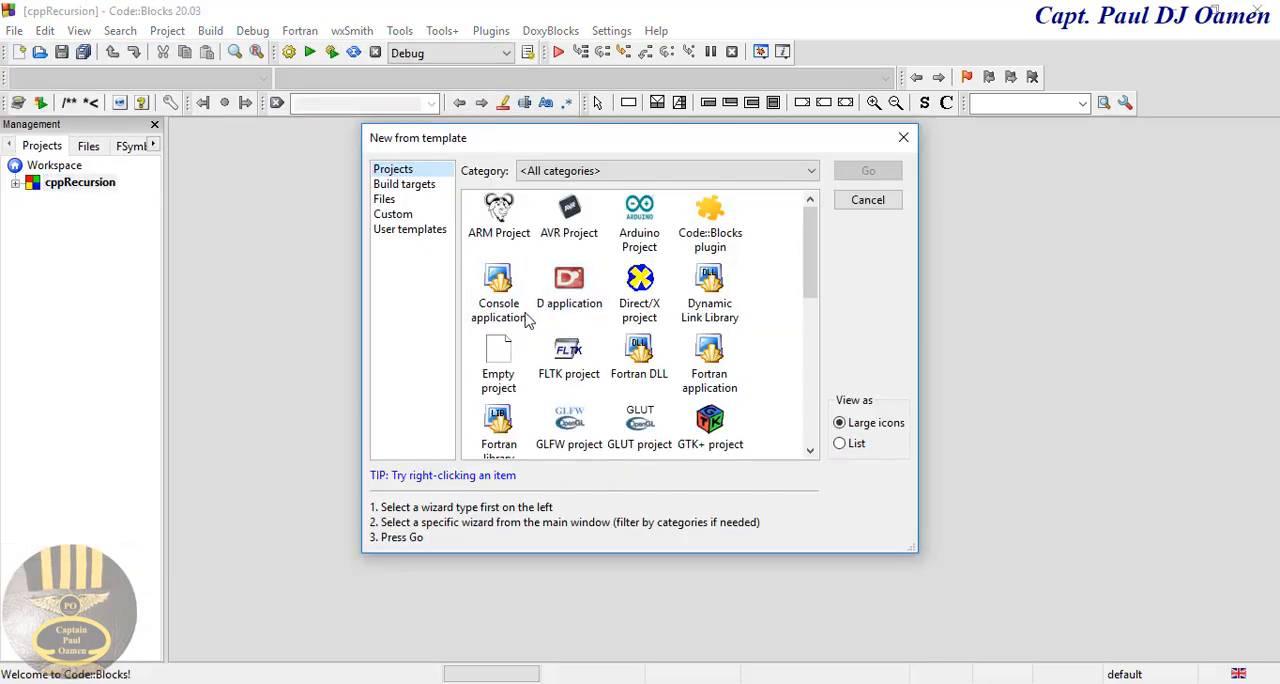
left_click(498, 290)
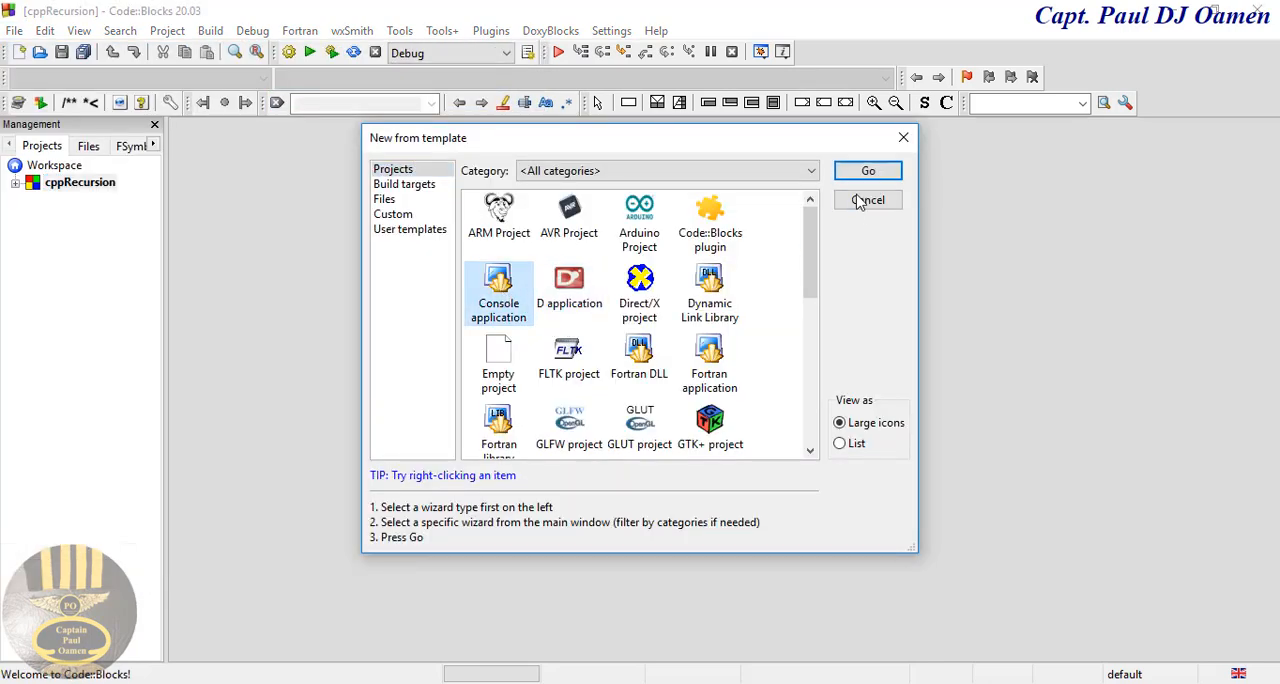
left_click(867, 170)
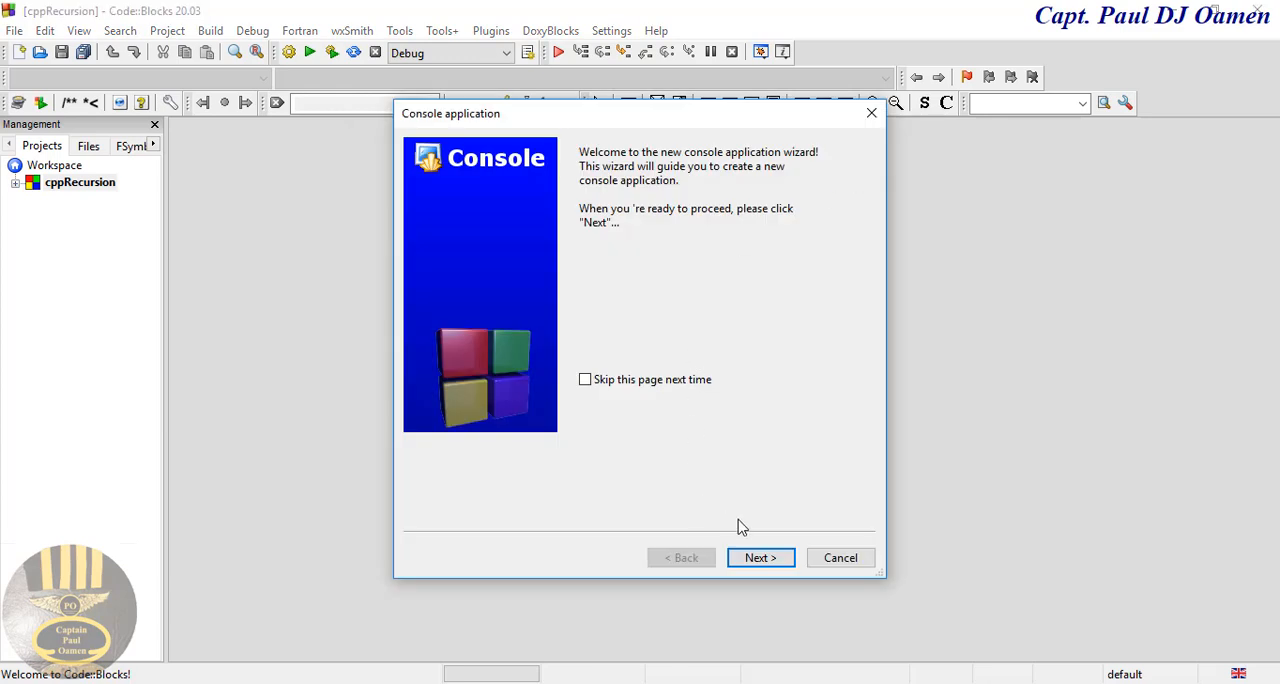
left_click(760, 557)
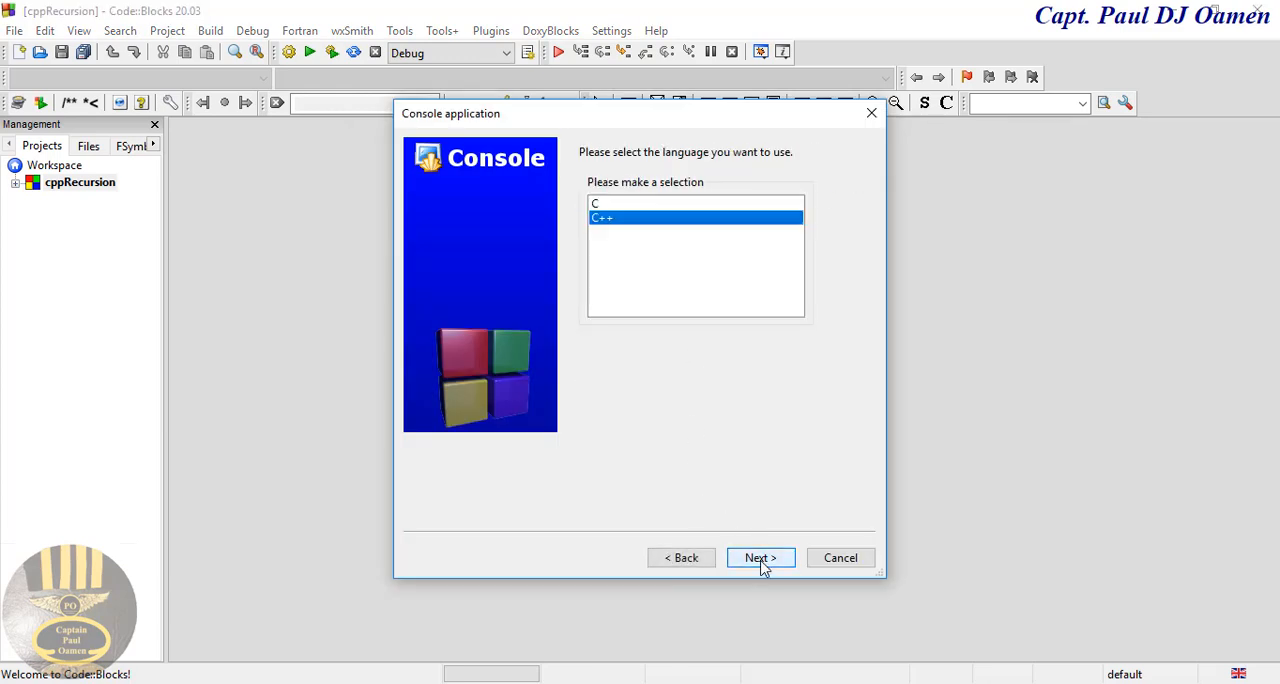
left_click(760, 557)
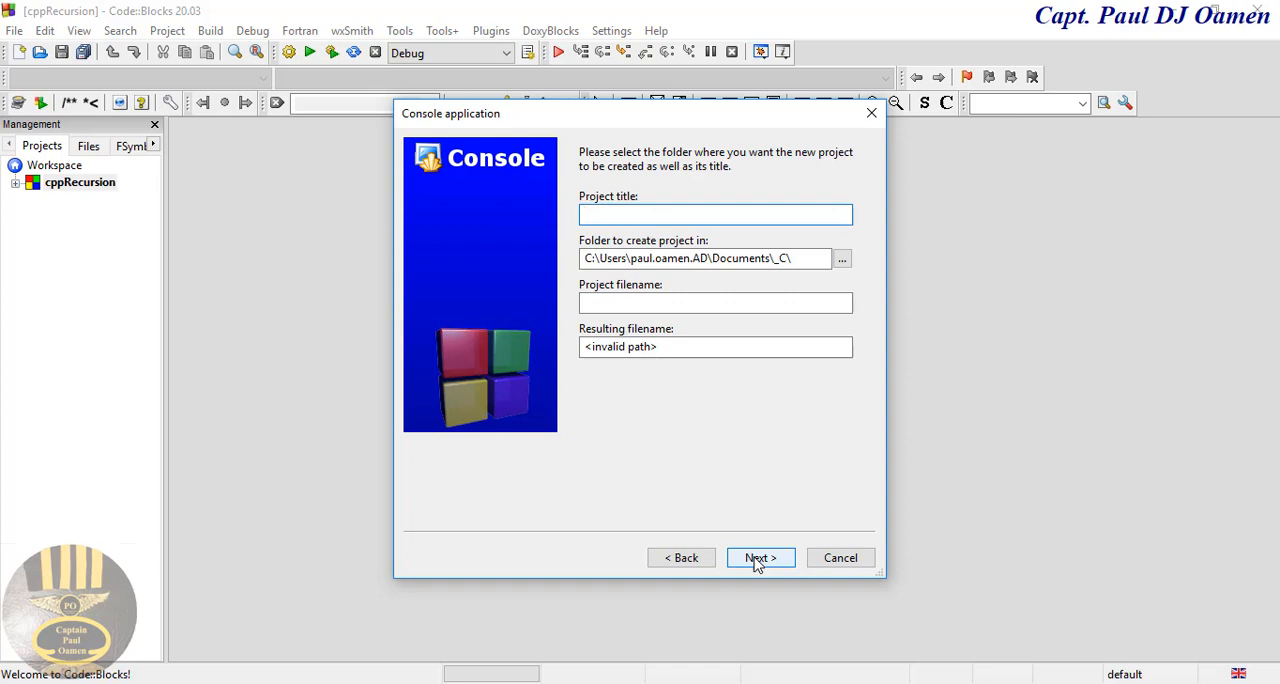
Title the project tRecursiveFunction and finish with the default configurations
type("tR")
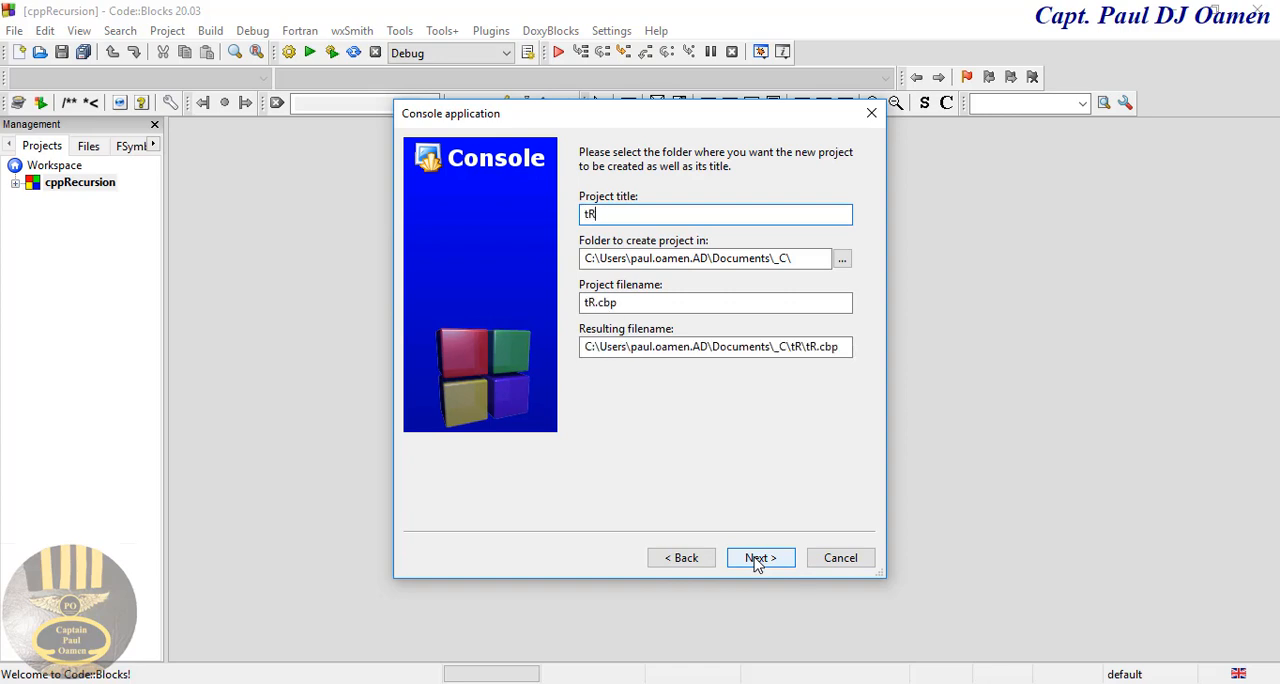
type("e")
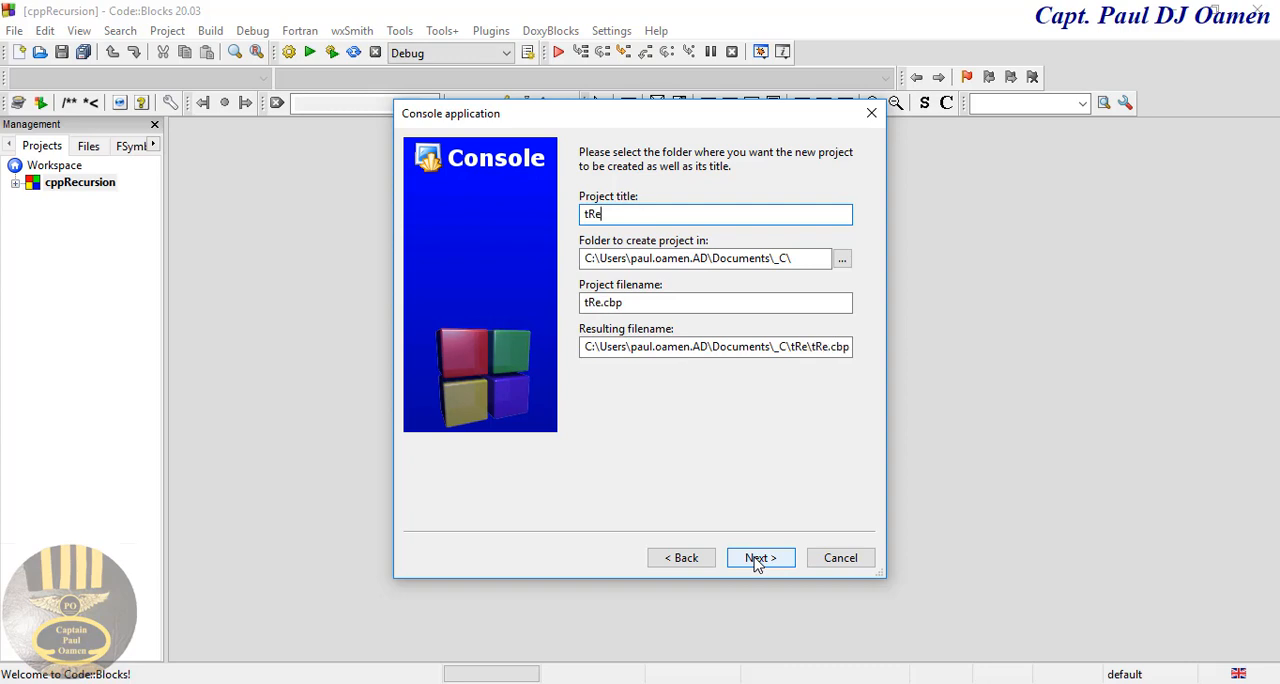
type("cur")
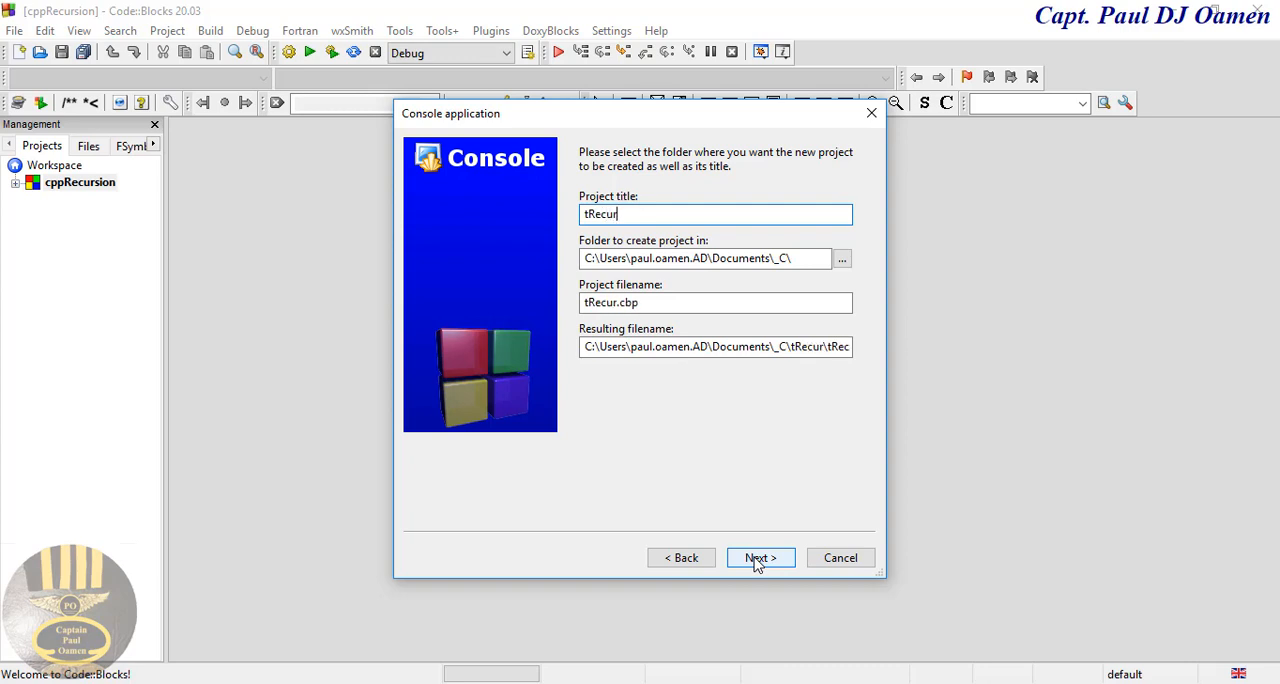
type("sive")
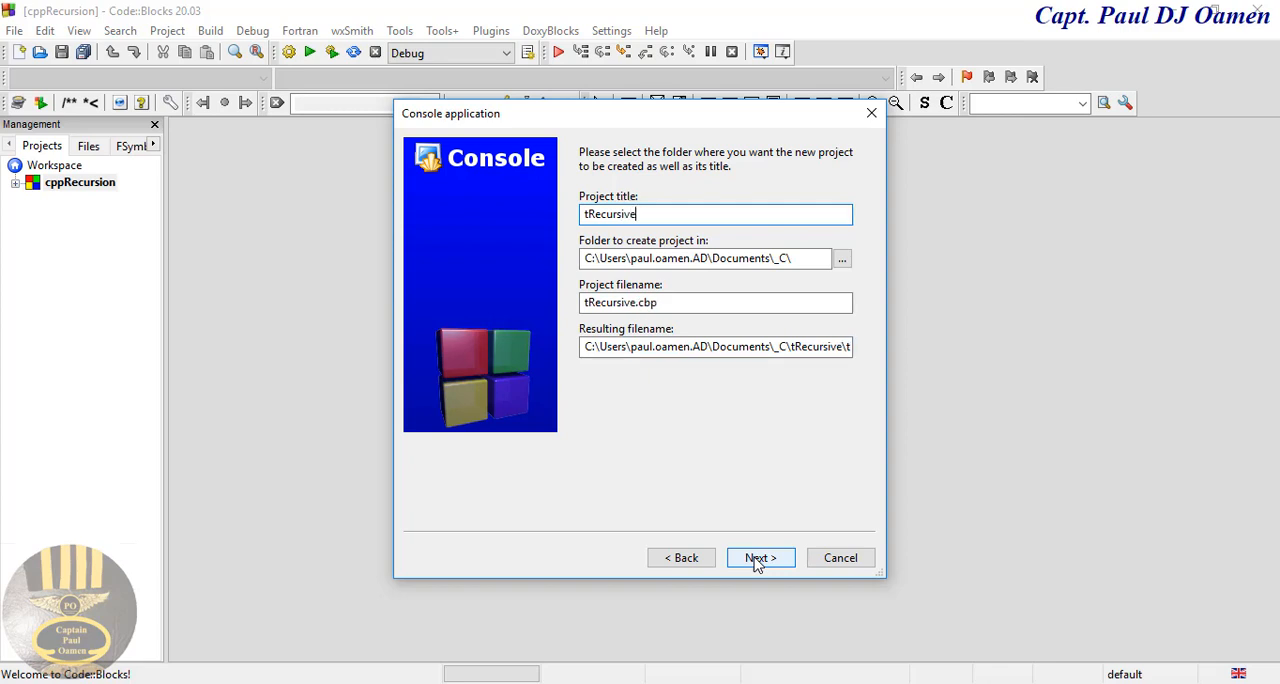
type("F")
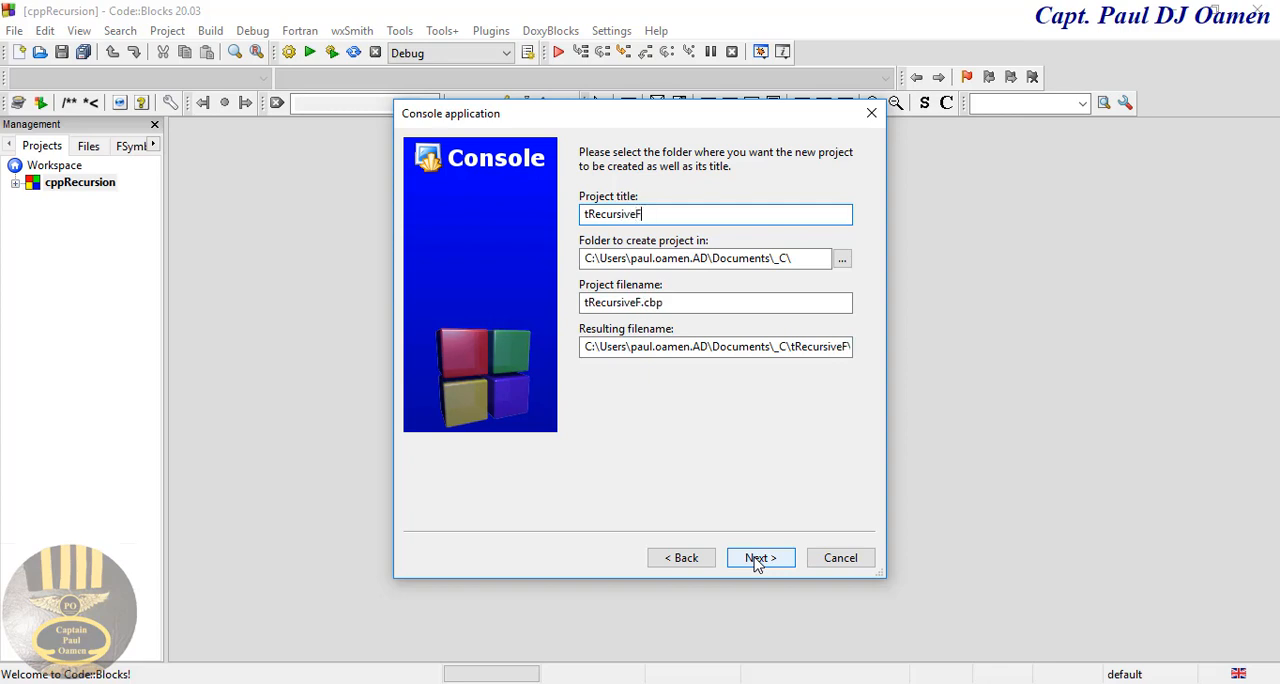
type("un")
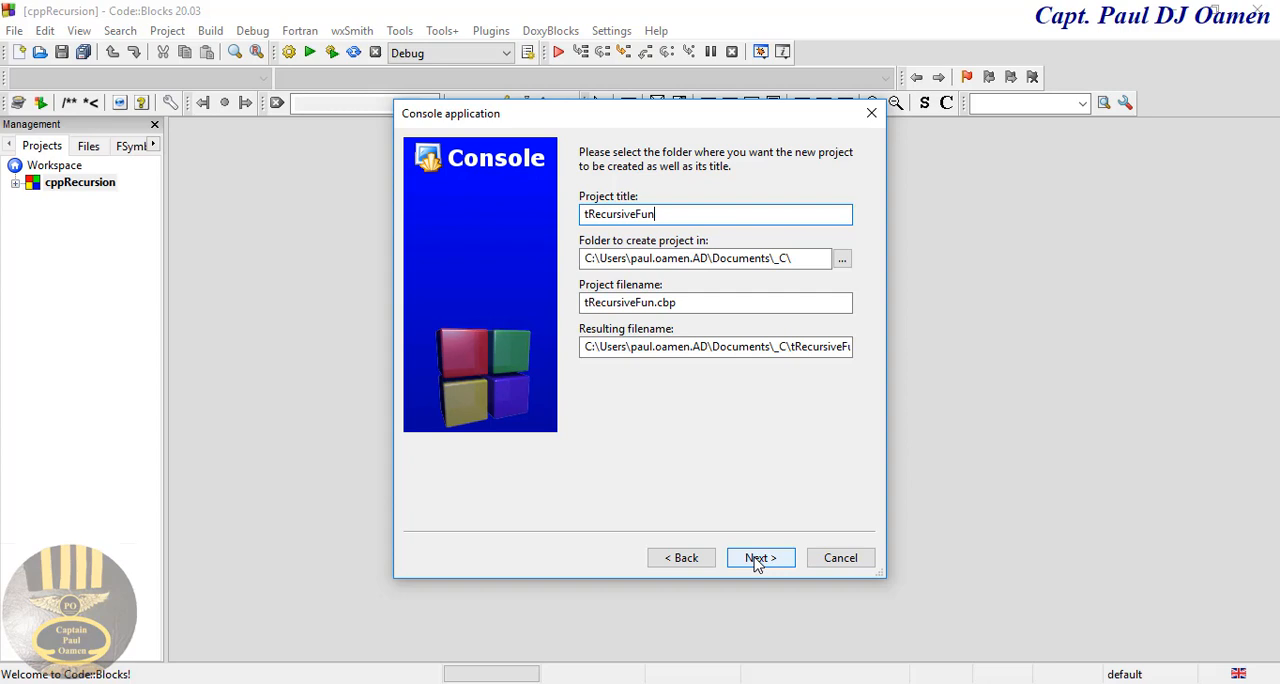
type("c")
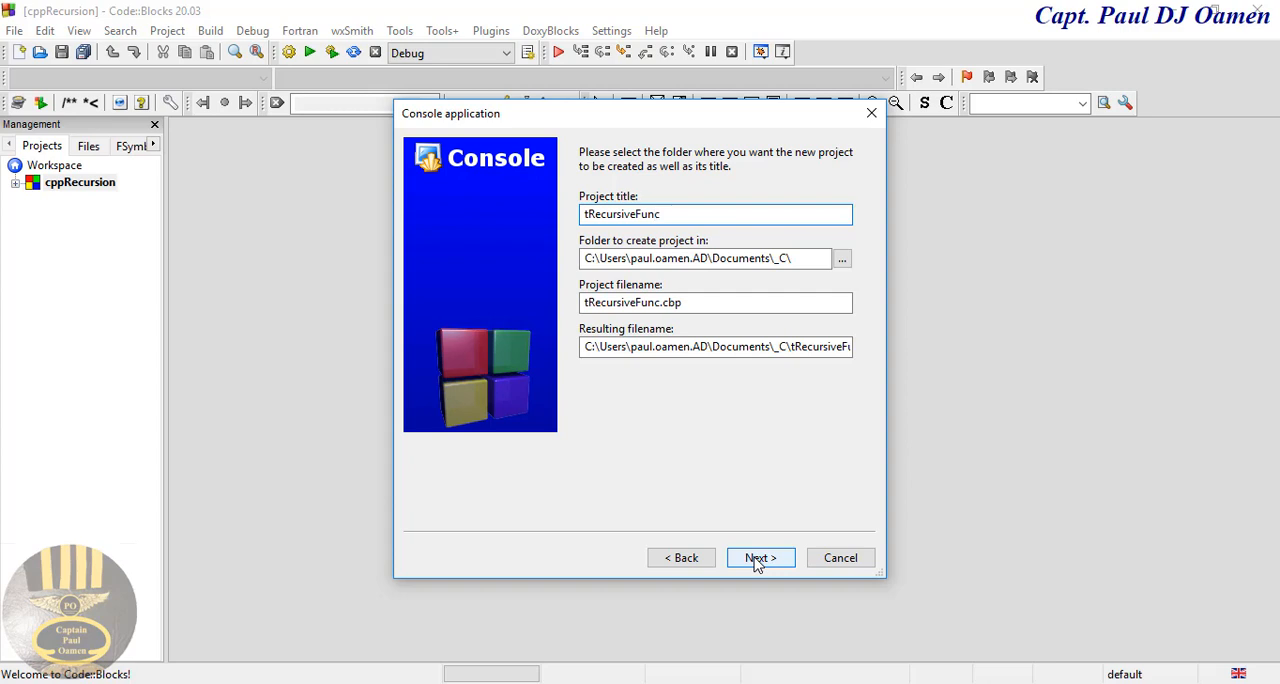
type("tion")
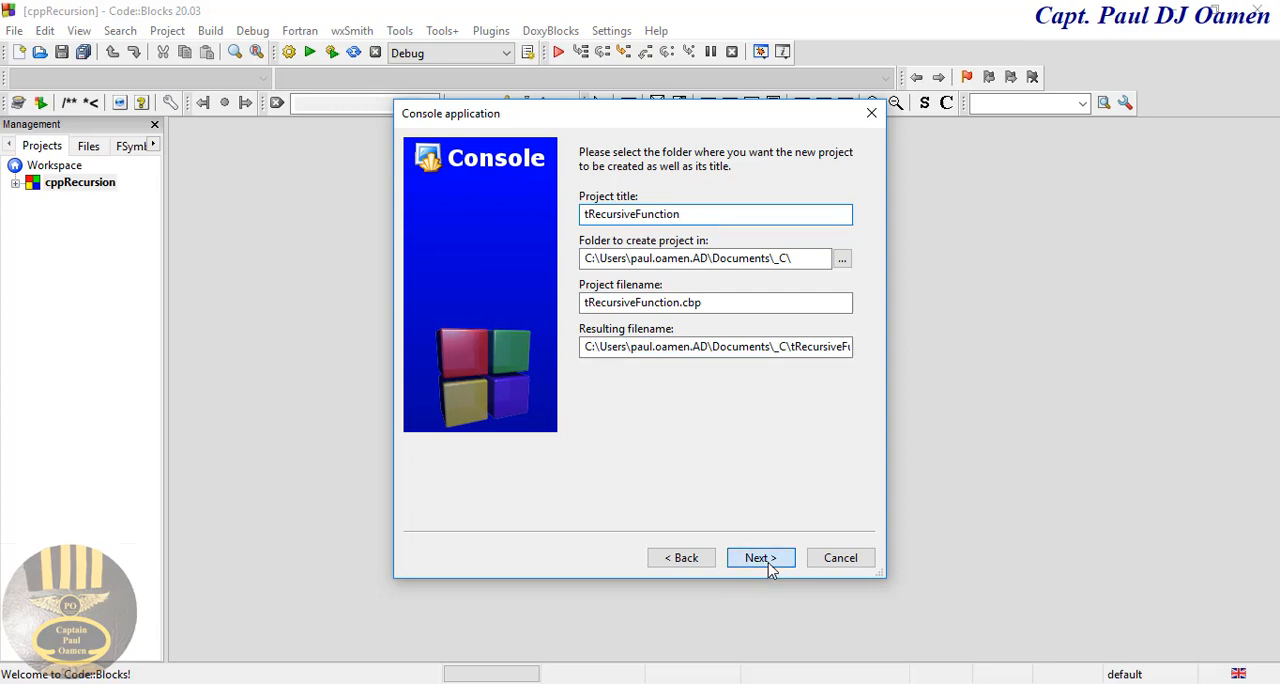
left_click(760, 557)
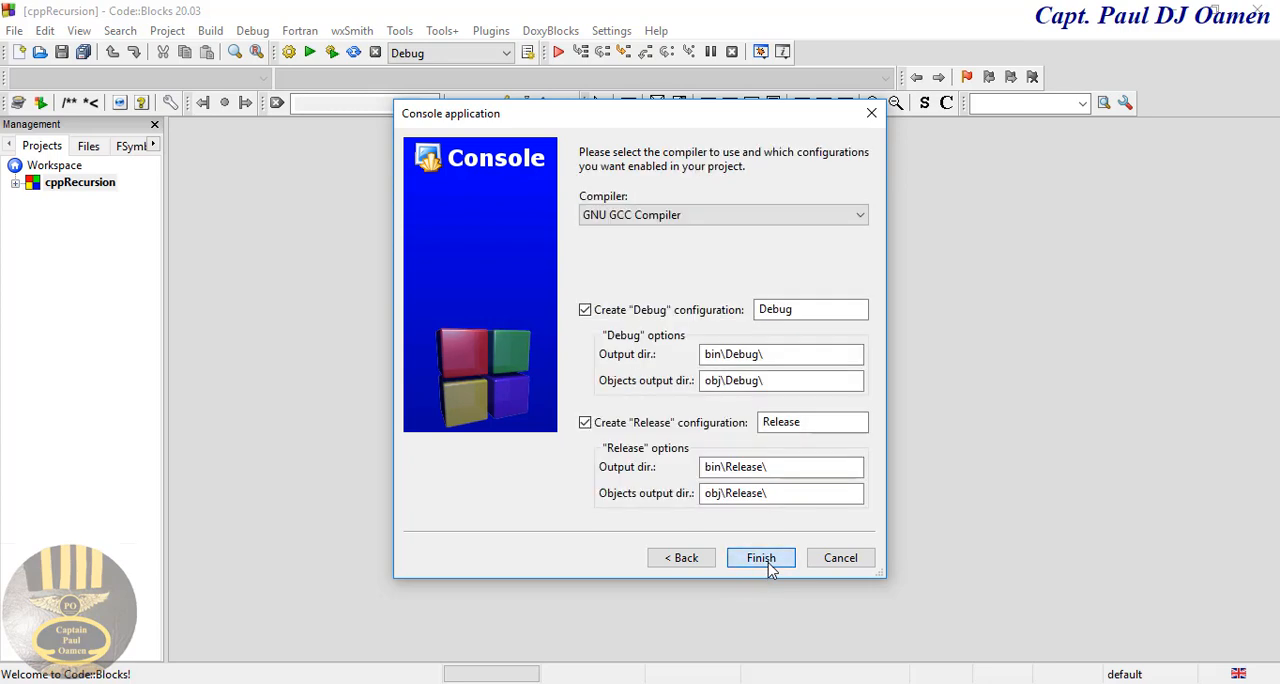
left_click(760, 557)
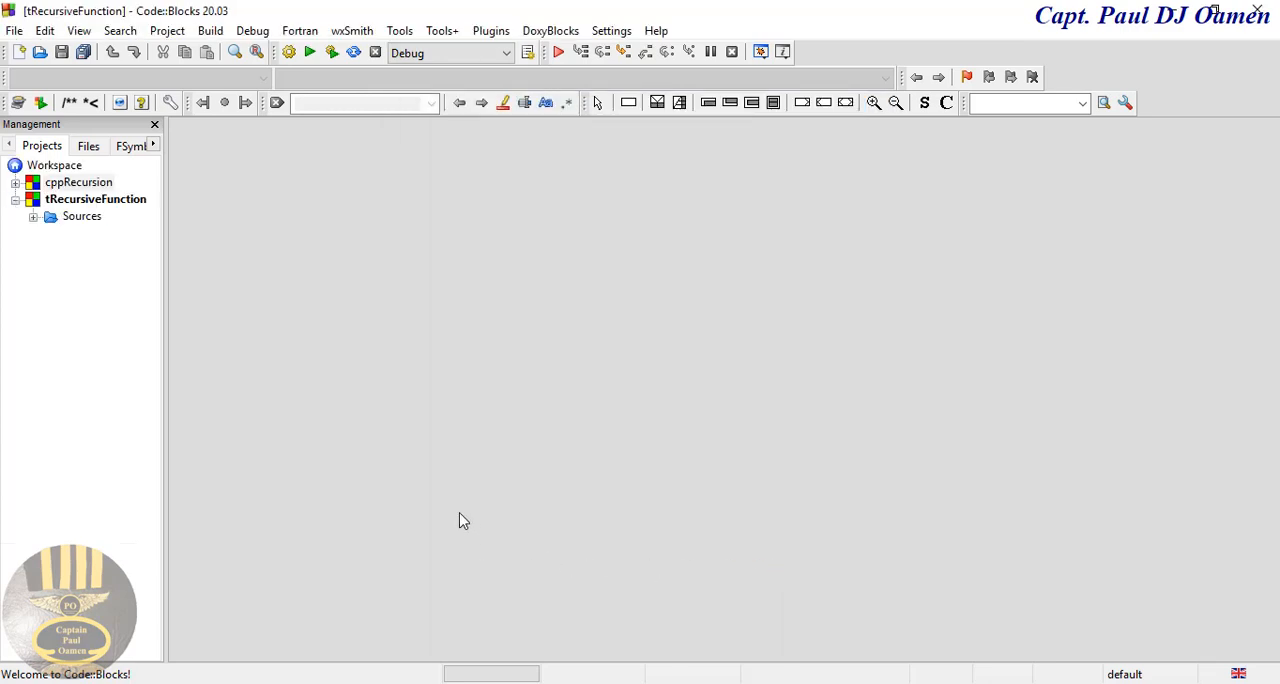
Expand Sources under tRecursiveFunction and open main.cpp in the editor
left_click(33, 216)
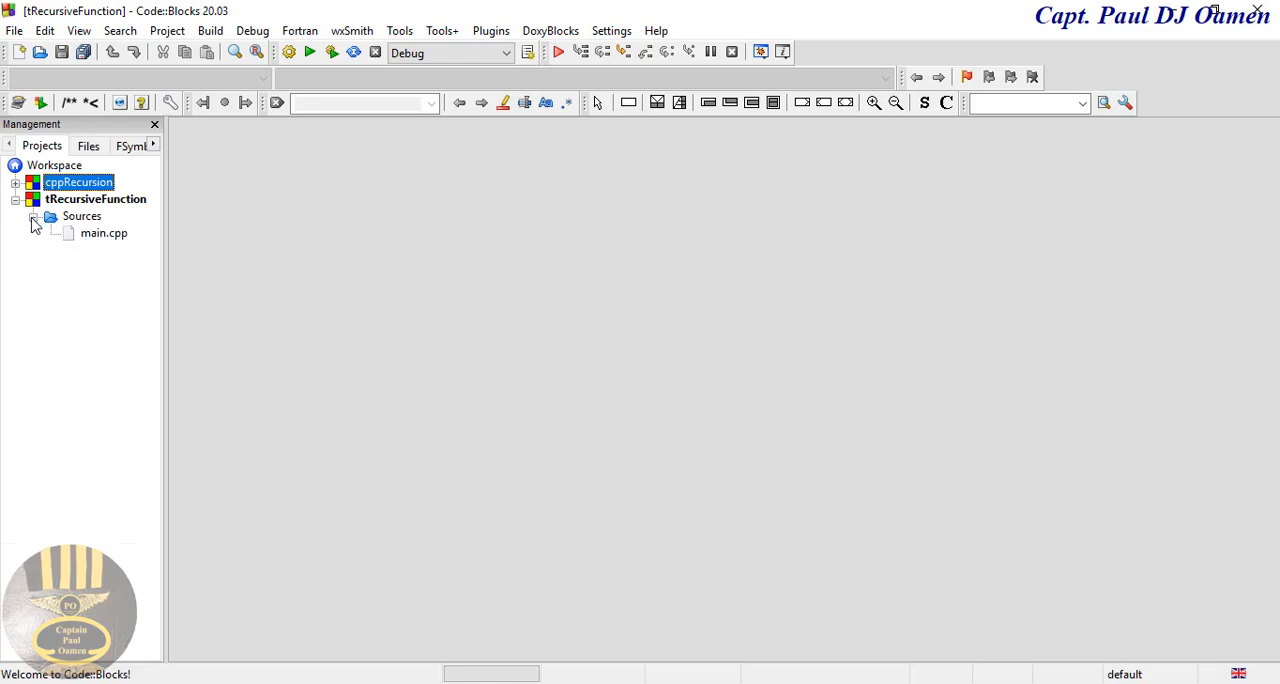
double_click(103, 232)
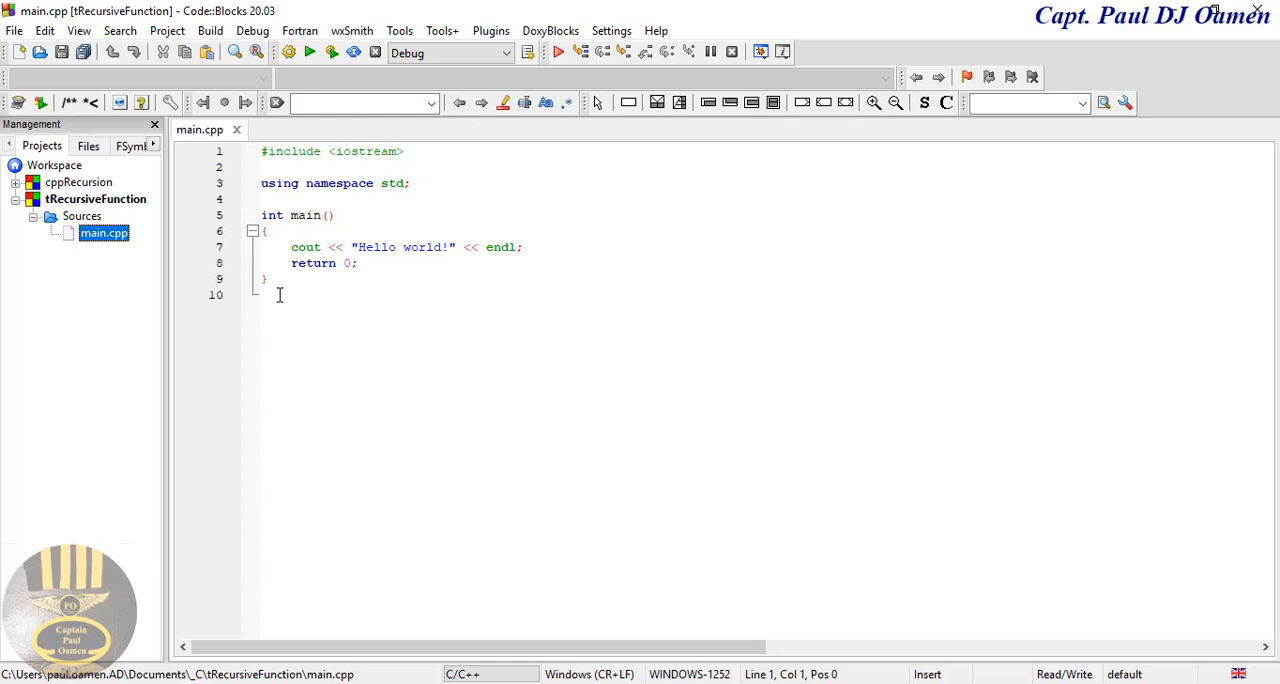
left_click(333, 215)
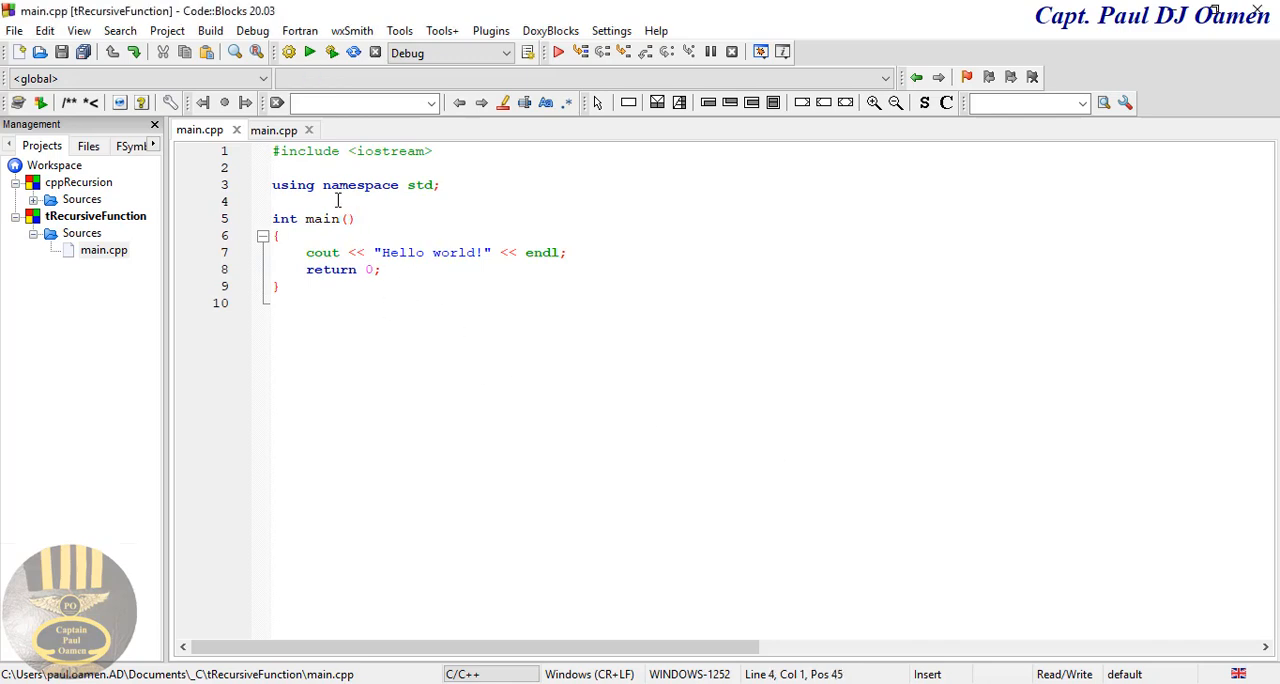
Declare a global variable 'int input;' above main
type("i")
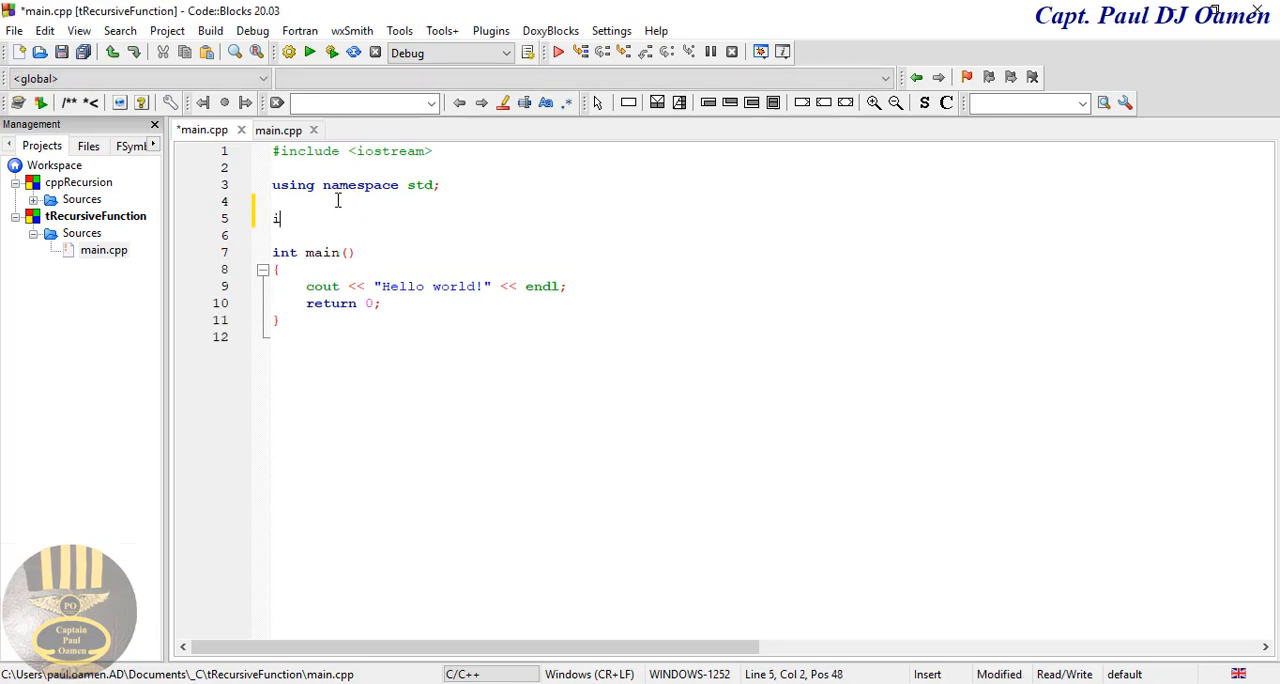
type("nt")
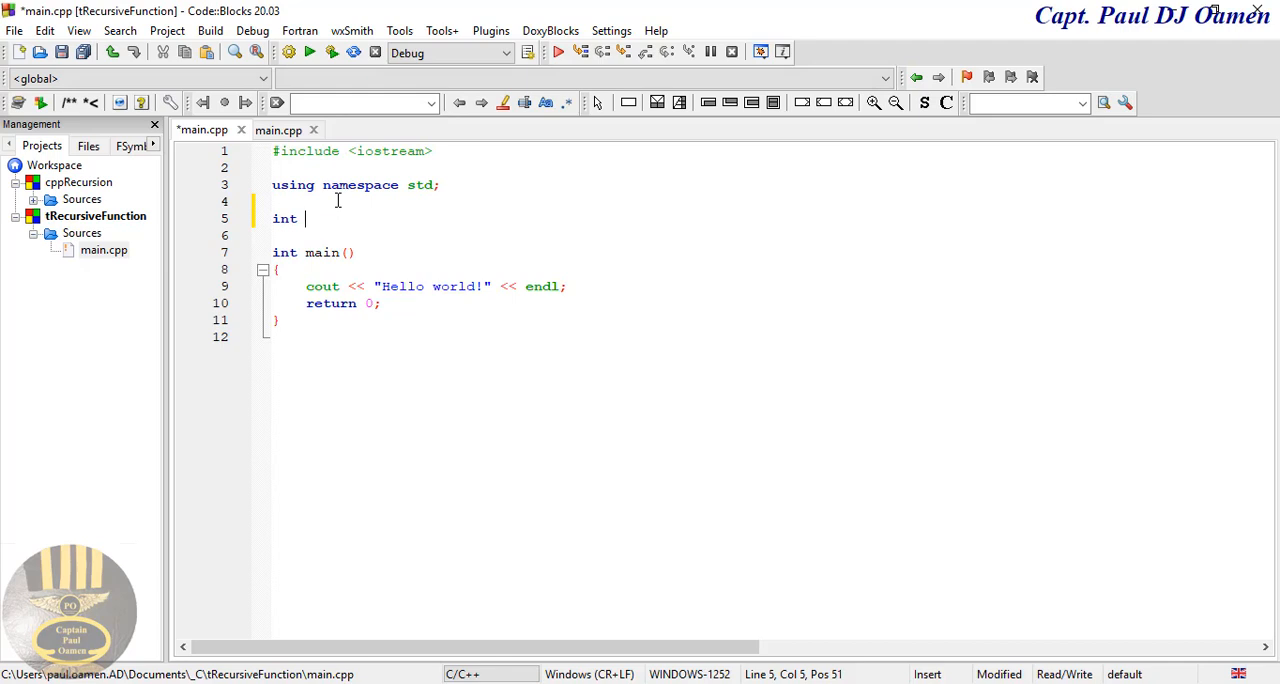
type("in")
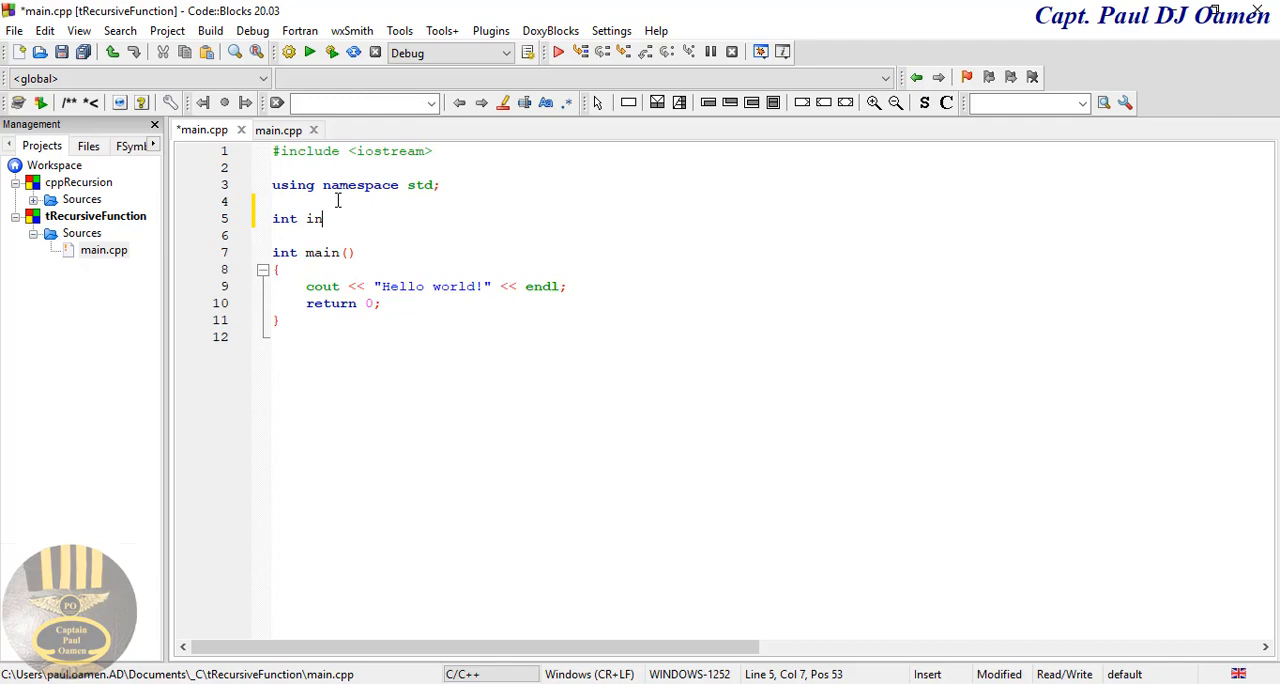
type("put;")
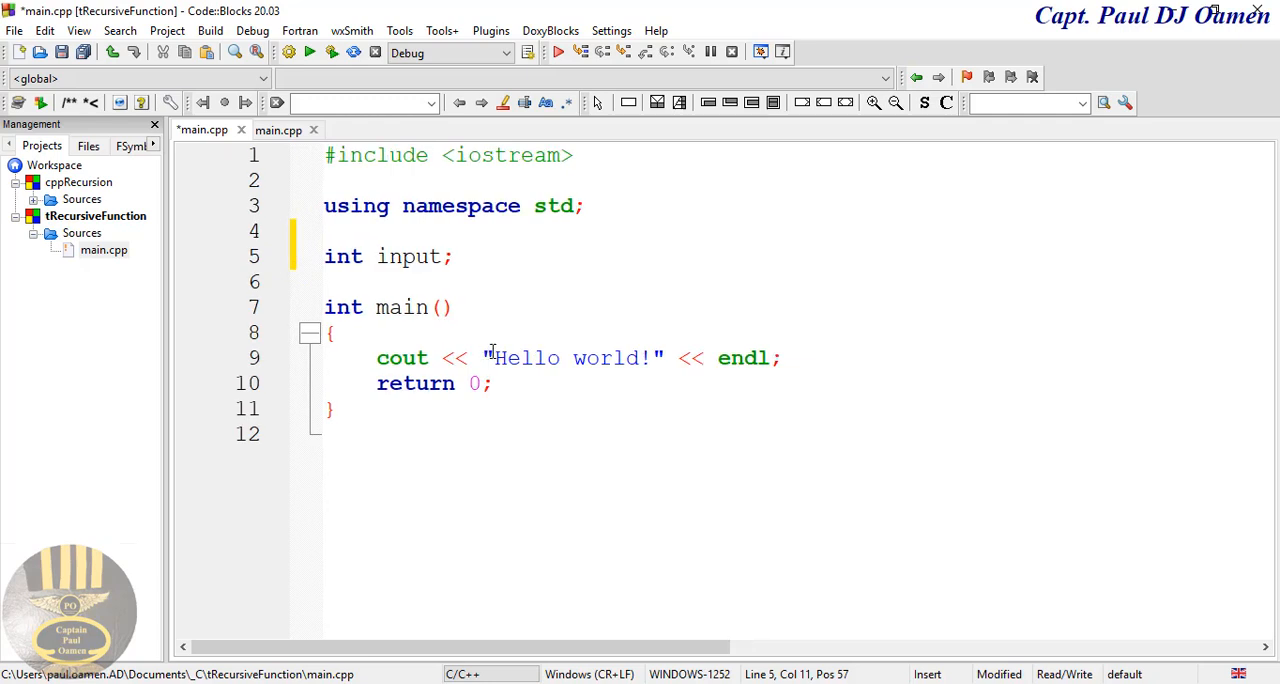
mouse_move(493, 266)
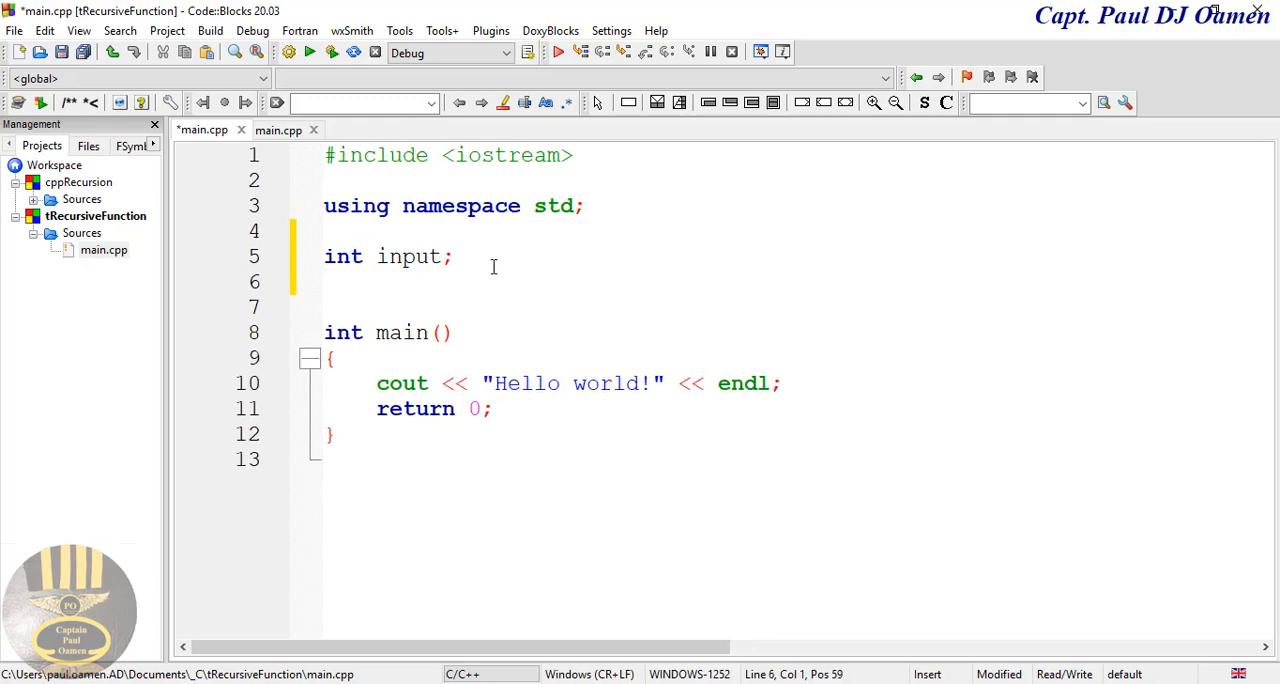
Add an empty function void create_triangle(int add_lenght) with braces
type("void")
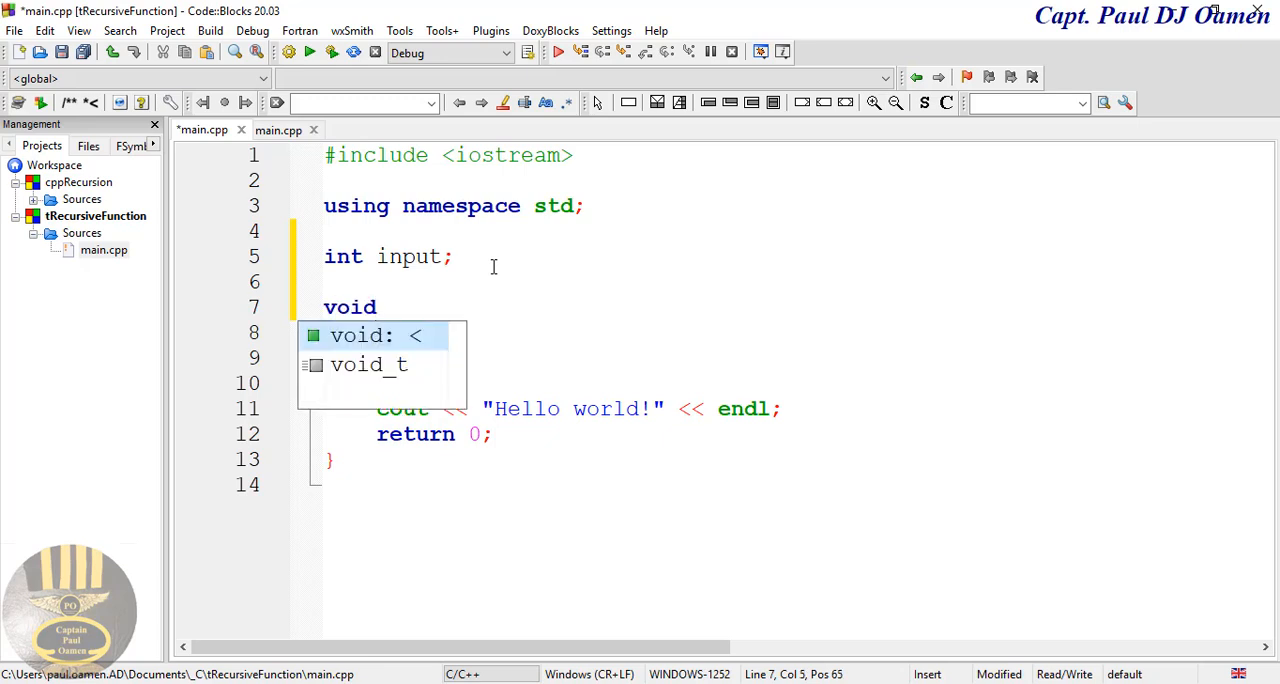
type("create_")
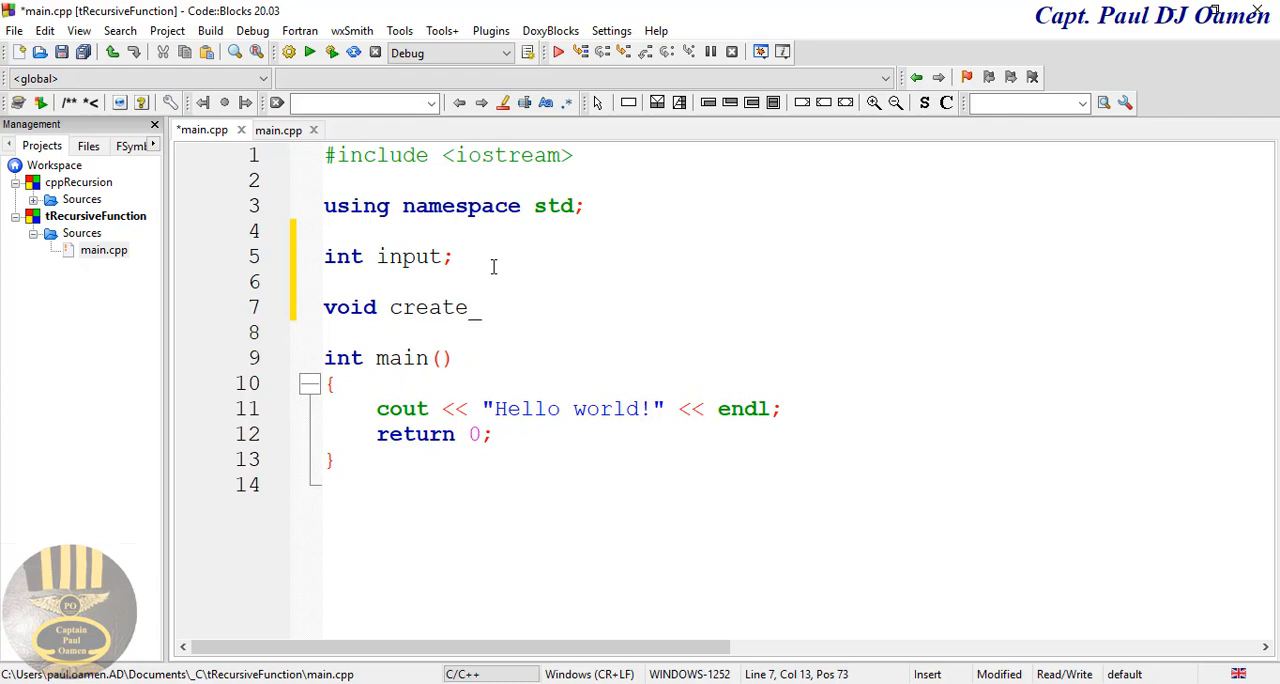
type("tr")
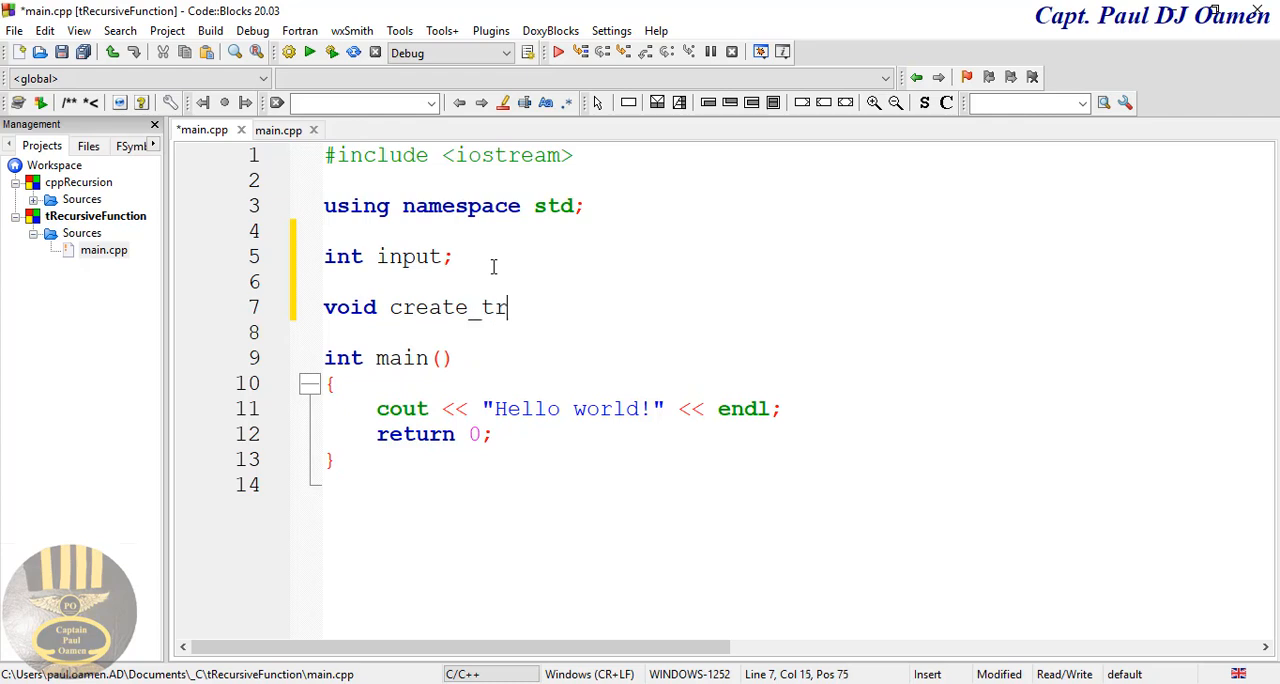
type("iangl")
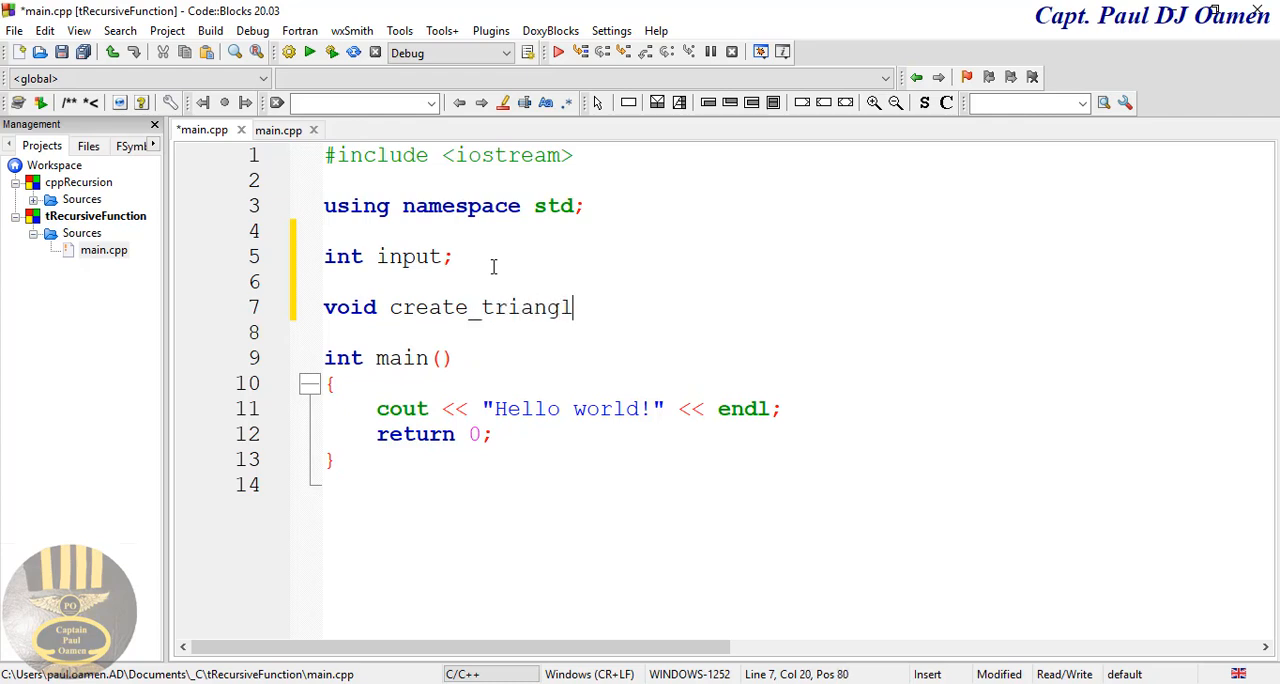
type("e")
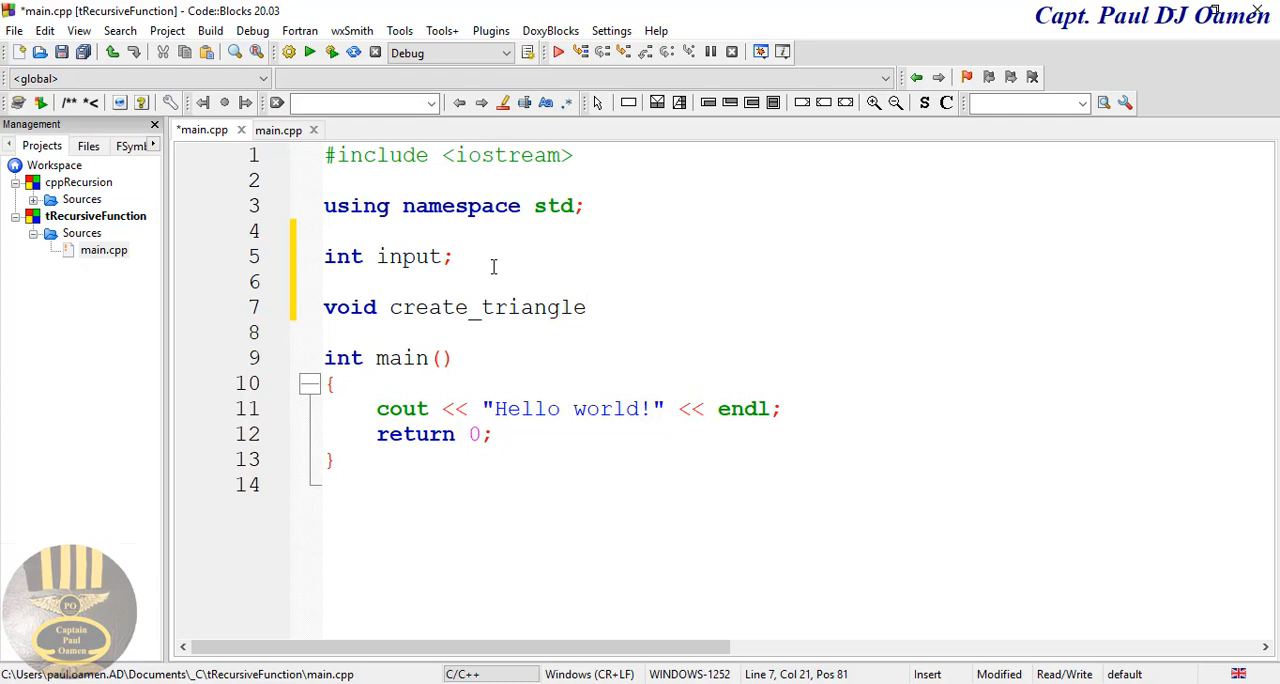
type("()")
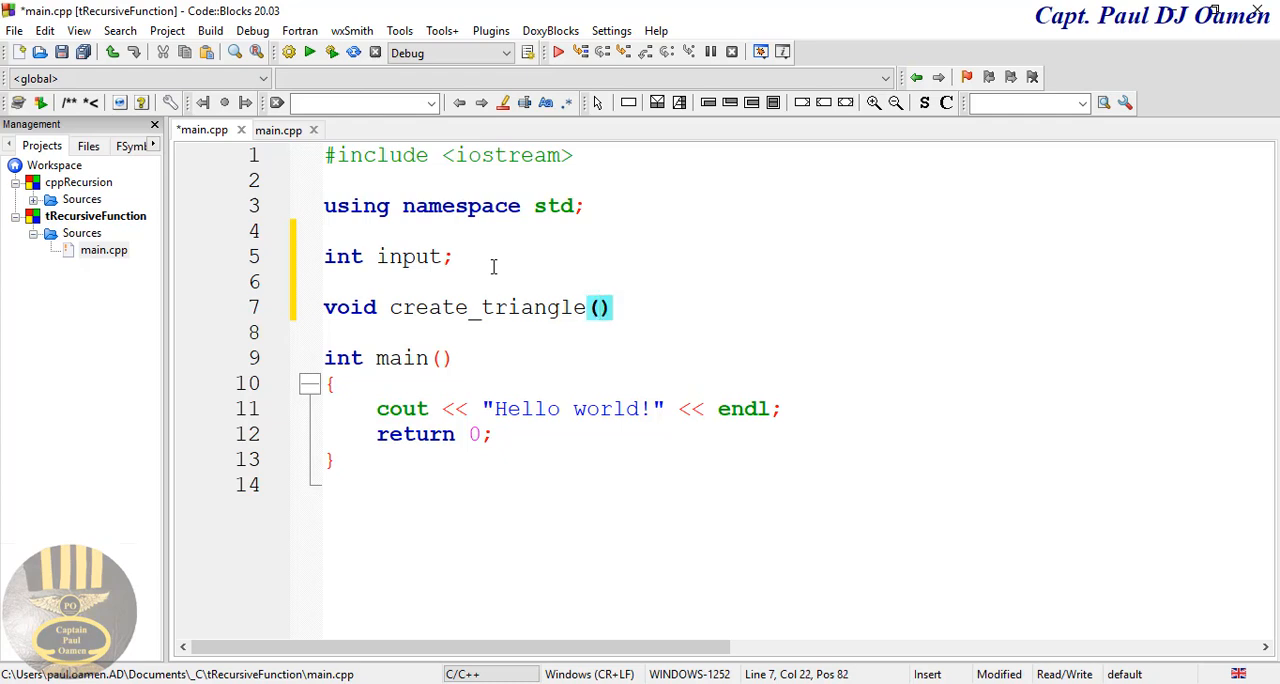
type("i")
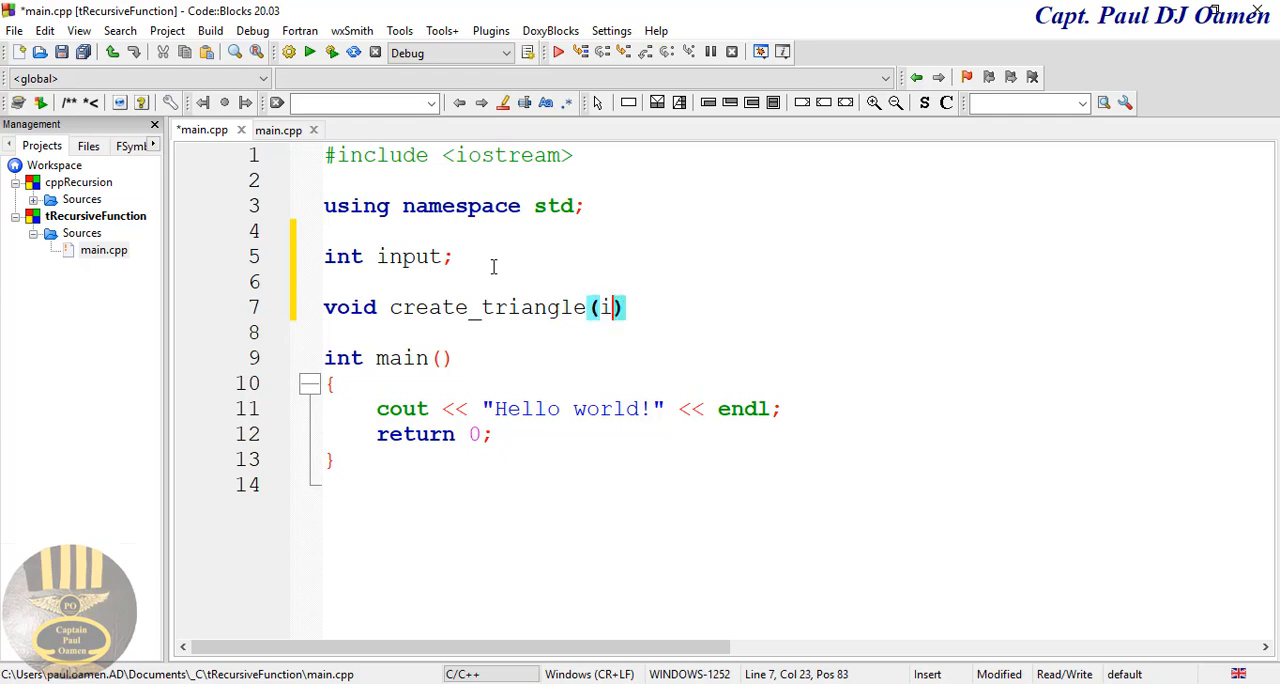
type("i")
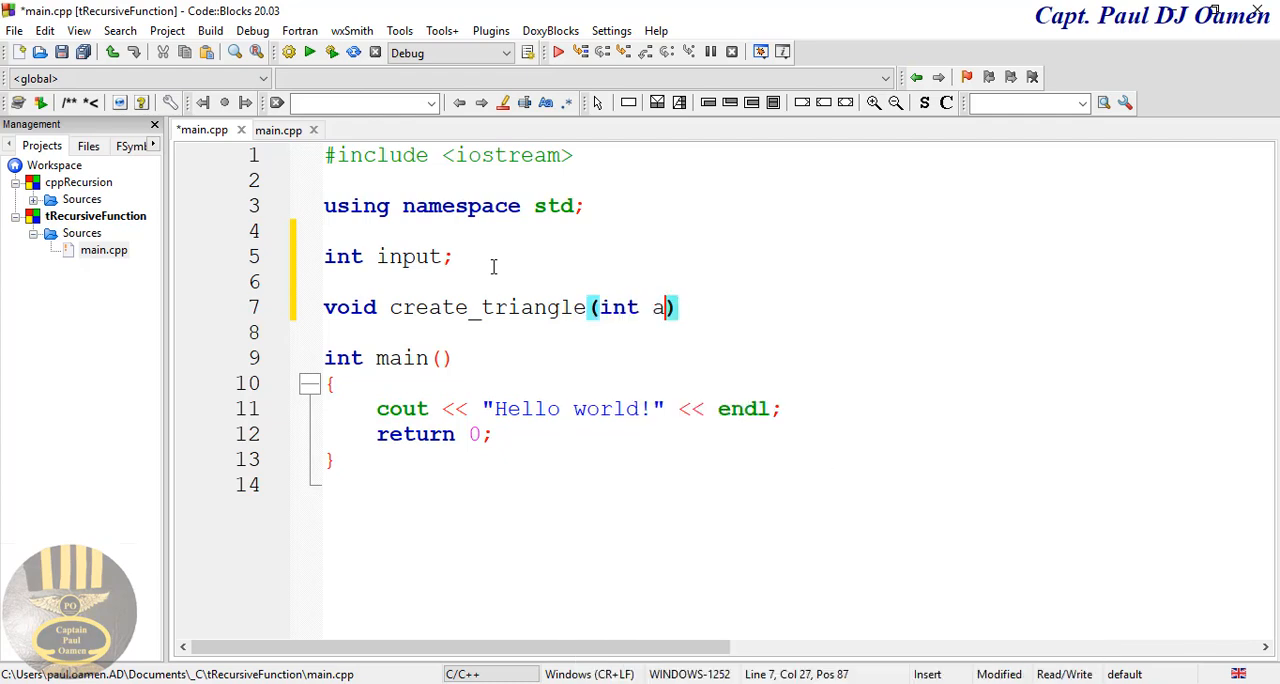
type("dd_le")
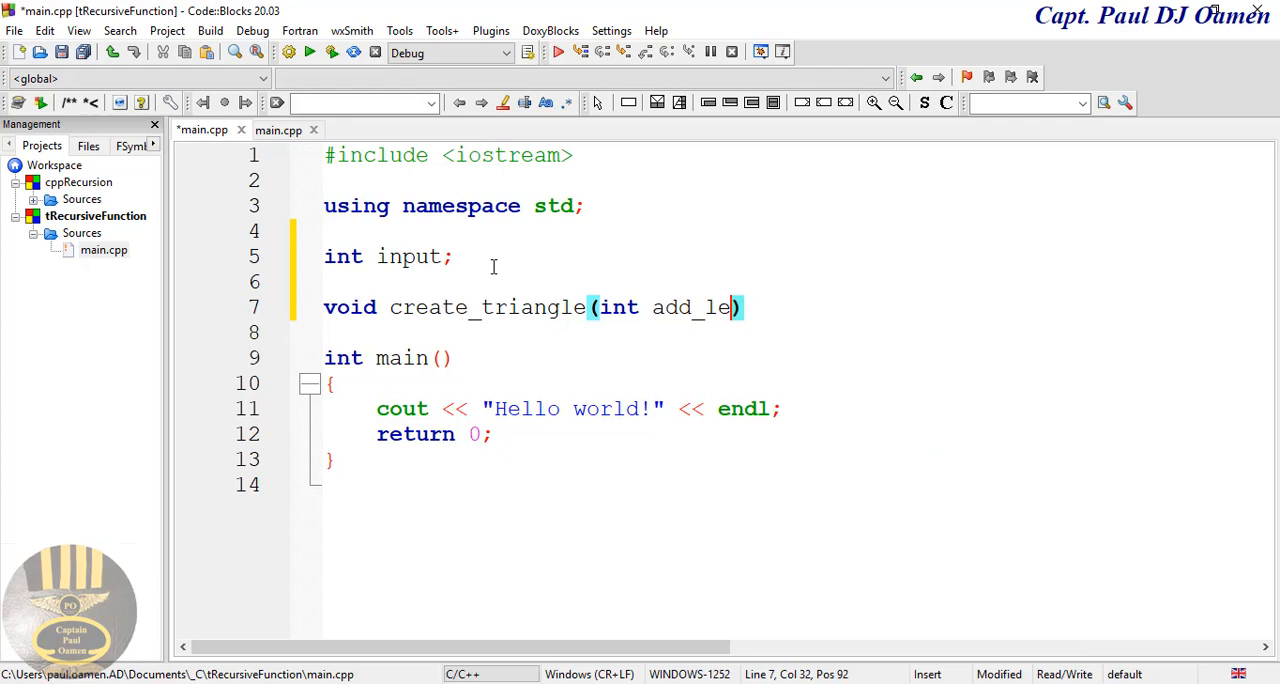
type("nght")
type("{")
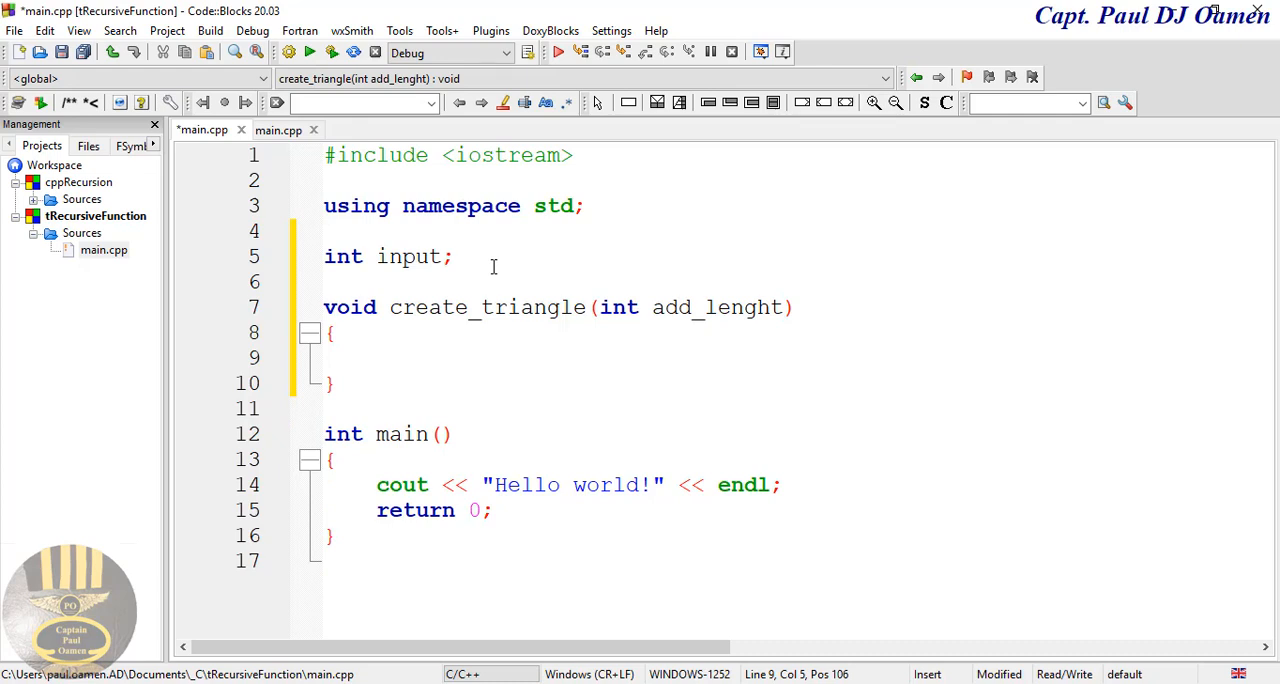
Add the base case 'if (add_lenght < 1) {return;}' inside create_triangle
type("if")
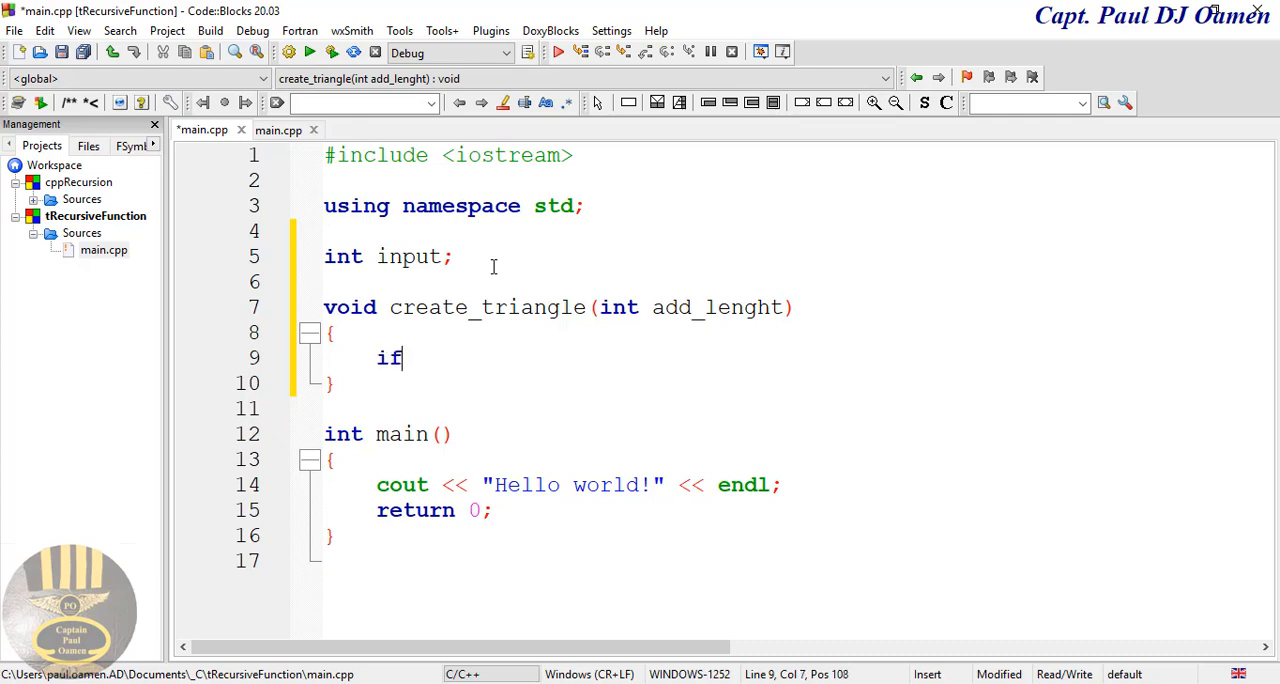
type("(a)")
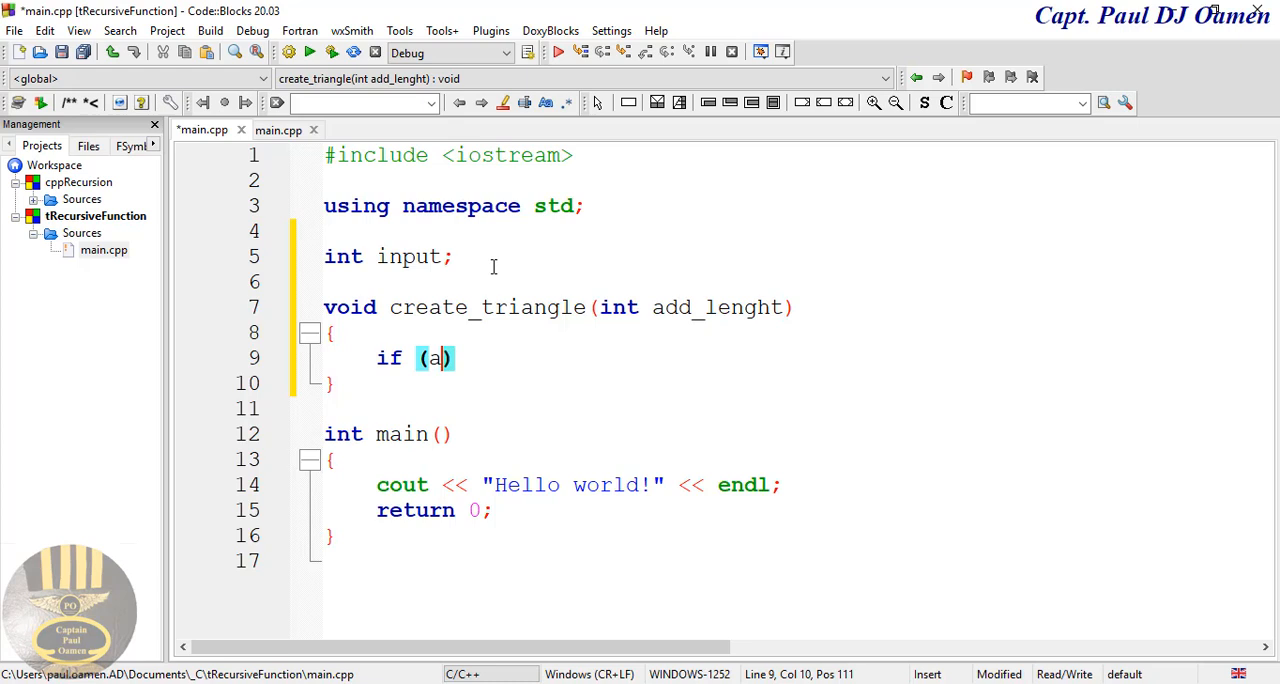
type("dd_lenght")
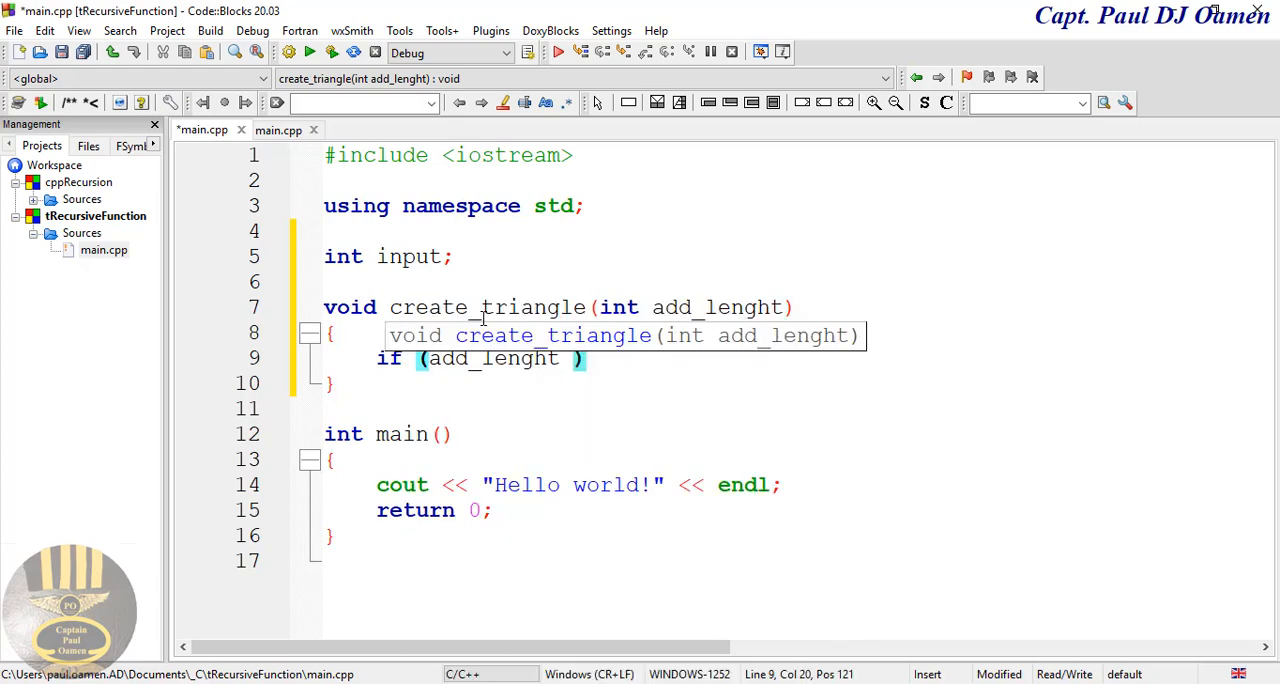
type("< 1")
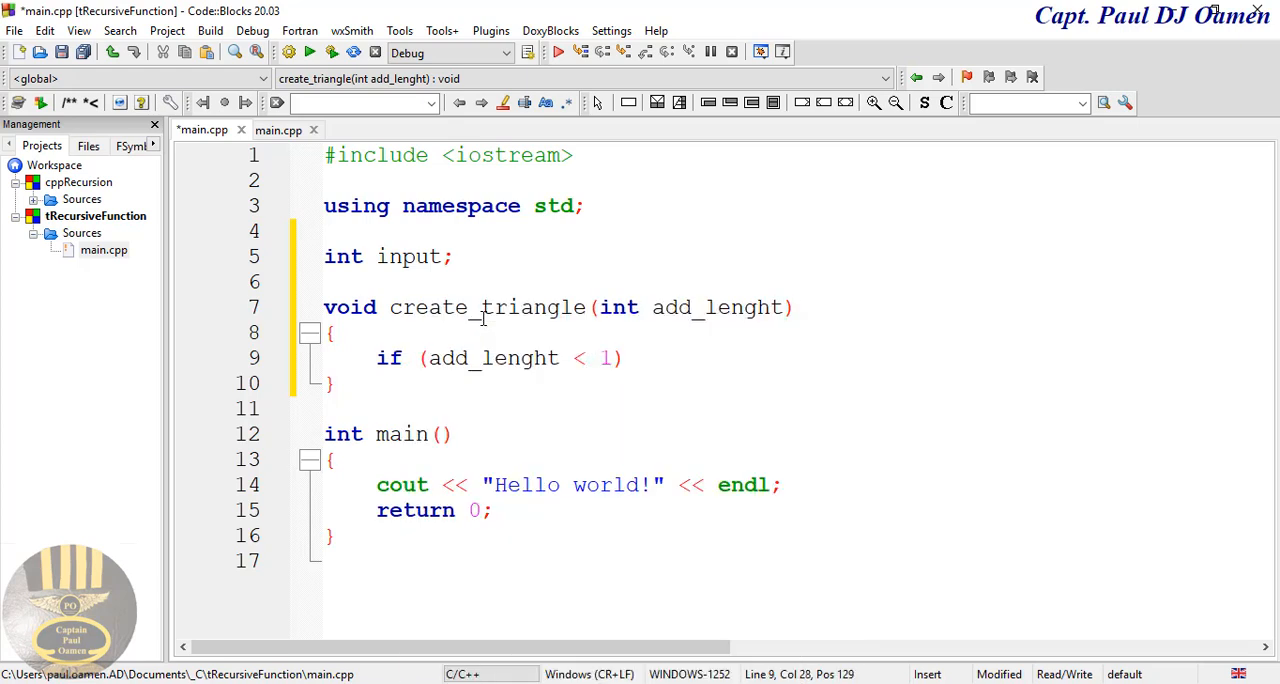
type("{}")
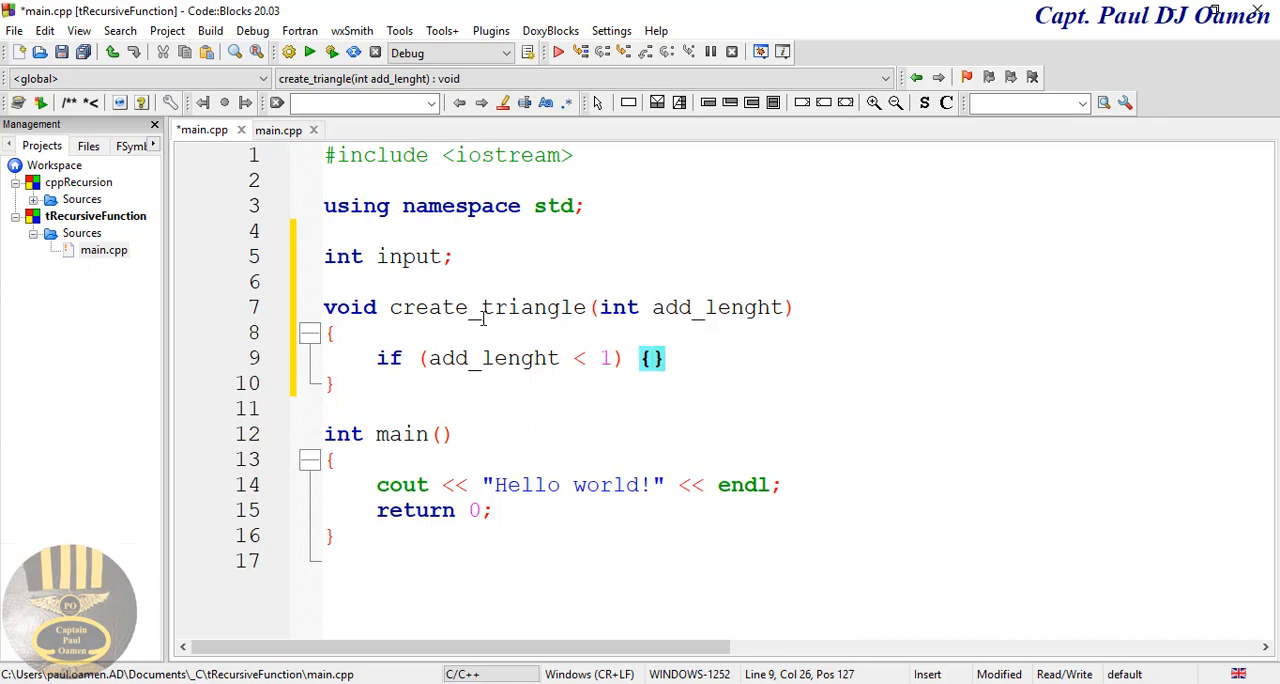
type("return;")
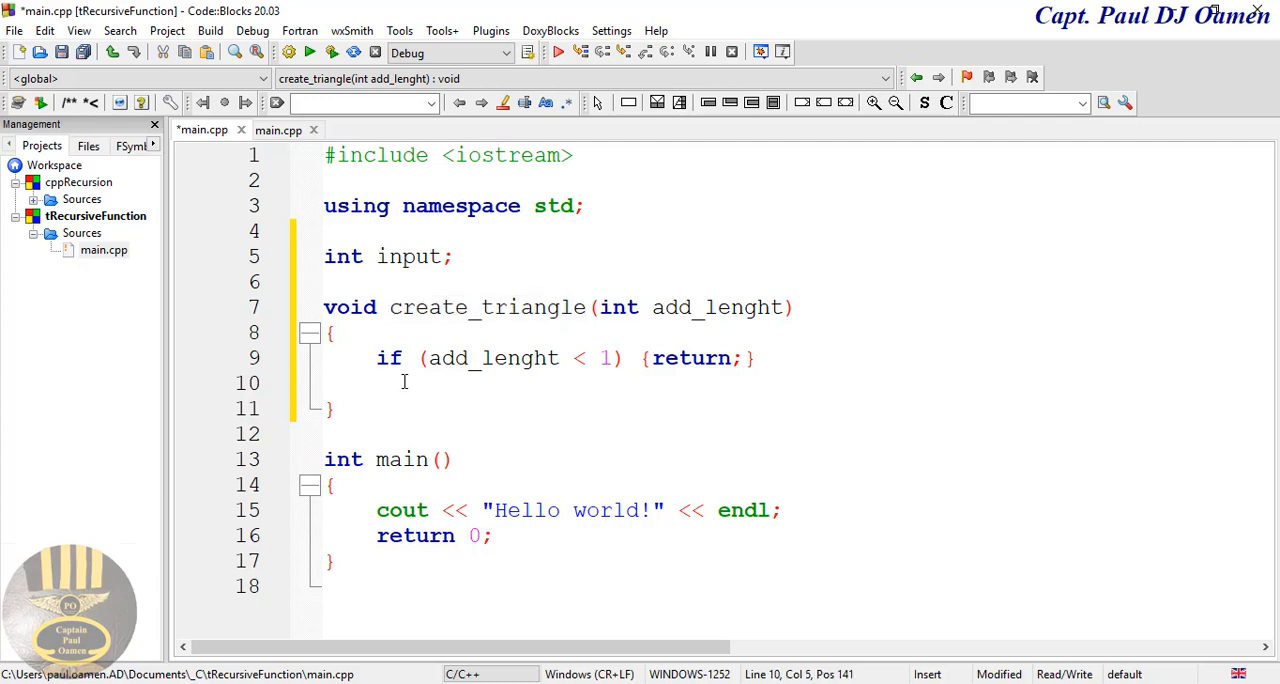
Add the recursive call create_triangle(add_lenght - 1) below the guard
type("create_triangle")
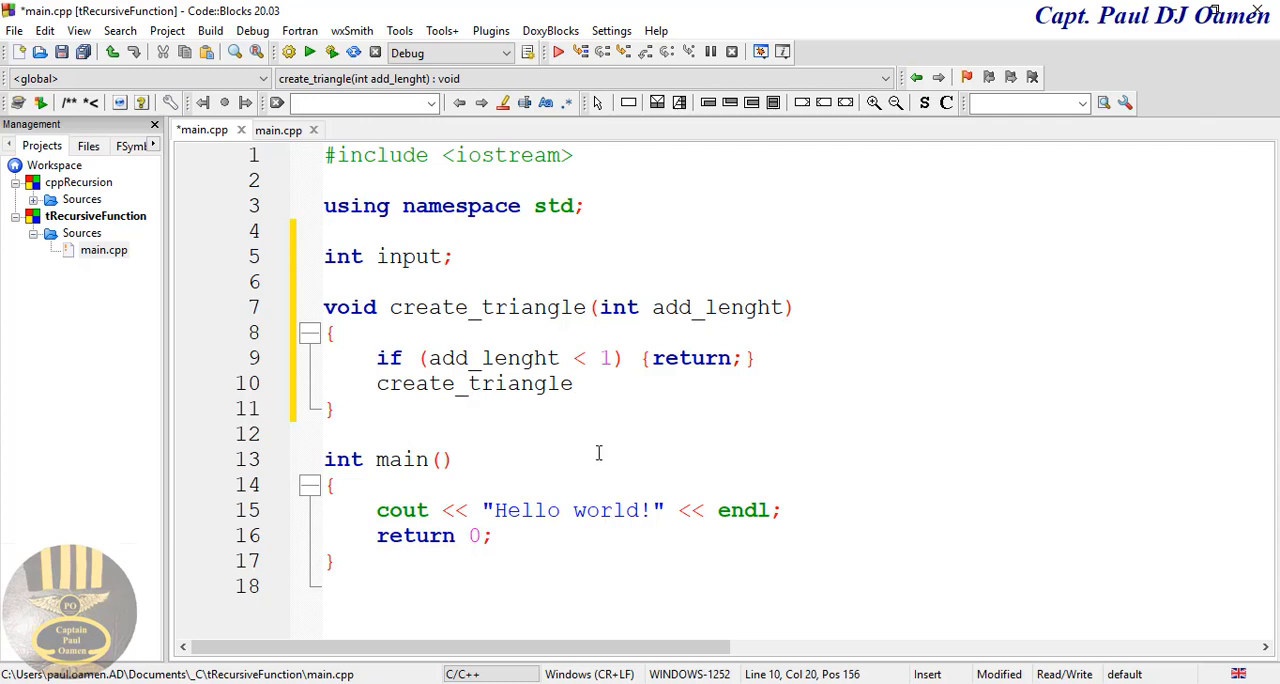
type("()")
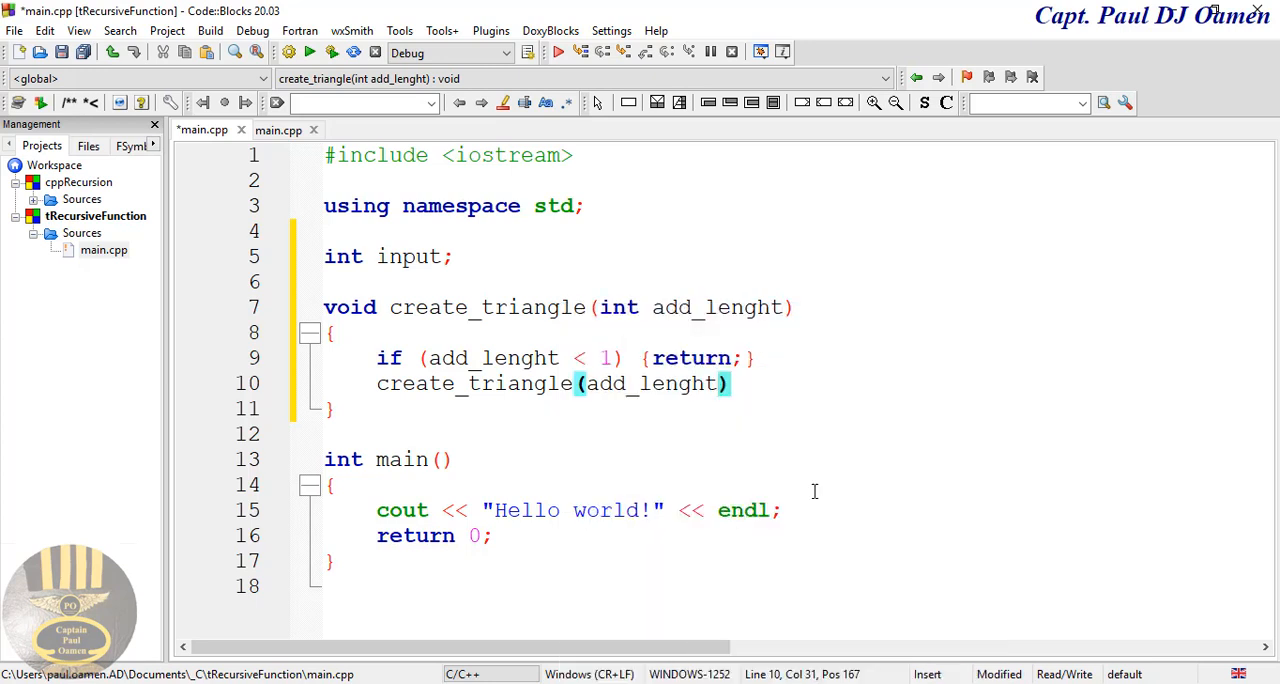
type("-")
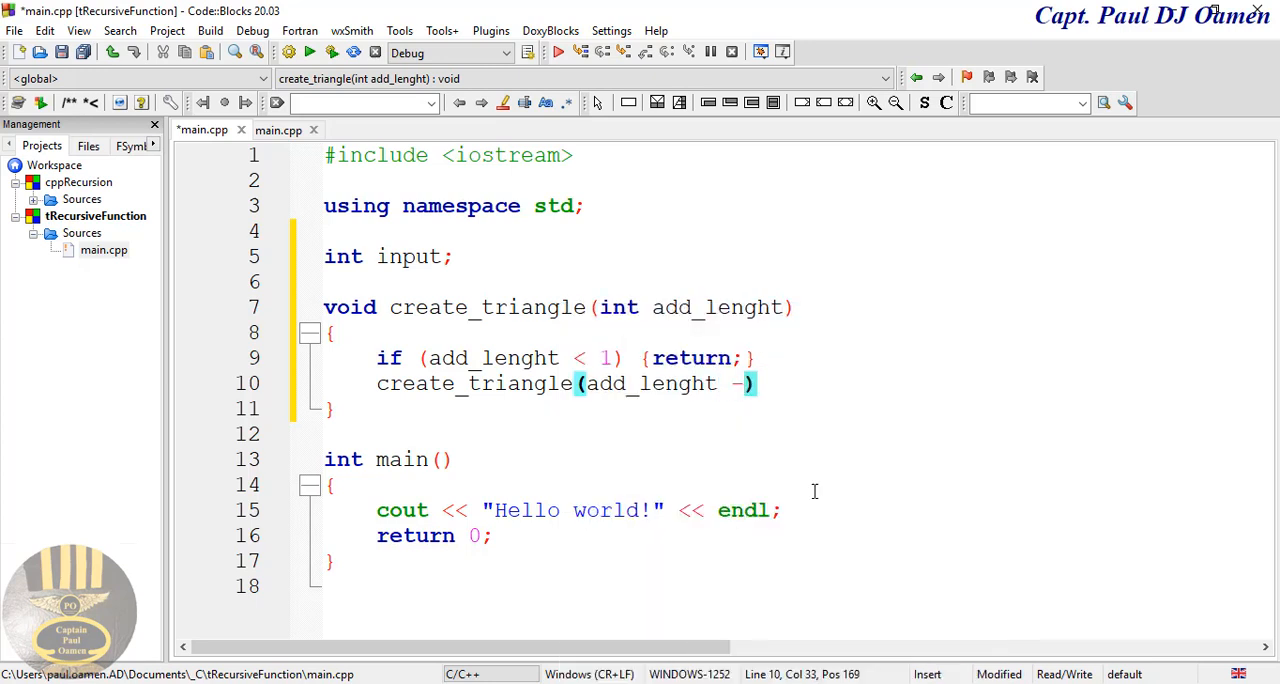
type("1")
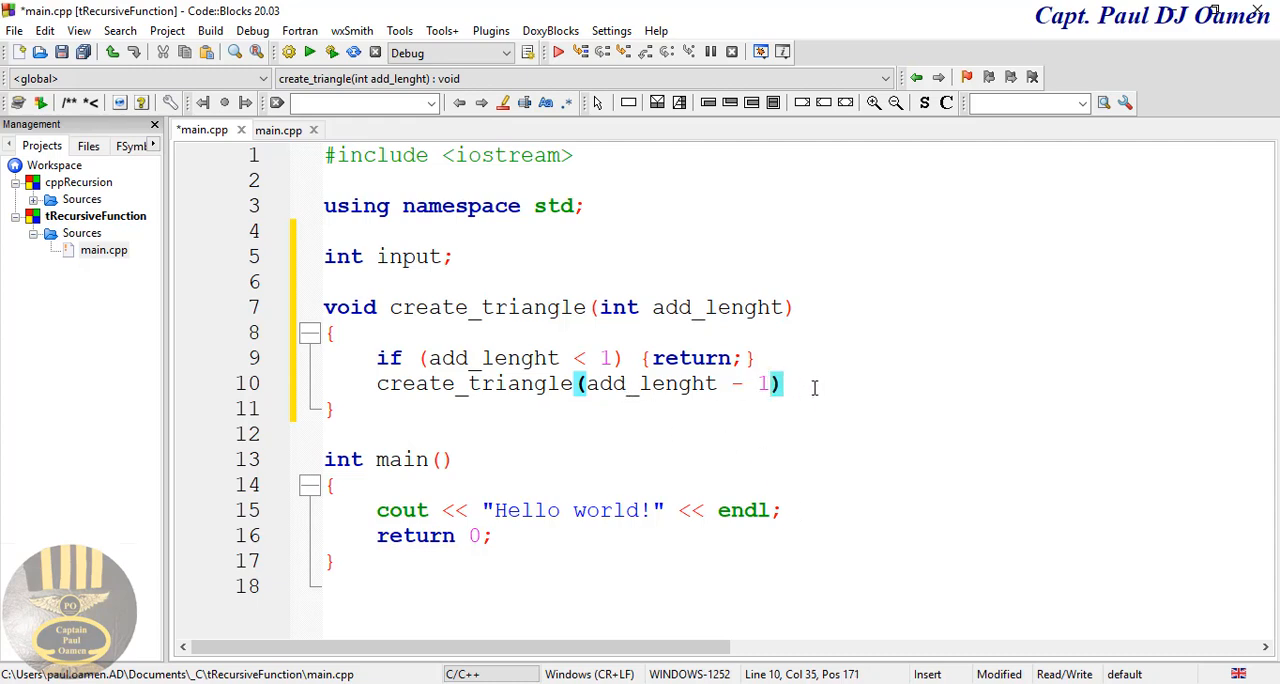
type("fo")
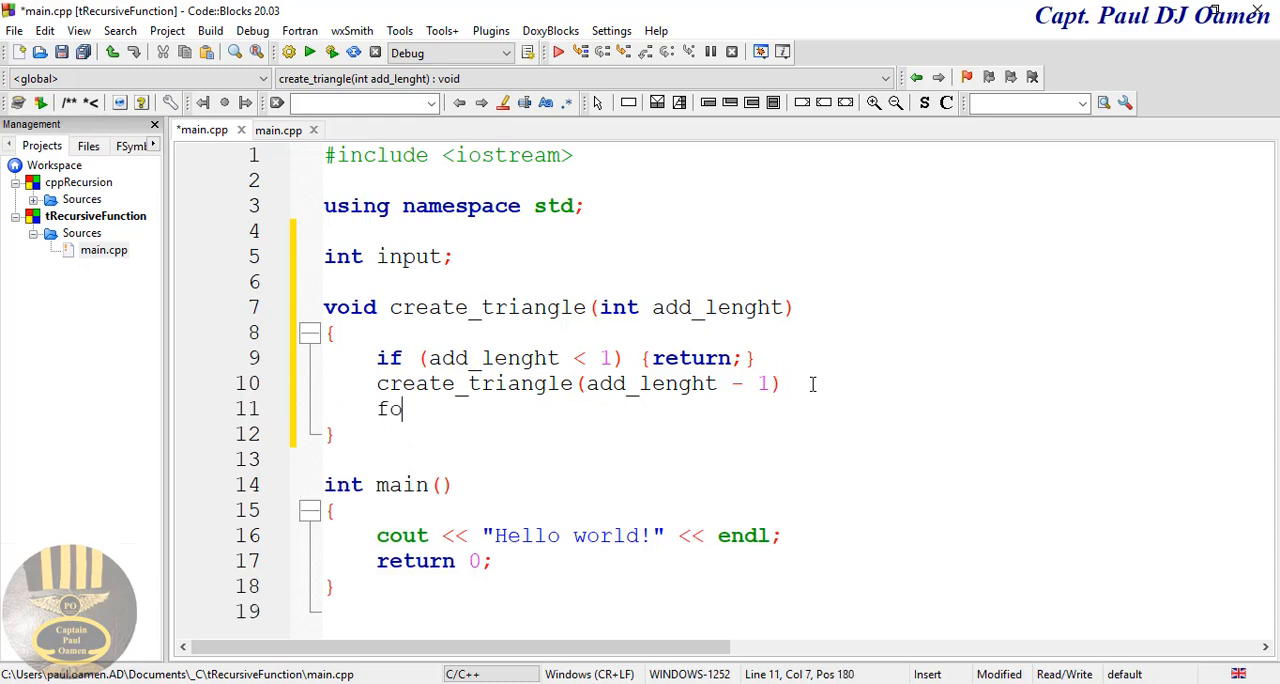
Write the loop header for (int i = 0; i < add_lenght; i++) with an empty braced body
type("r")
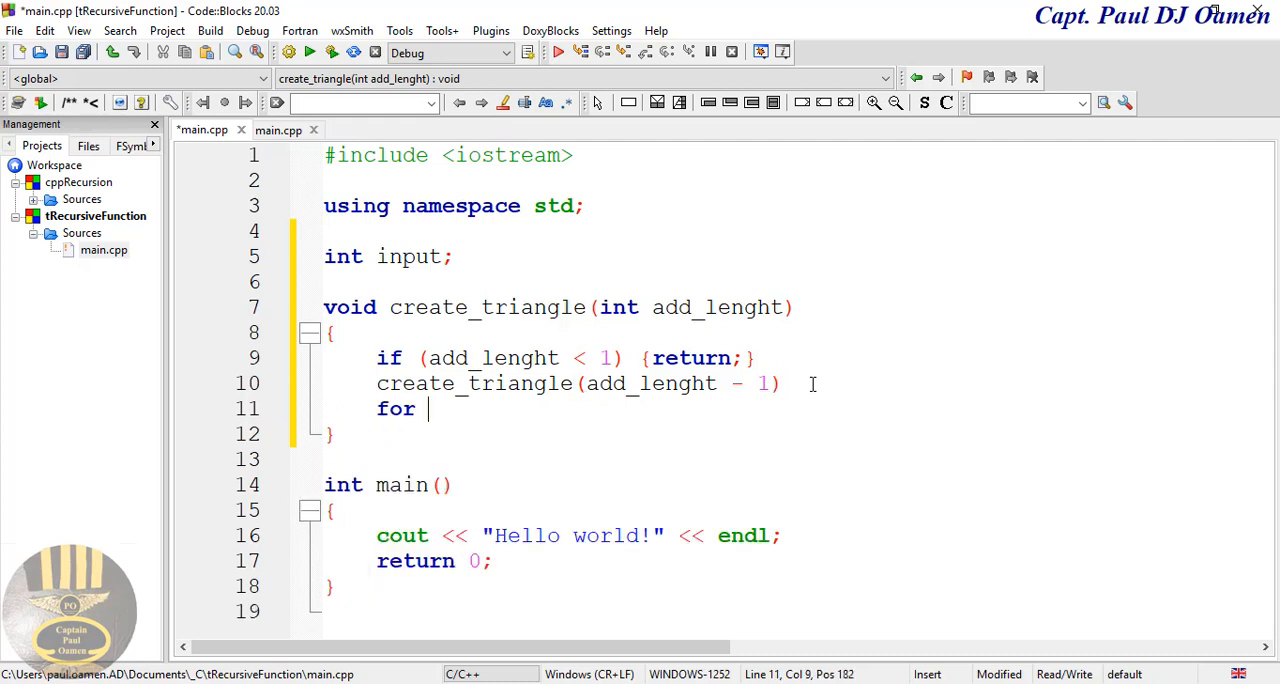
type("(n)")
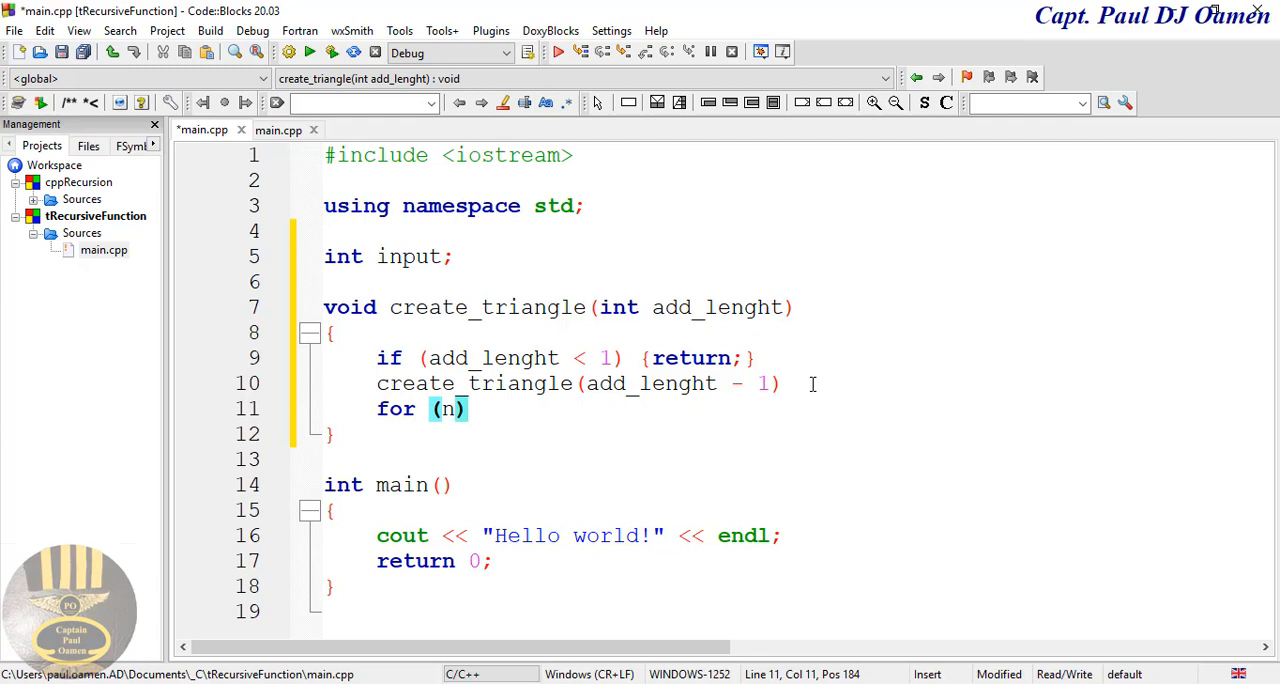
type("i")
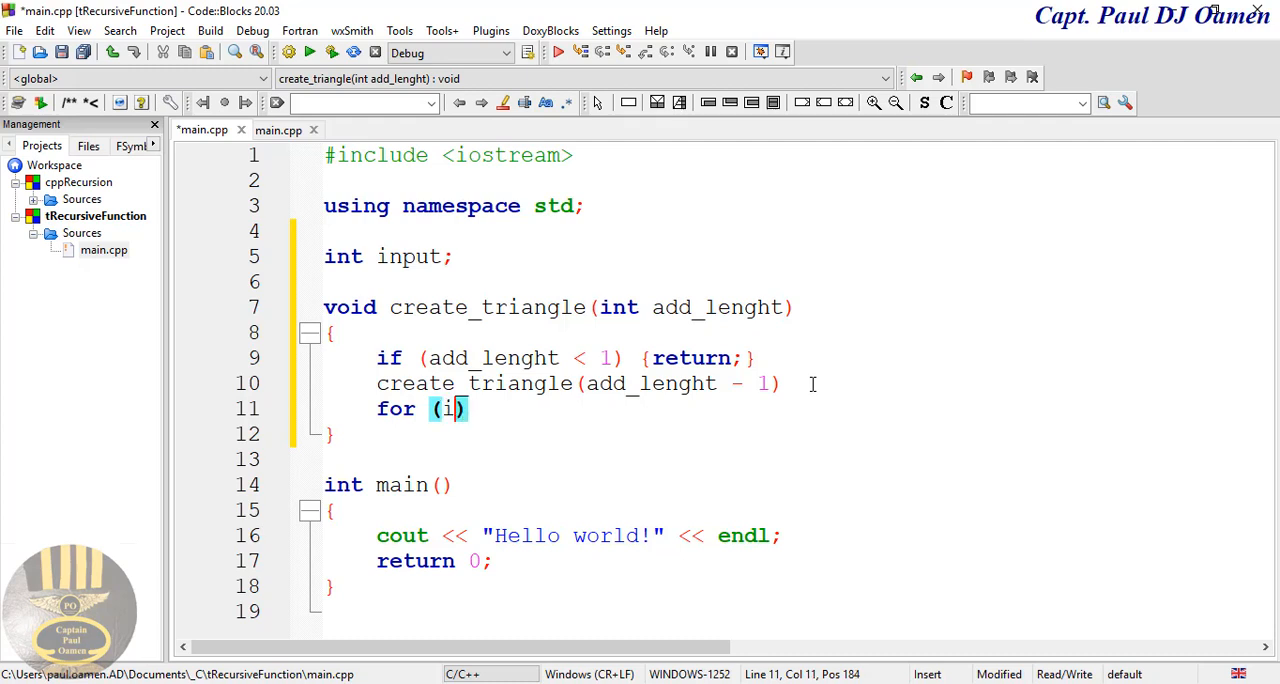
type("nt")
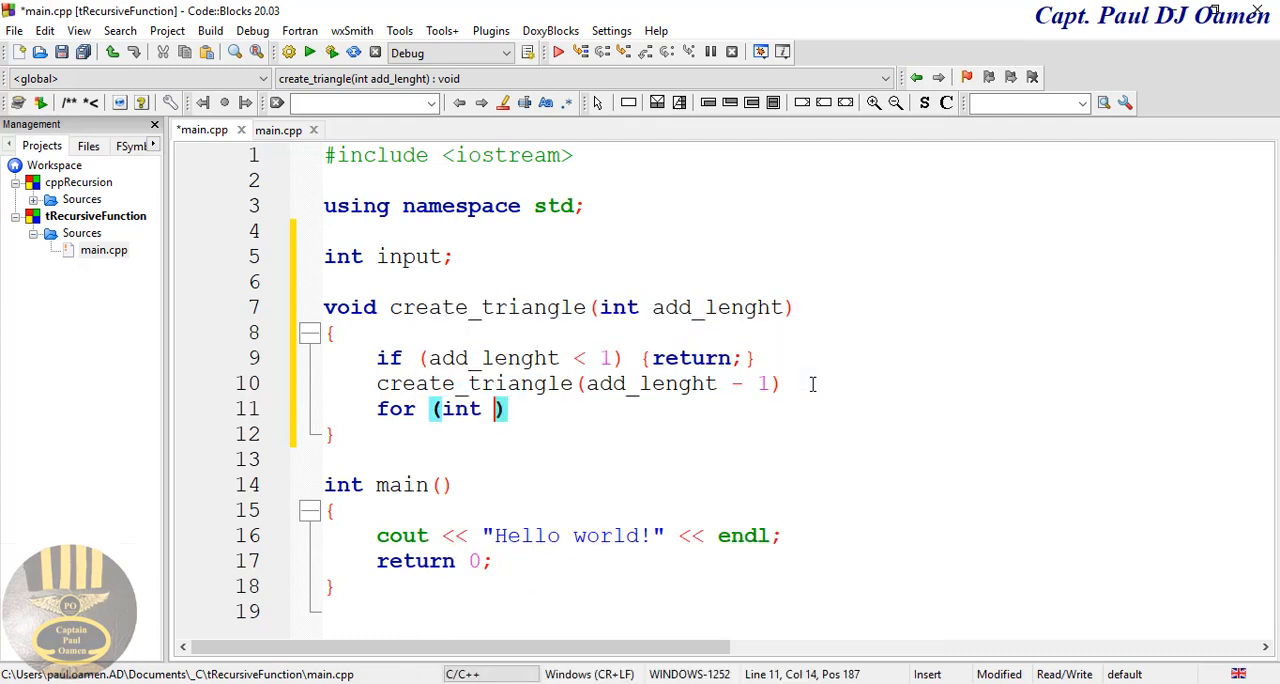
type("i")
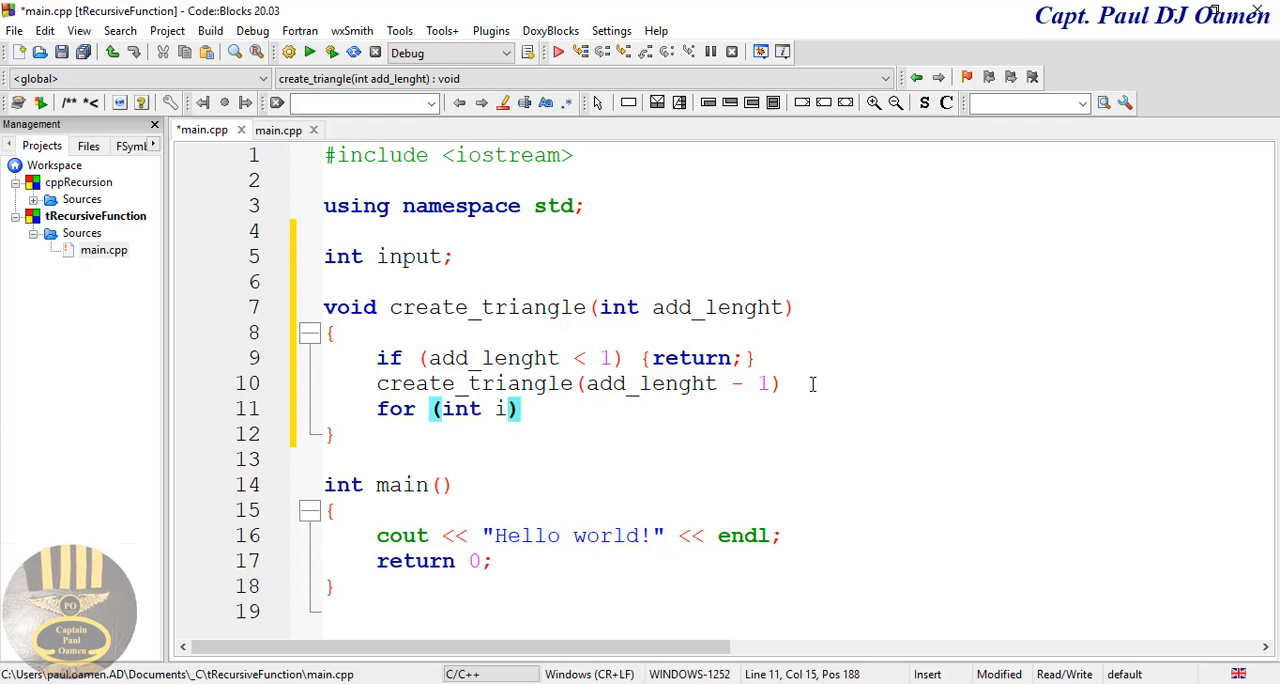
type("= 0")
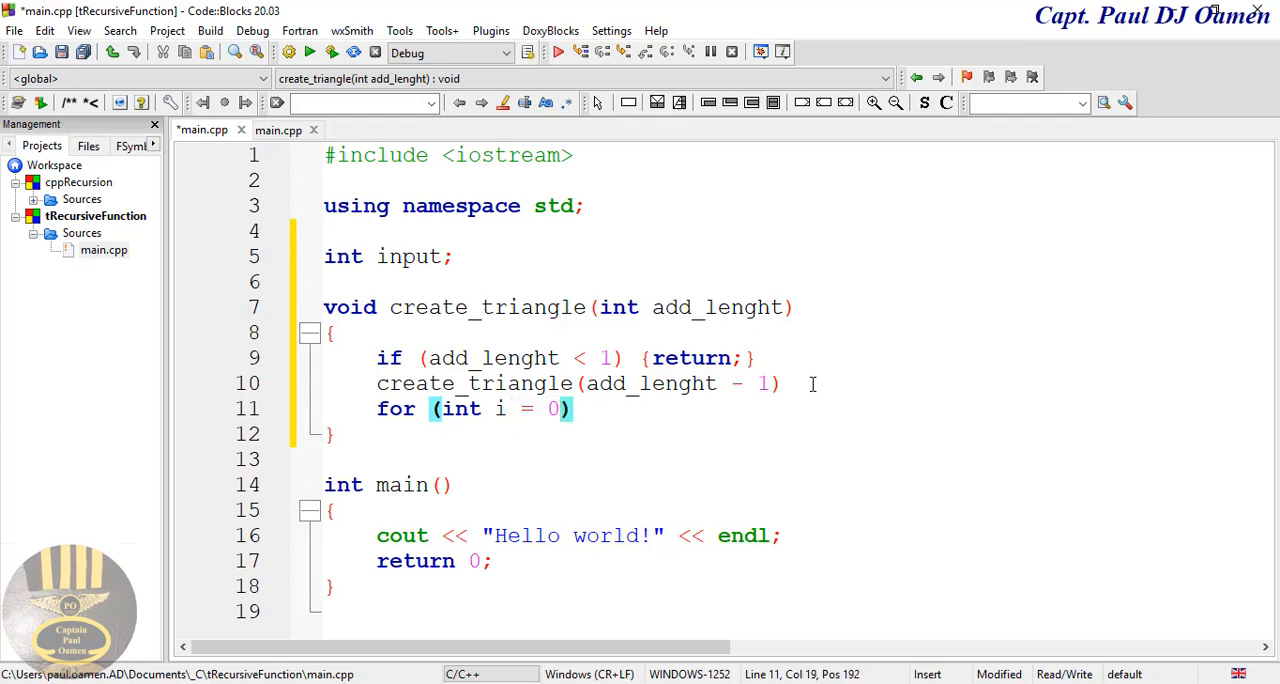
type(";")
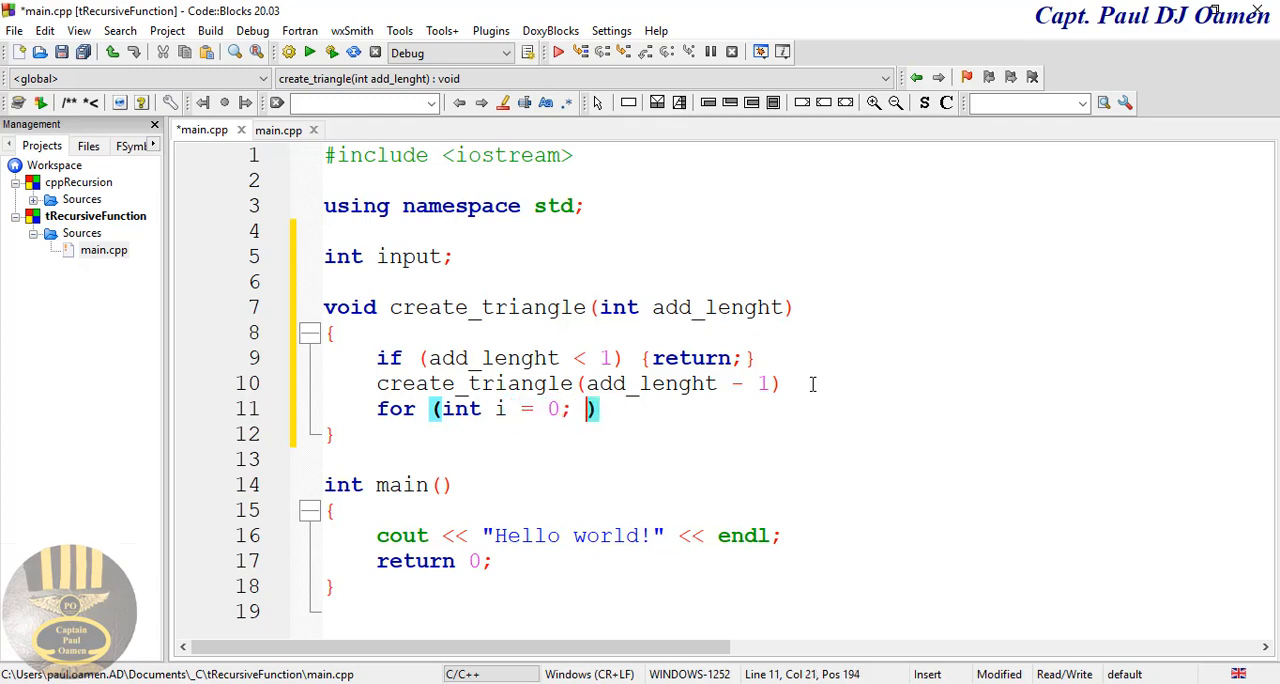
type("i")
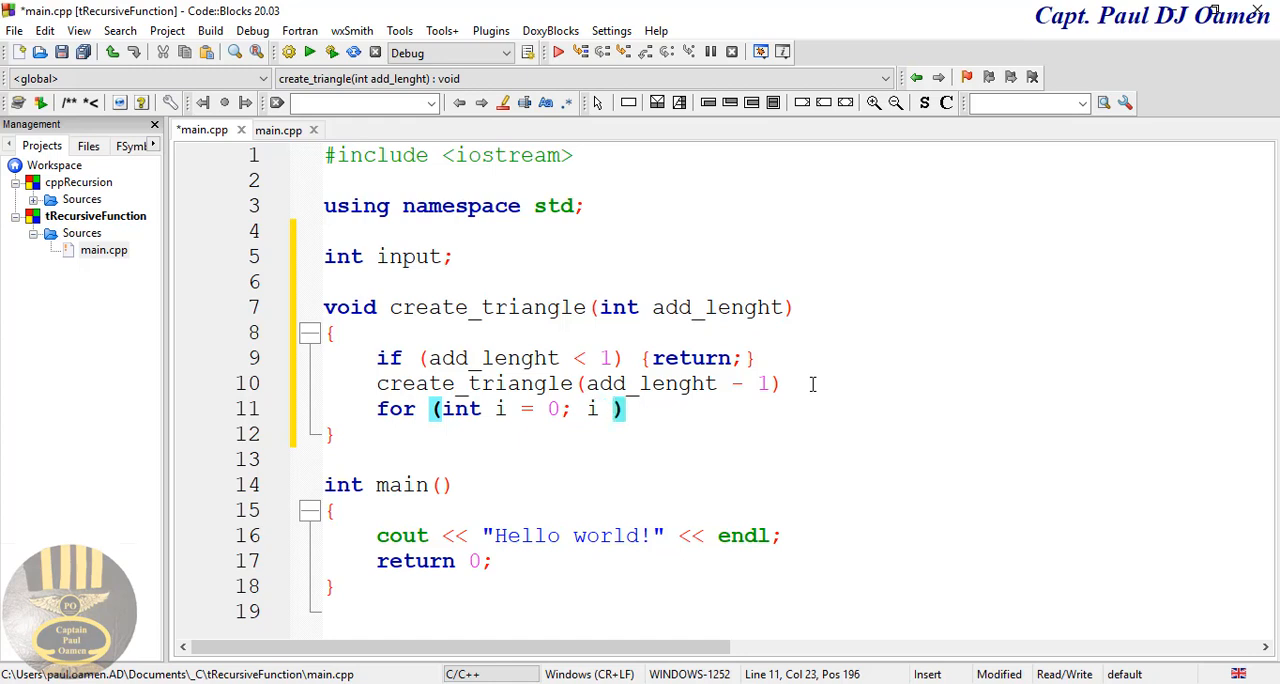
type("<")
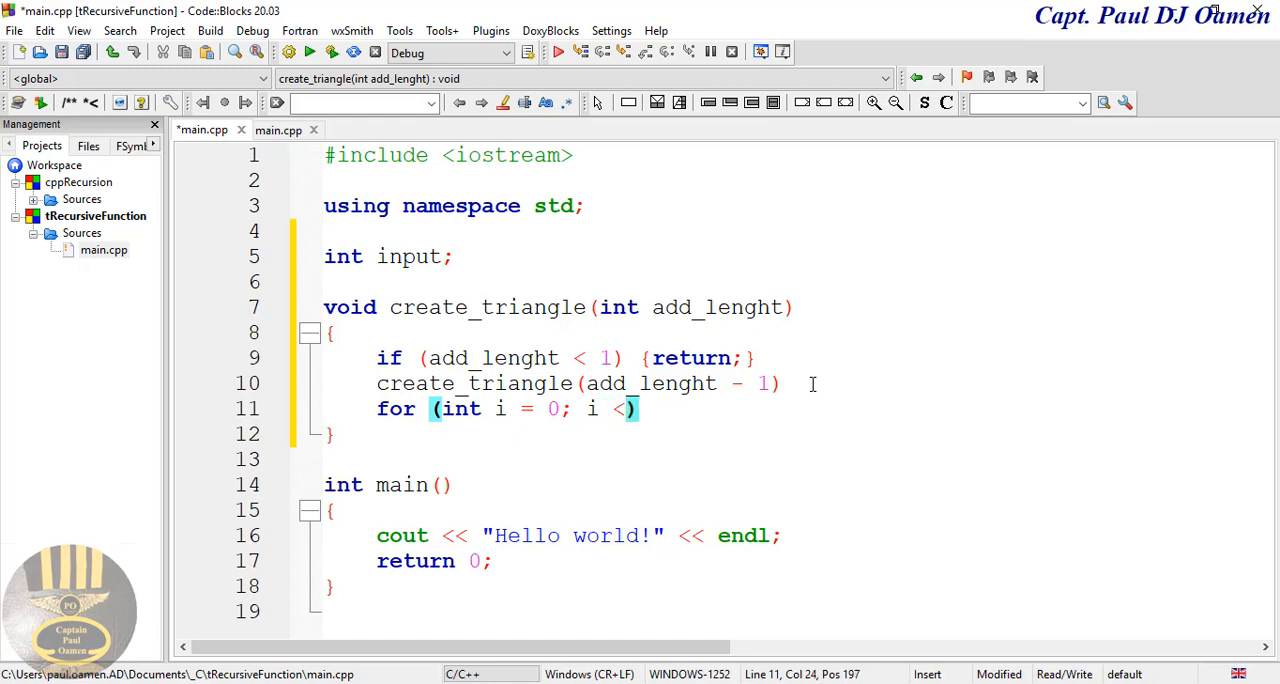
type("add_lenght")
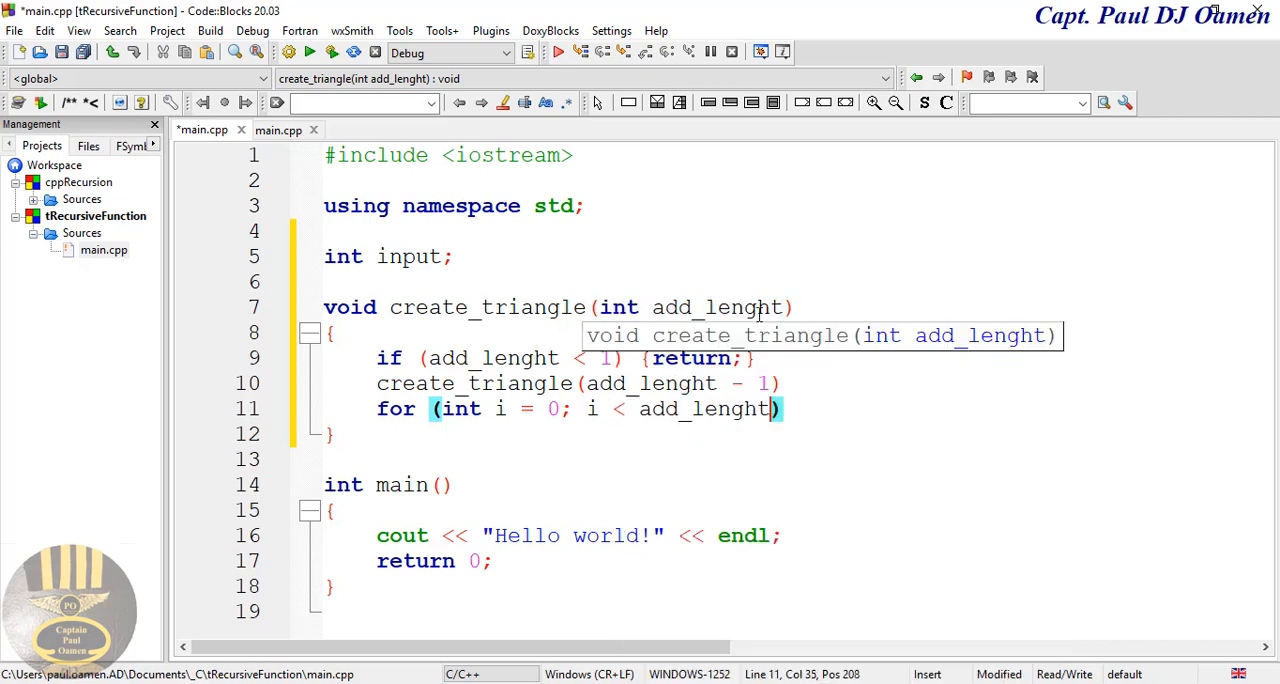
type("; i")
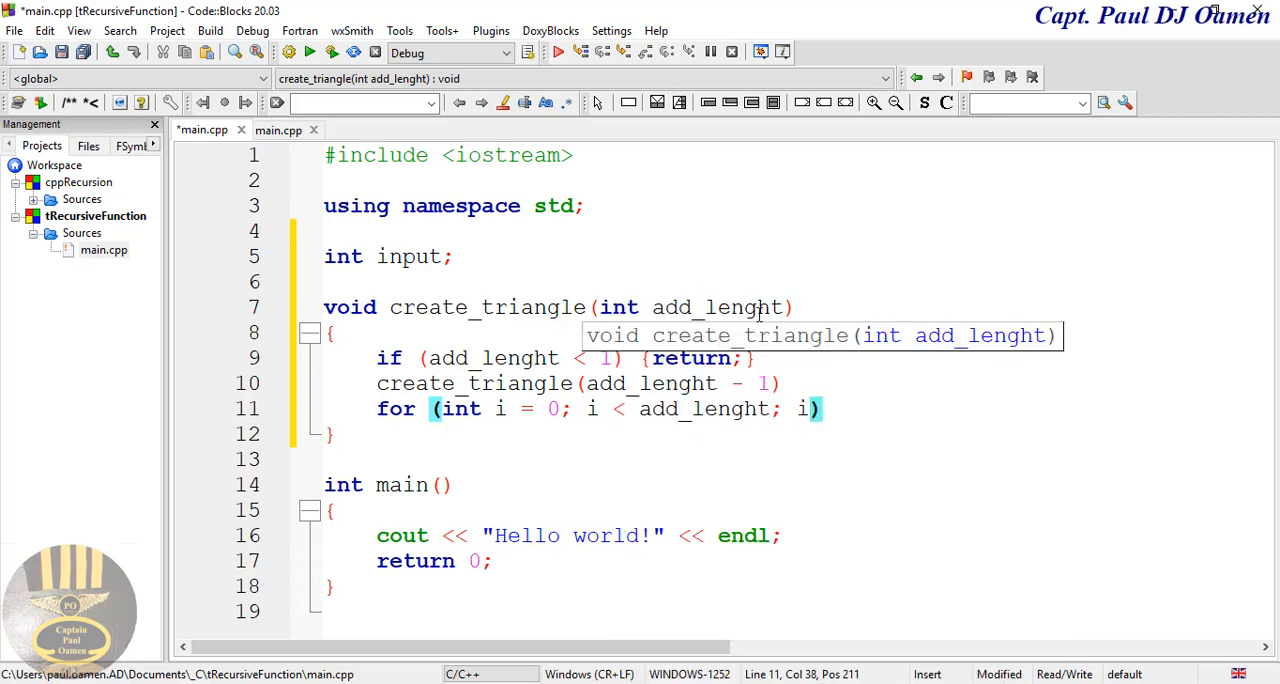
type("++")
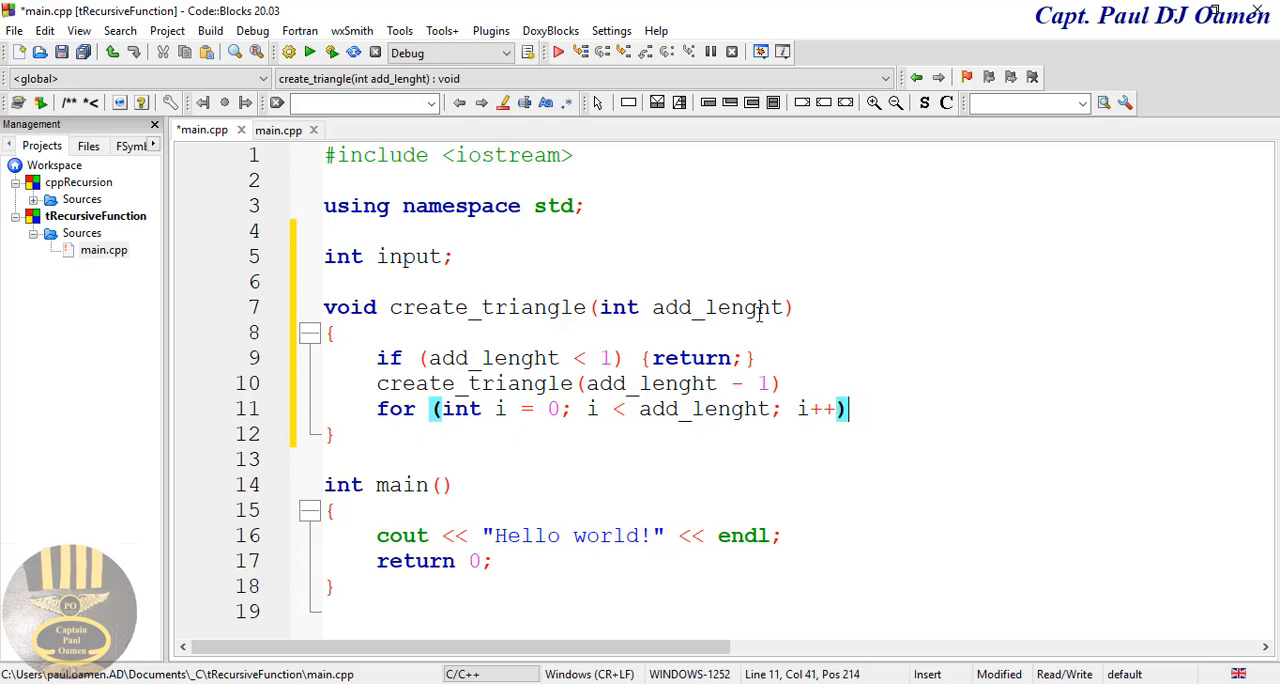
key("Return")
type("{")
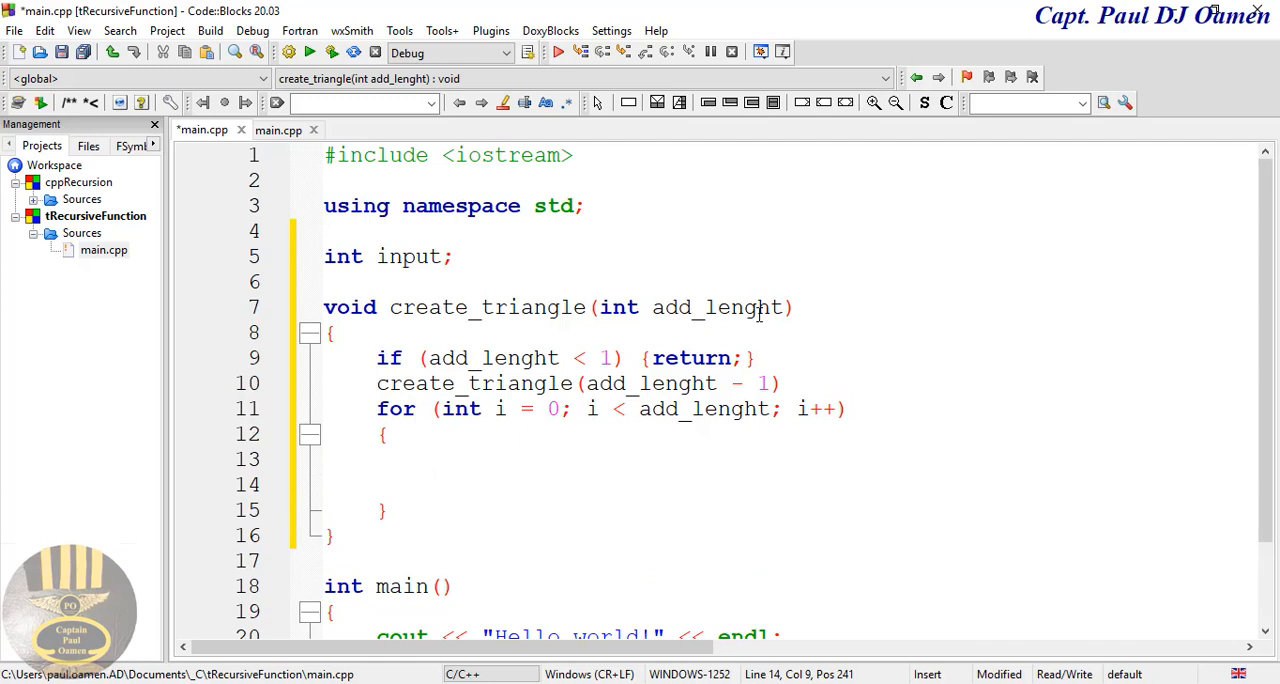
Print "X" inside the loop body and add cout << endl after the loop
type("cout<<")
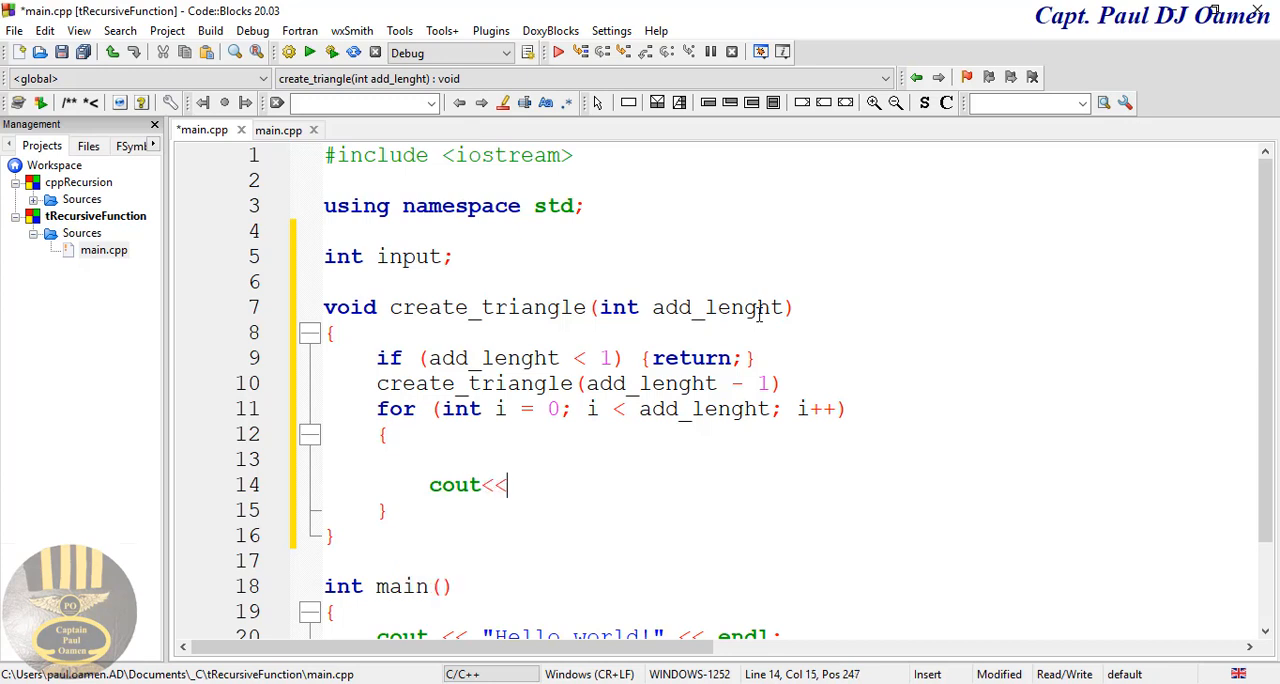
type("\"")
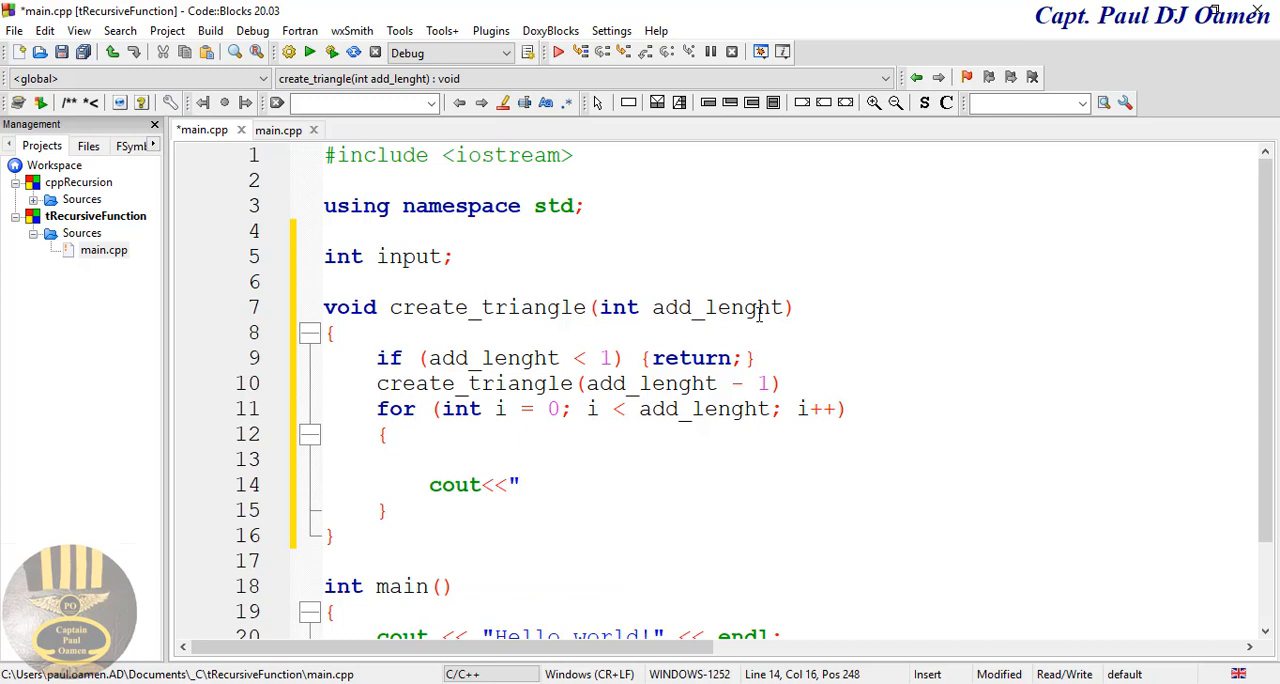
type("X\";")
type("cout <<")
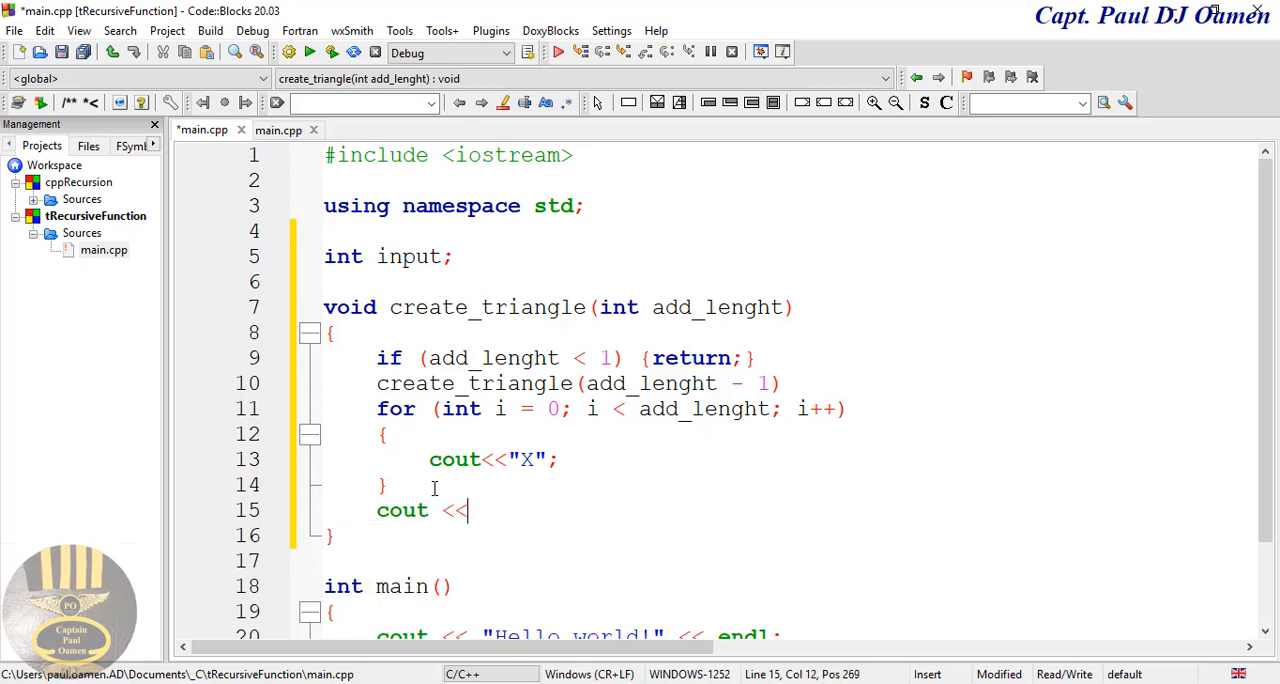
type("endl;")
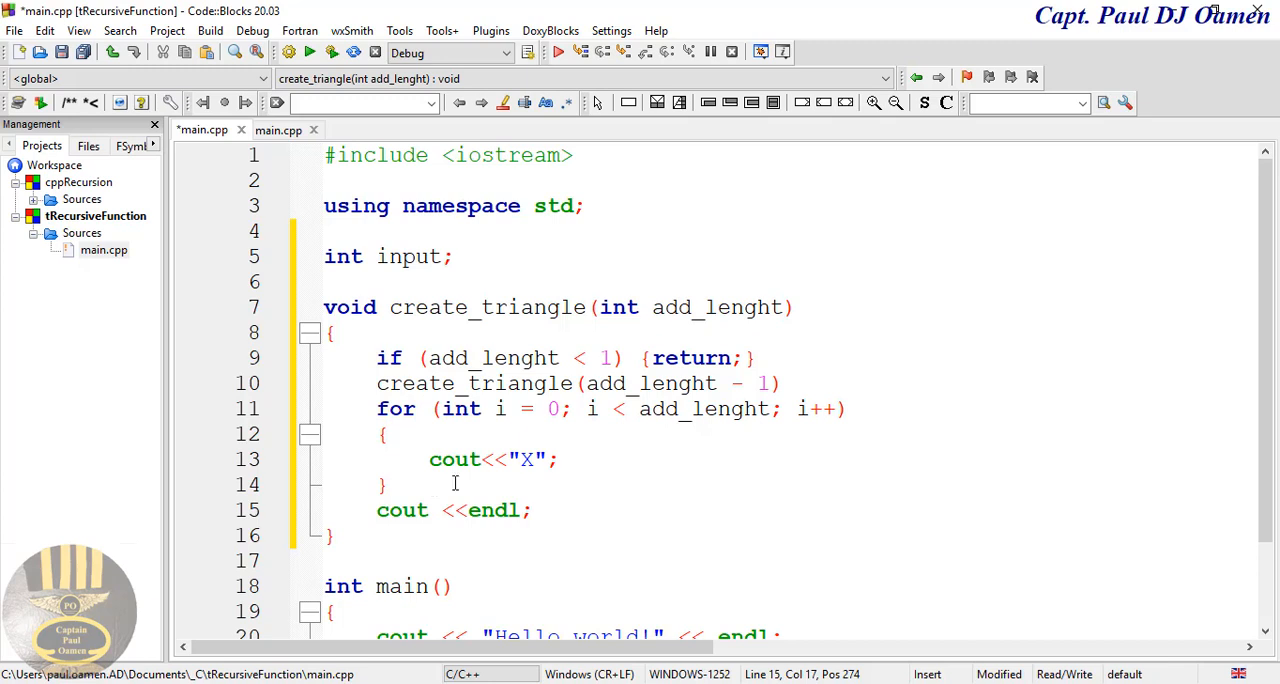
mouse_move(595, 513)
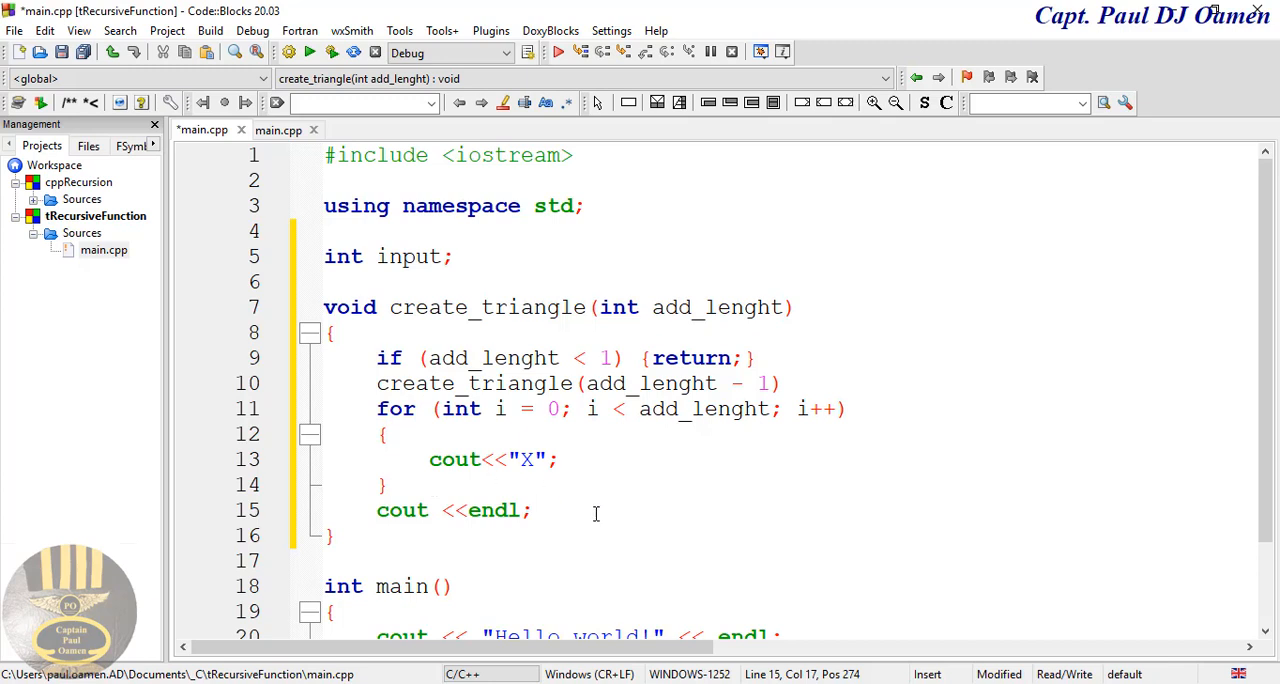
mouse_move(625, 507)
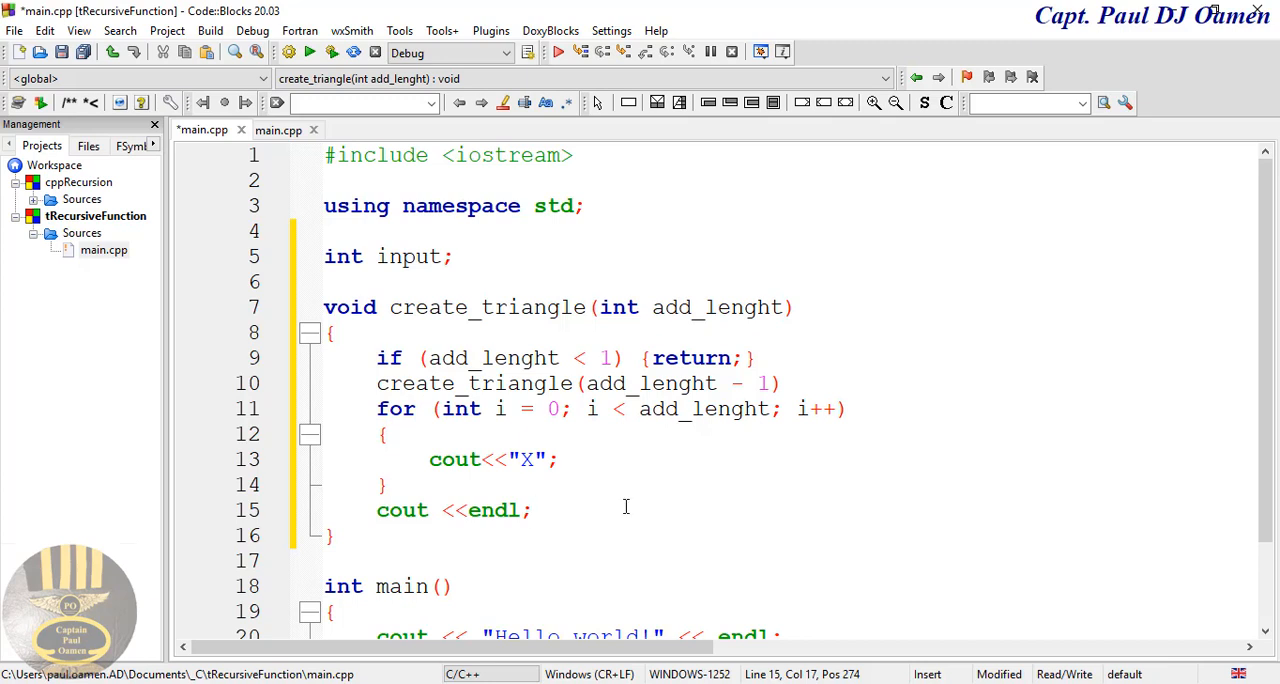
scroll("down", 3)
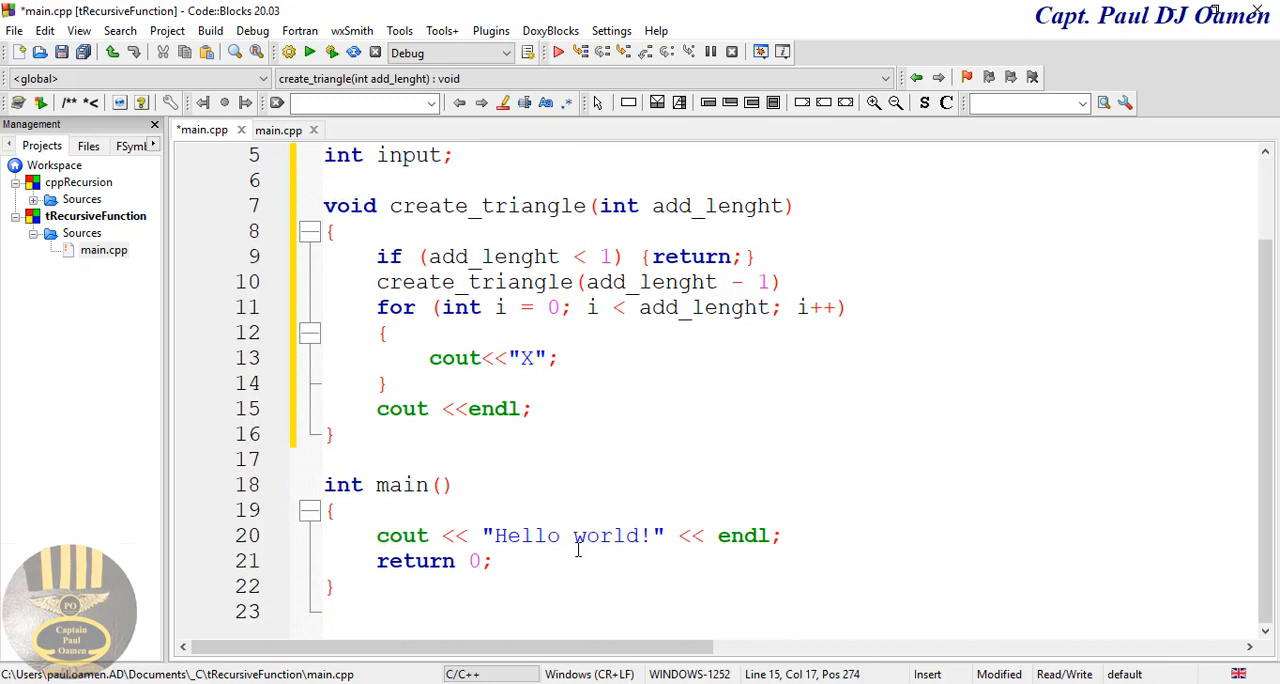
Replace main's "Hello world!" text with "Enter the triangle lenght:"
double_click(608, 535)
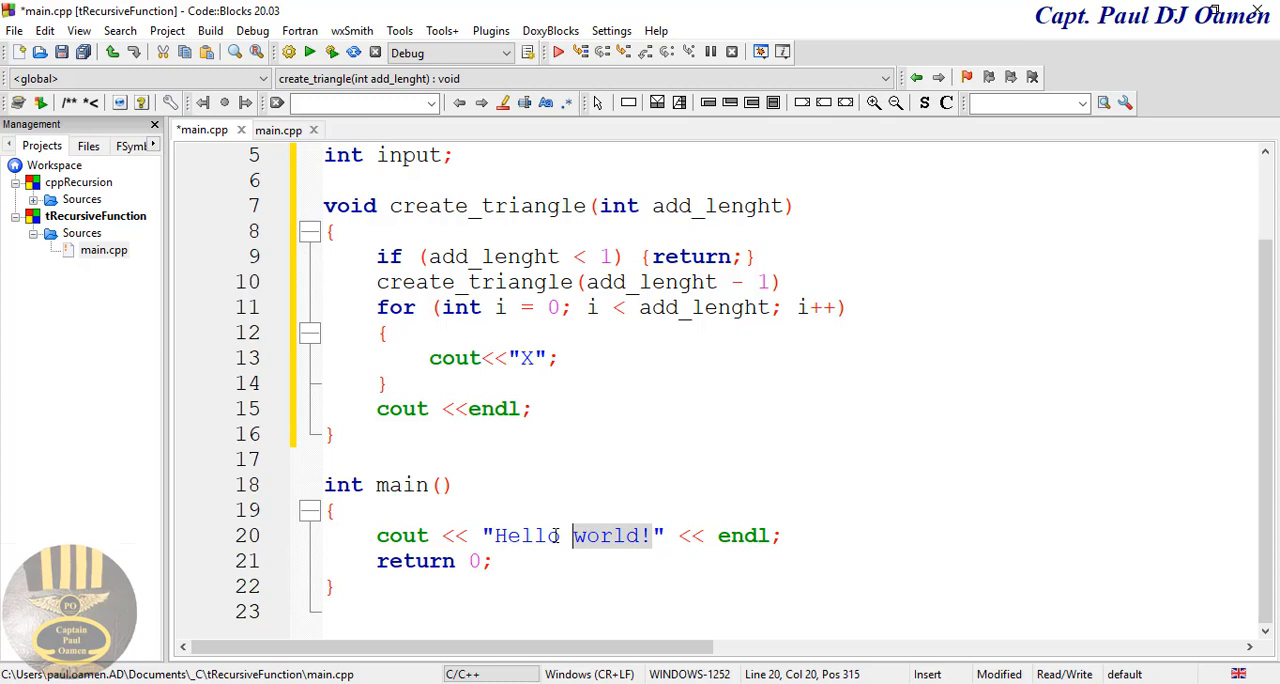
left_click(494, 535)
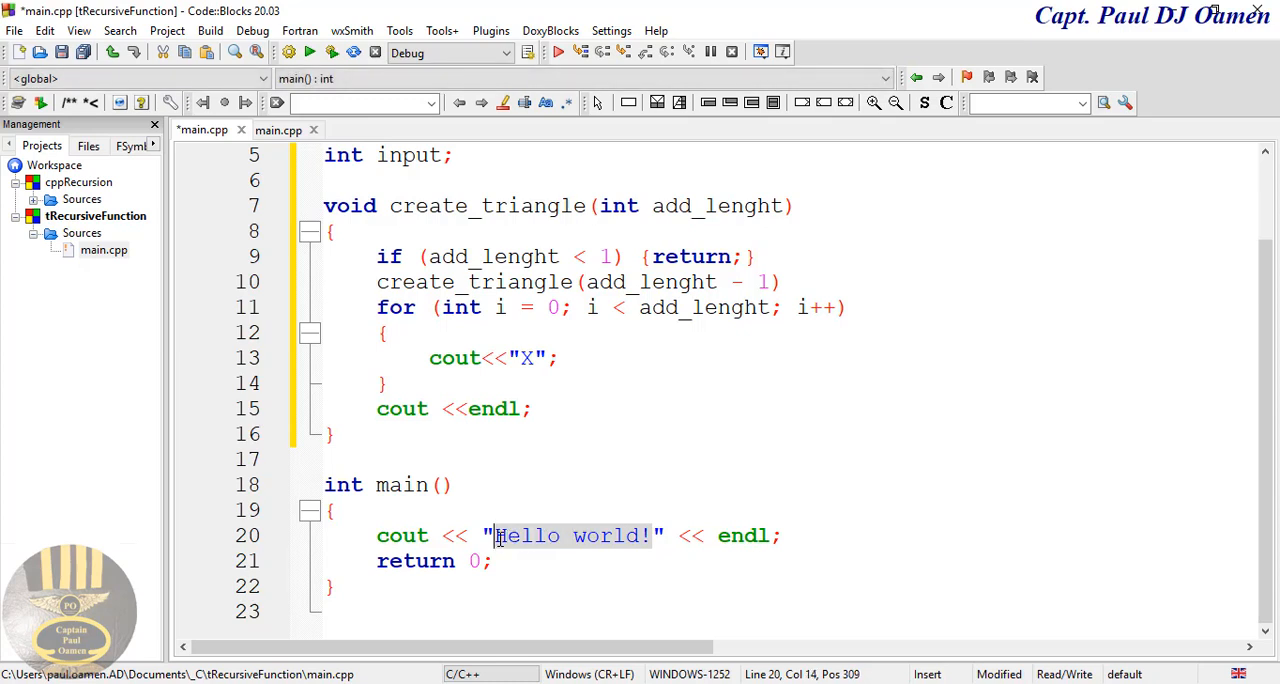
type("Enter")
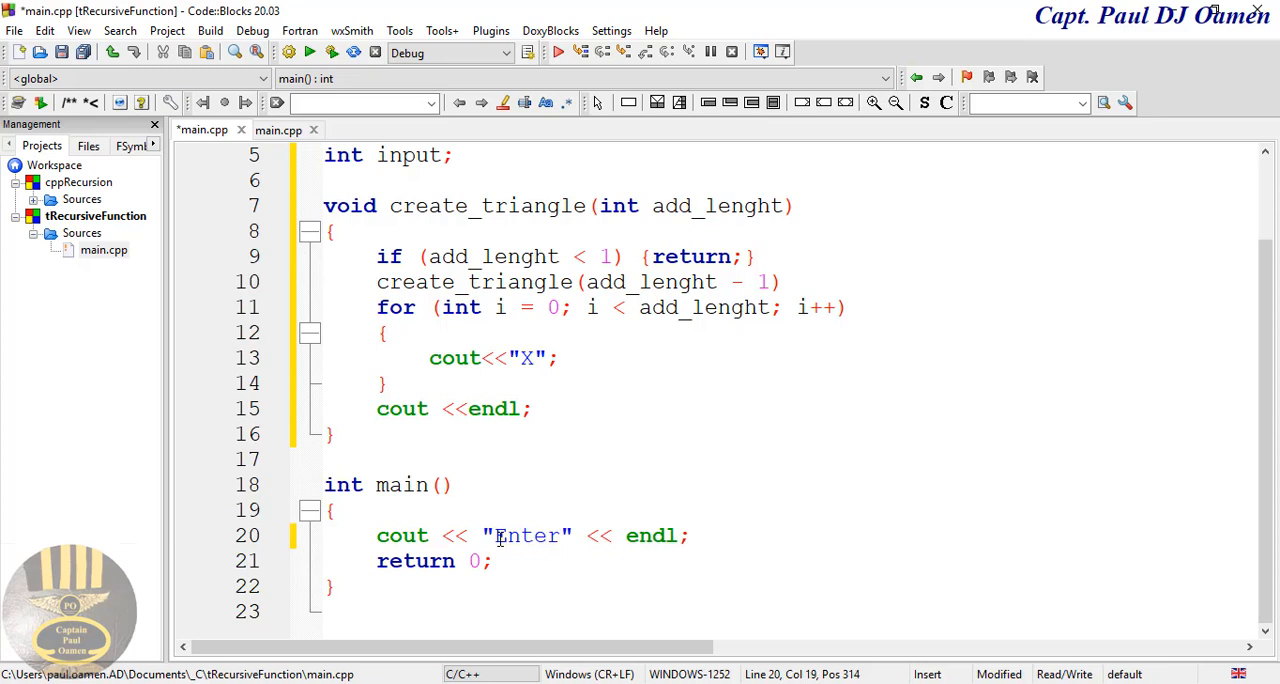
type("the")
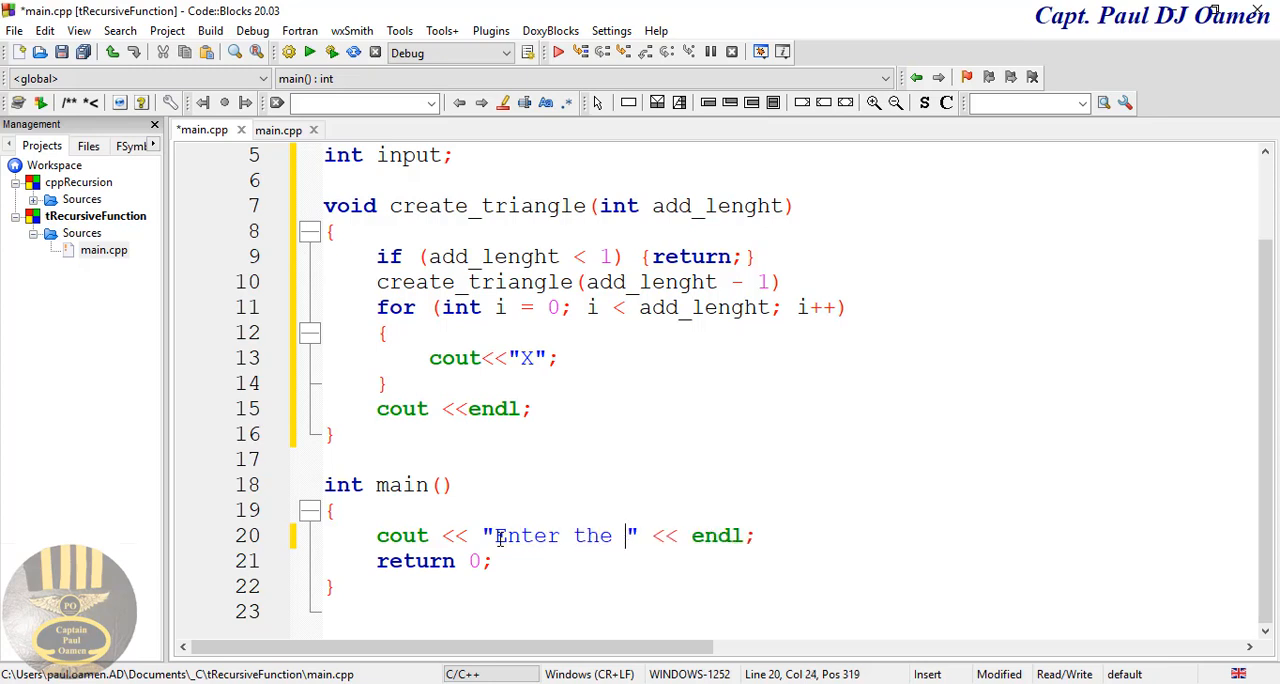
type("trian")
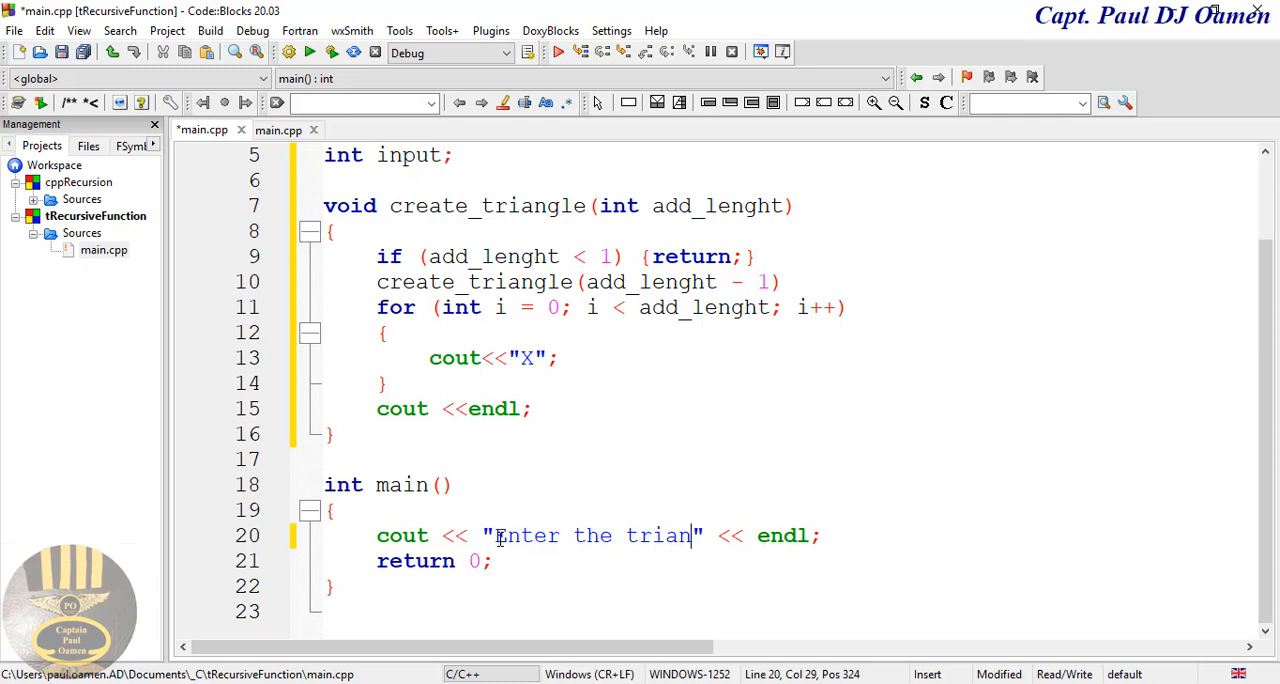
type("gle")
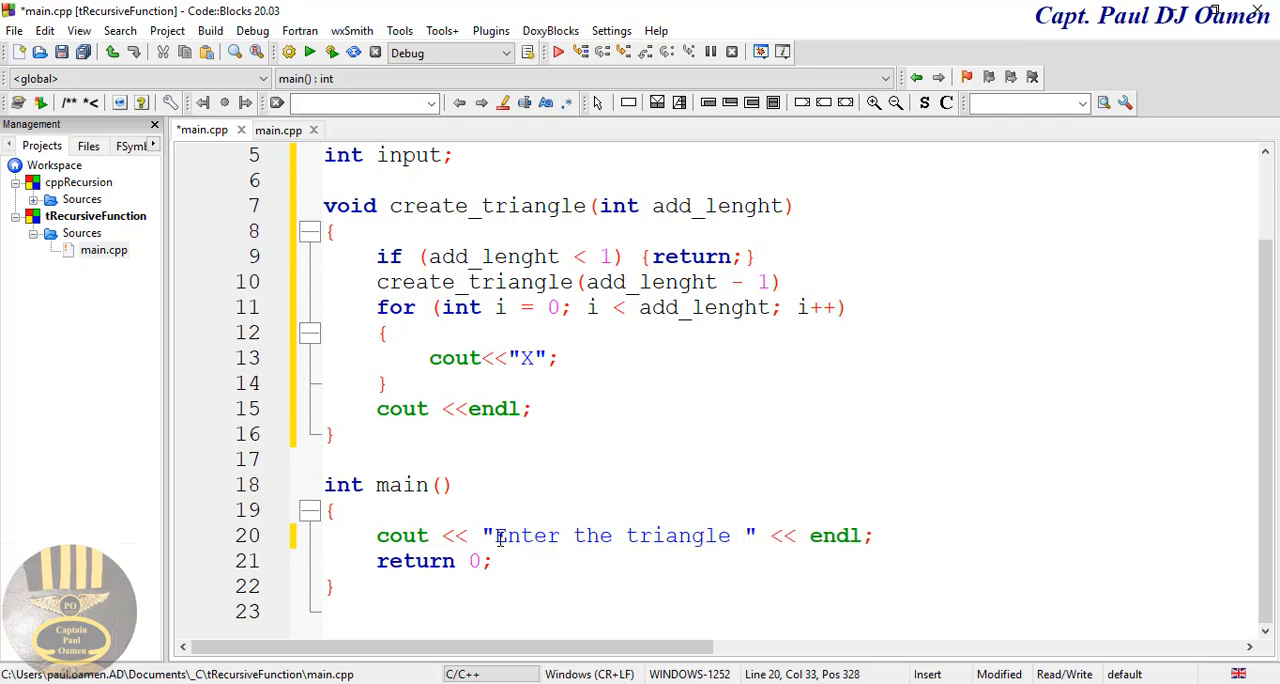
type("leng")
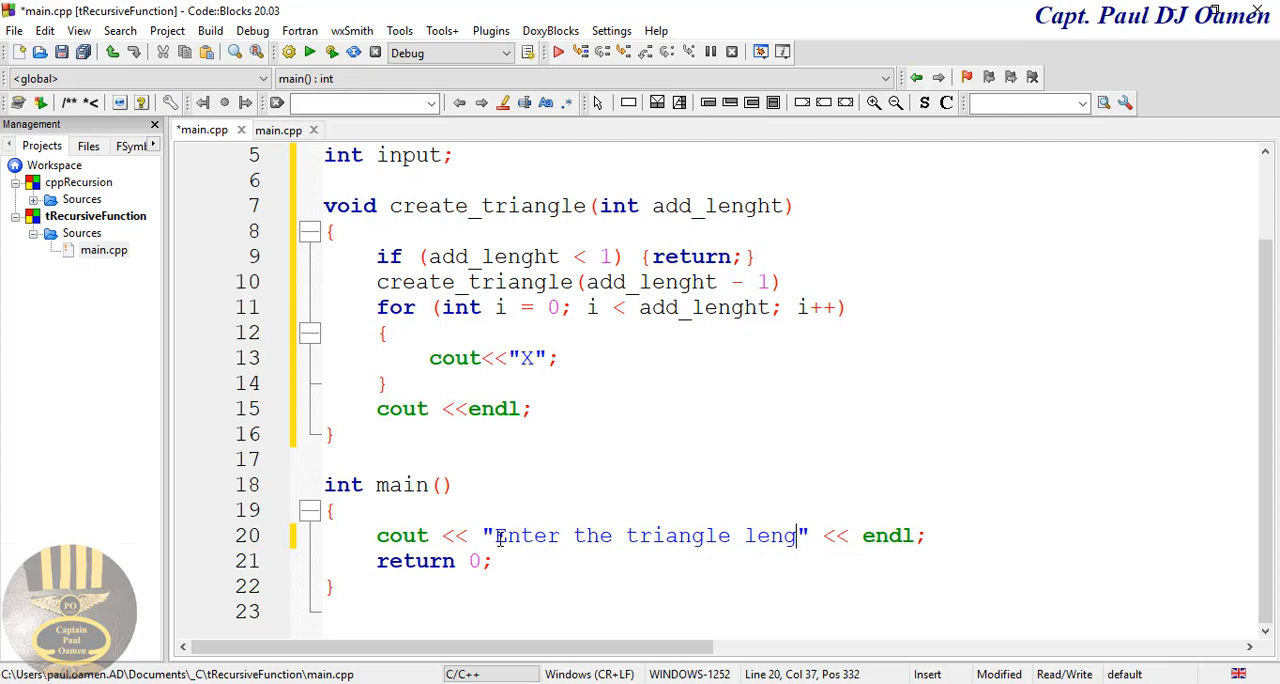
type("ht:")
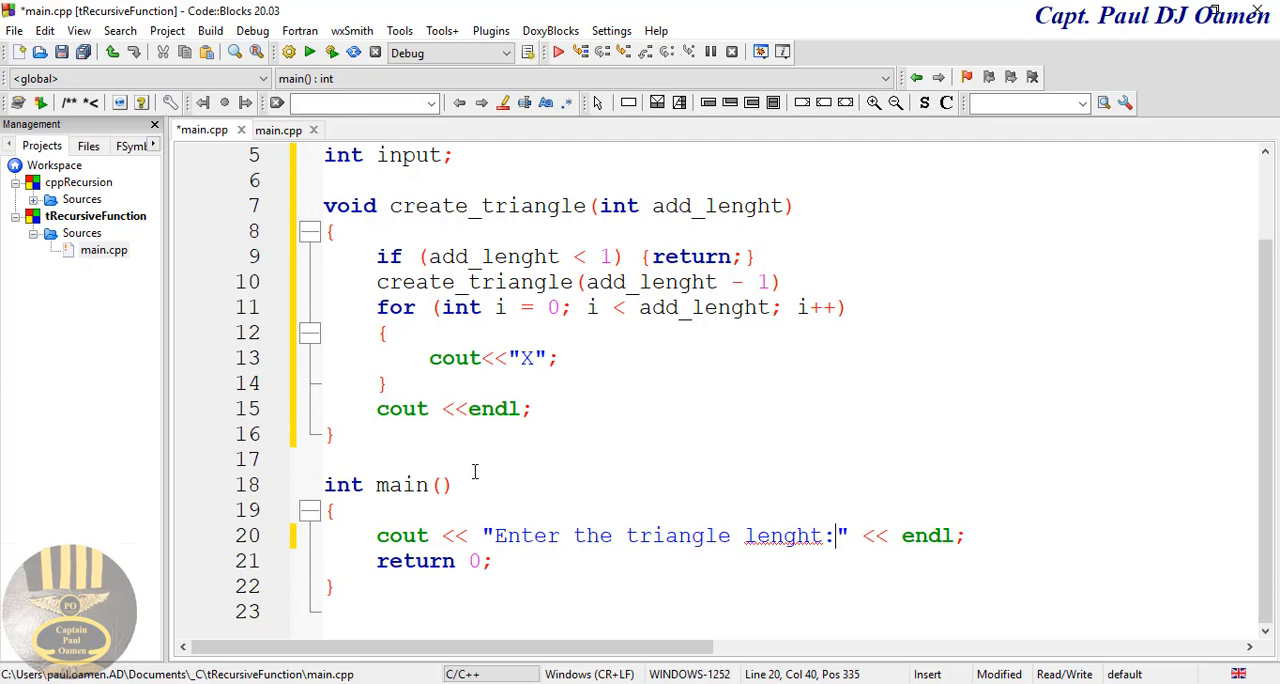
left_click(968, 535)
type("cin")
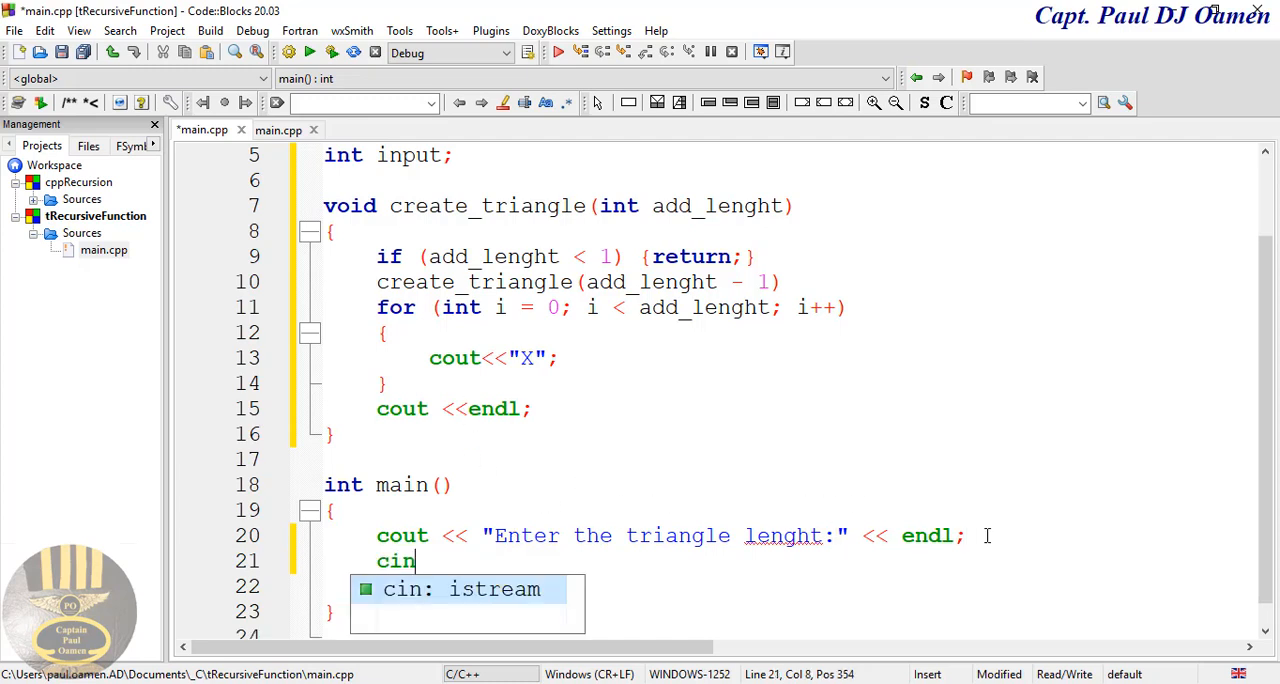
Complete the cin>>input; statement in main and start a new line
type(">>")
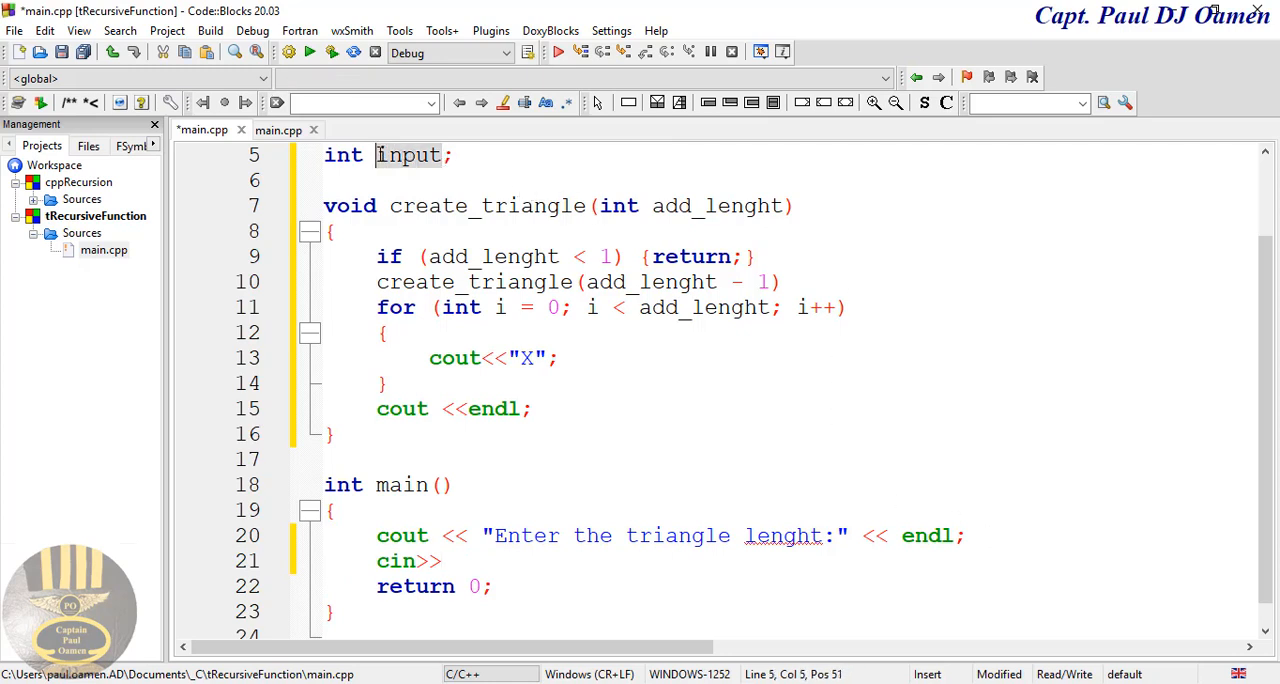
left_click(475, 560)
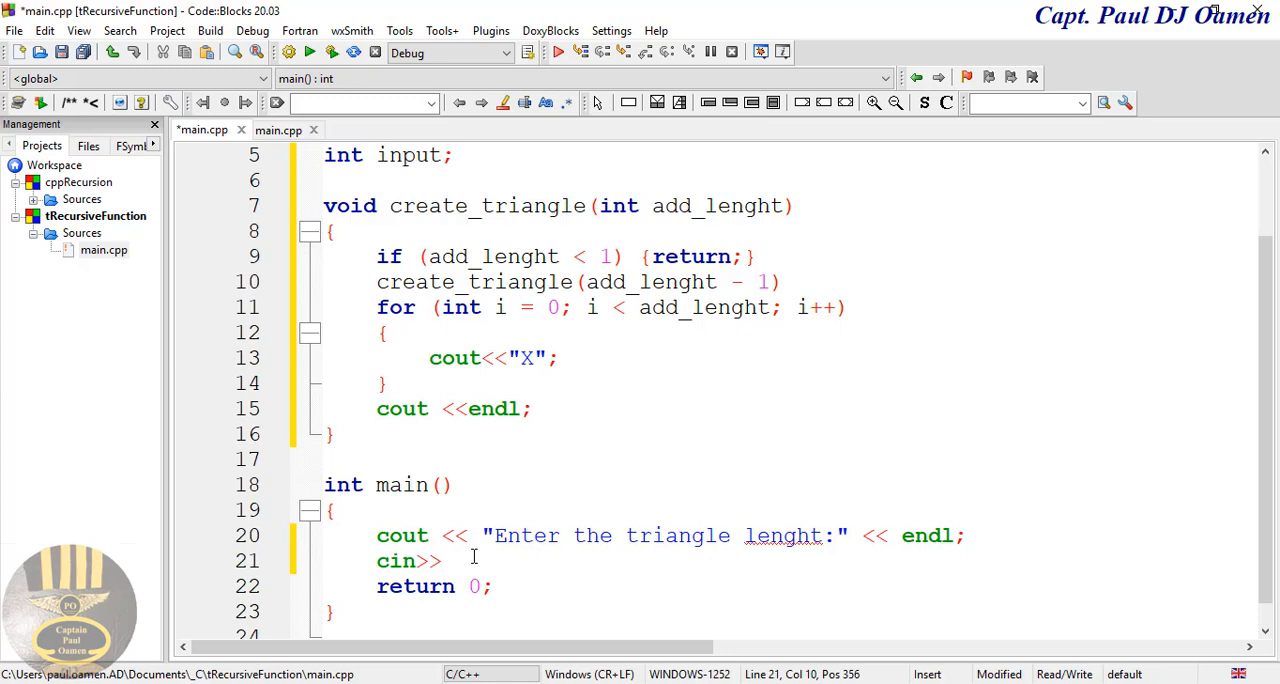
type("input")
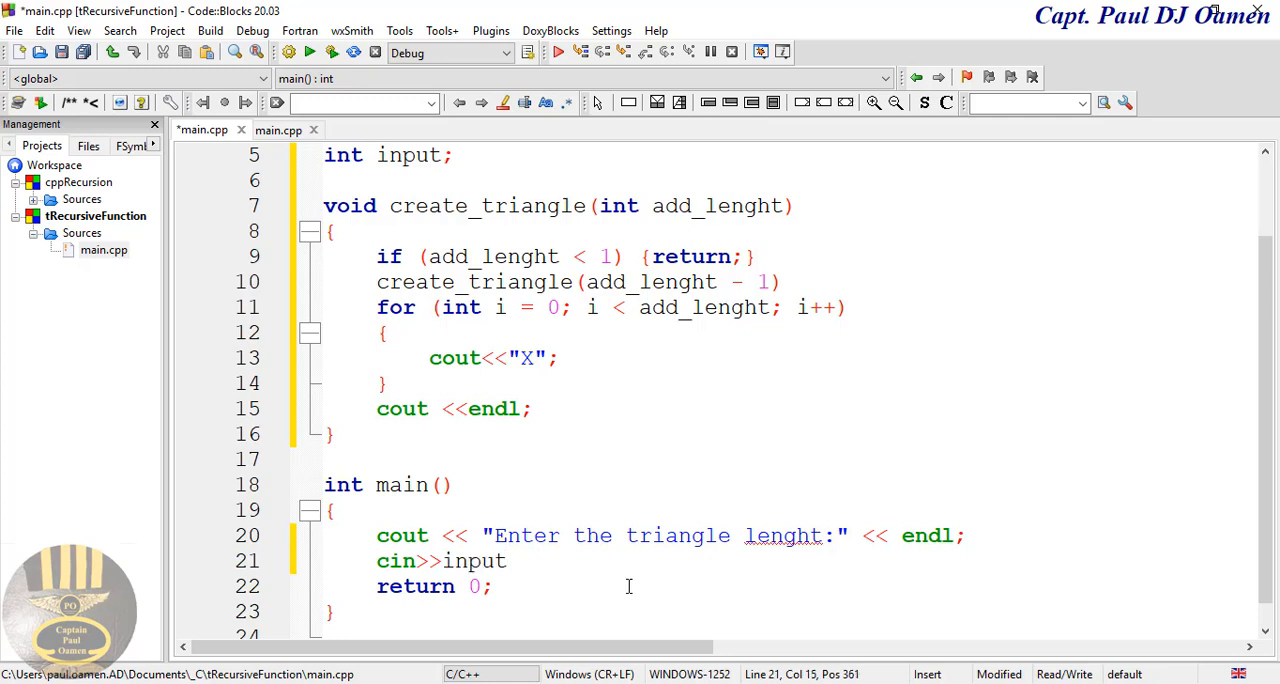
type(";")
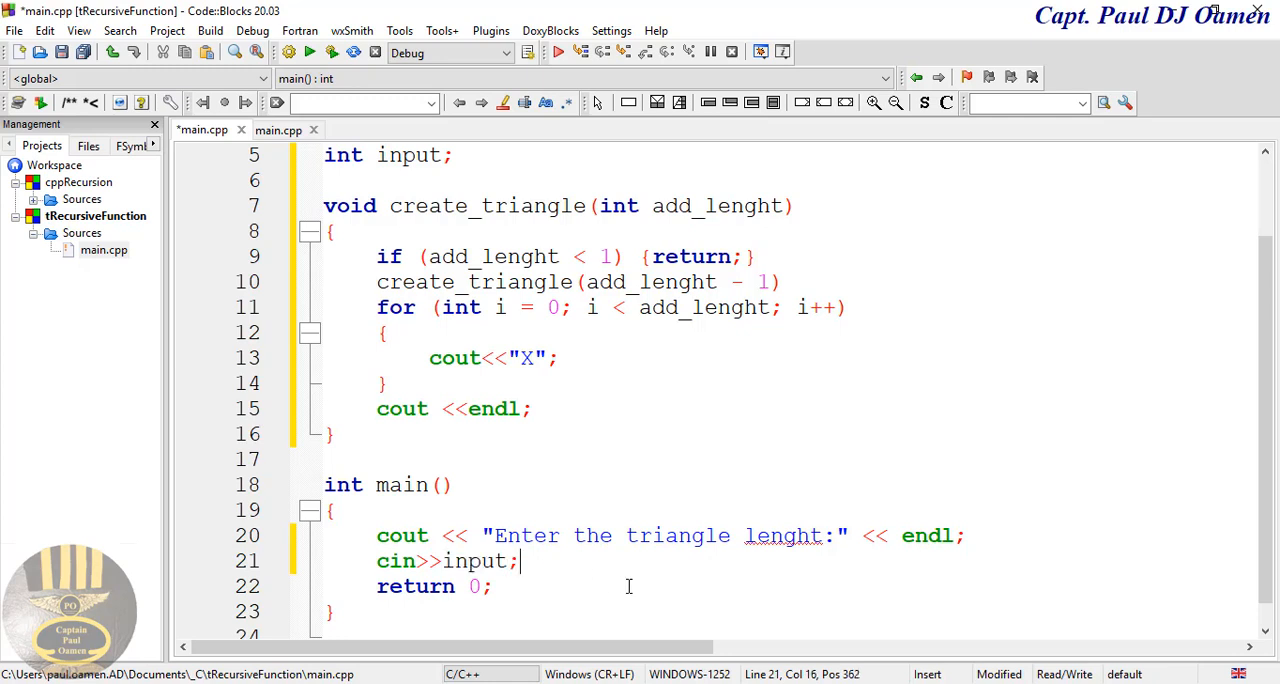
key("enter")
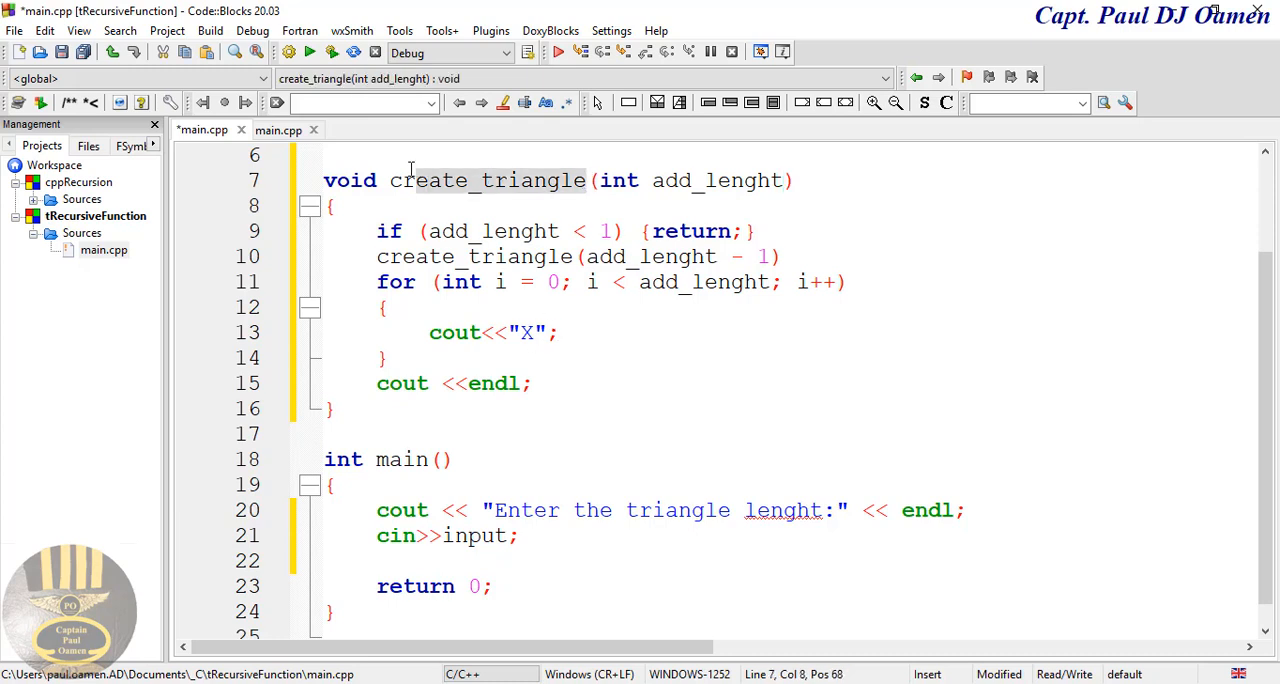
Call create_triangle(input) in main and add the recursive call's missing semicolon
double_click(473, 257)
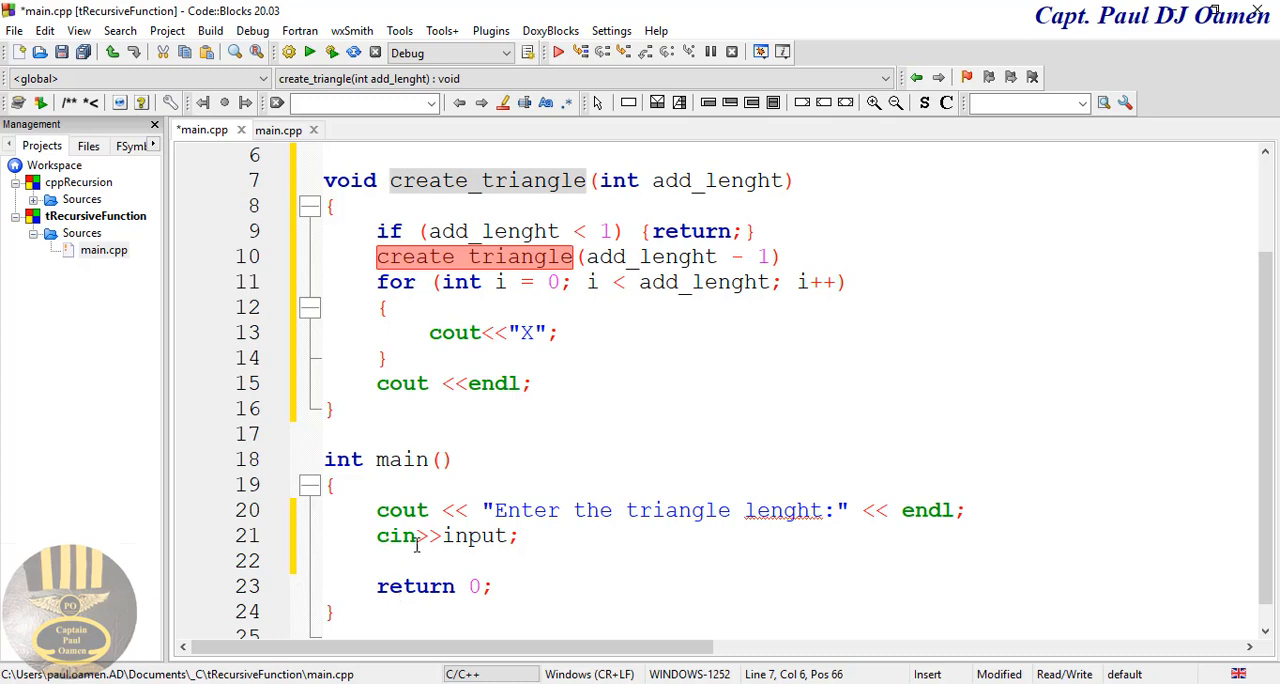
type("create_triangle")
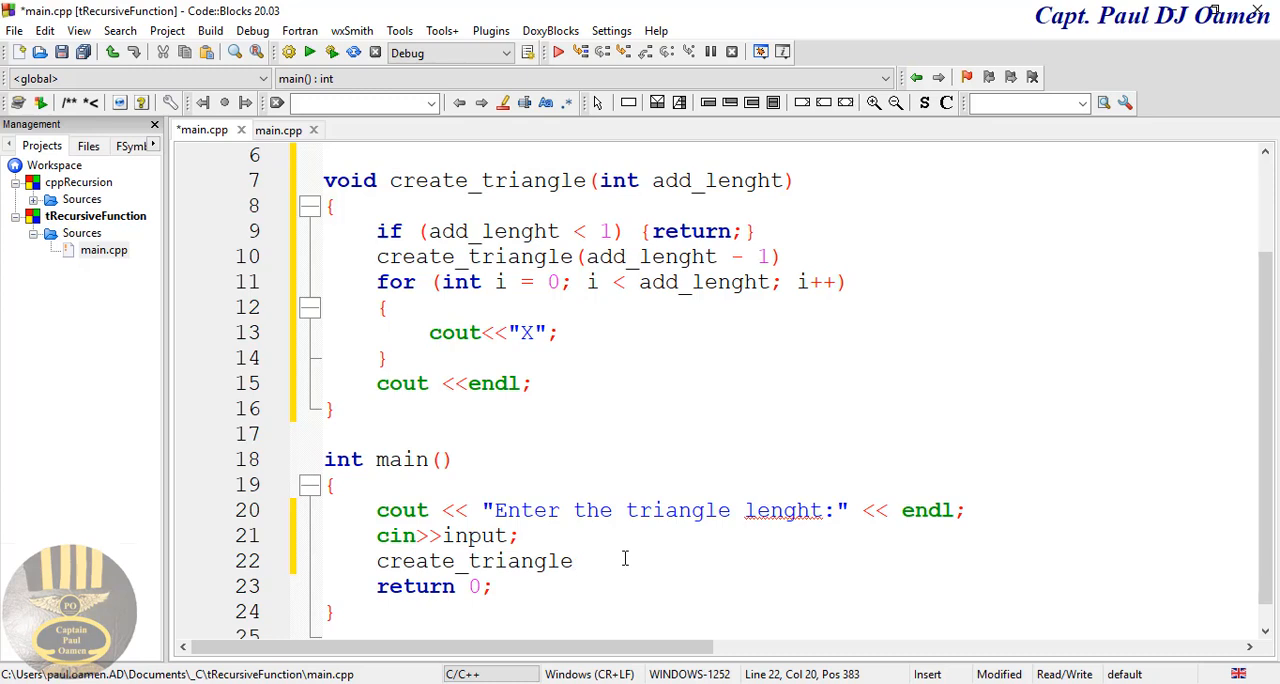
type("(input);")
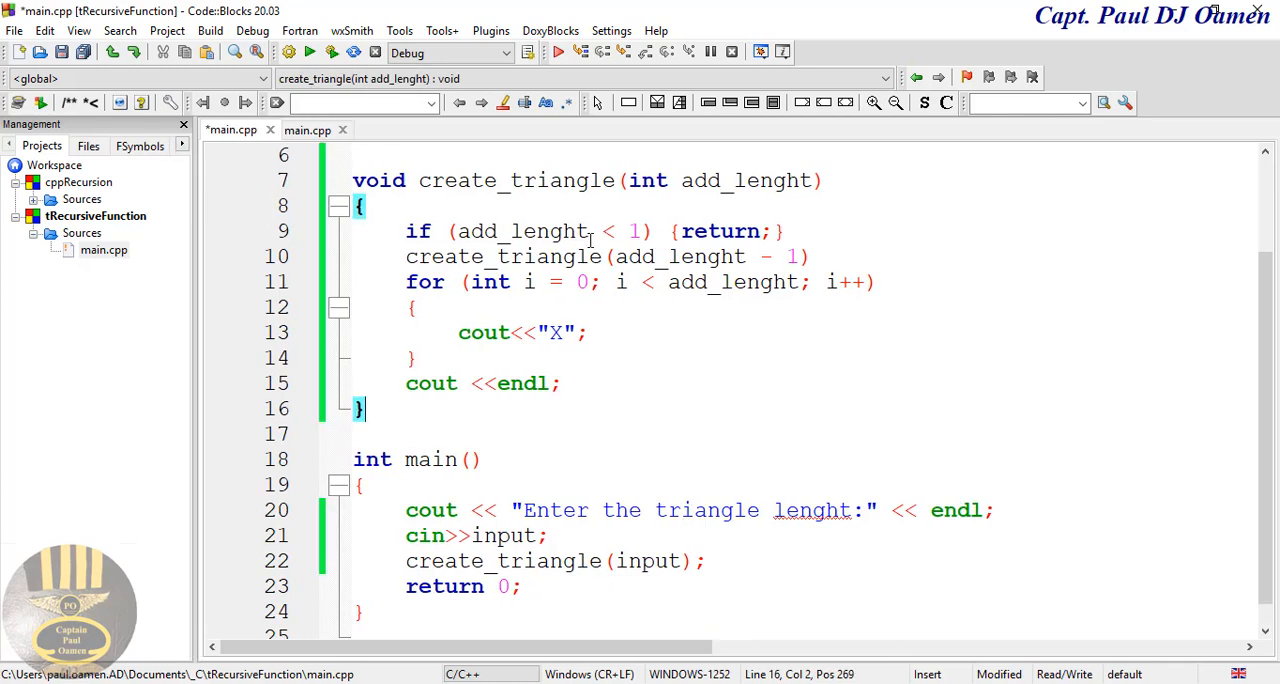
left_click(810, 256)
type(";")
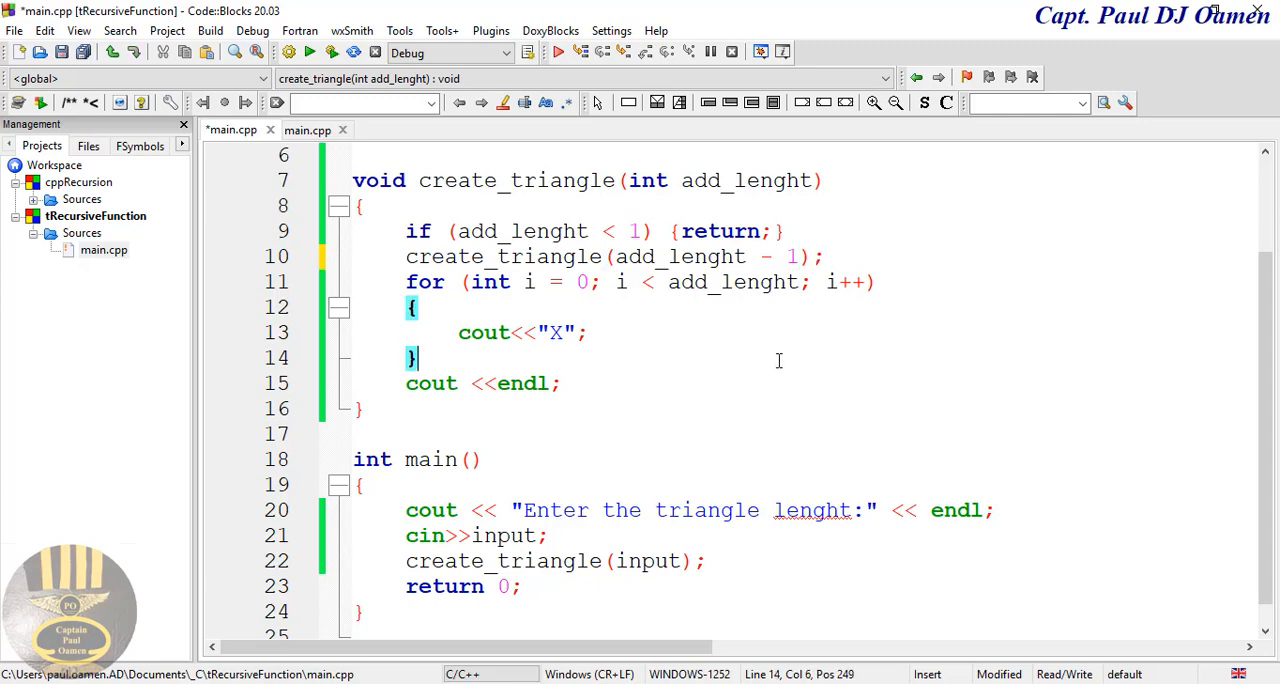
scroll("up", 3)
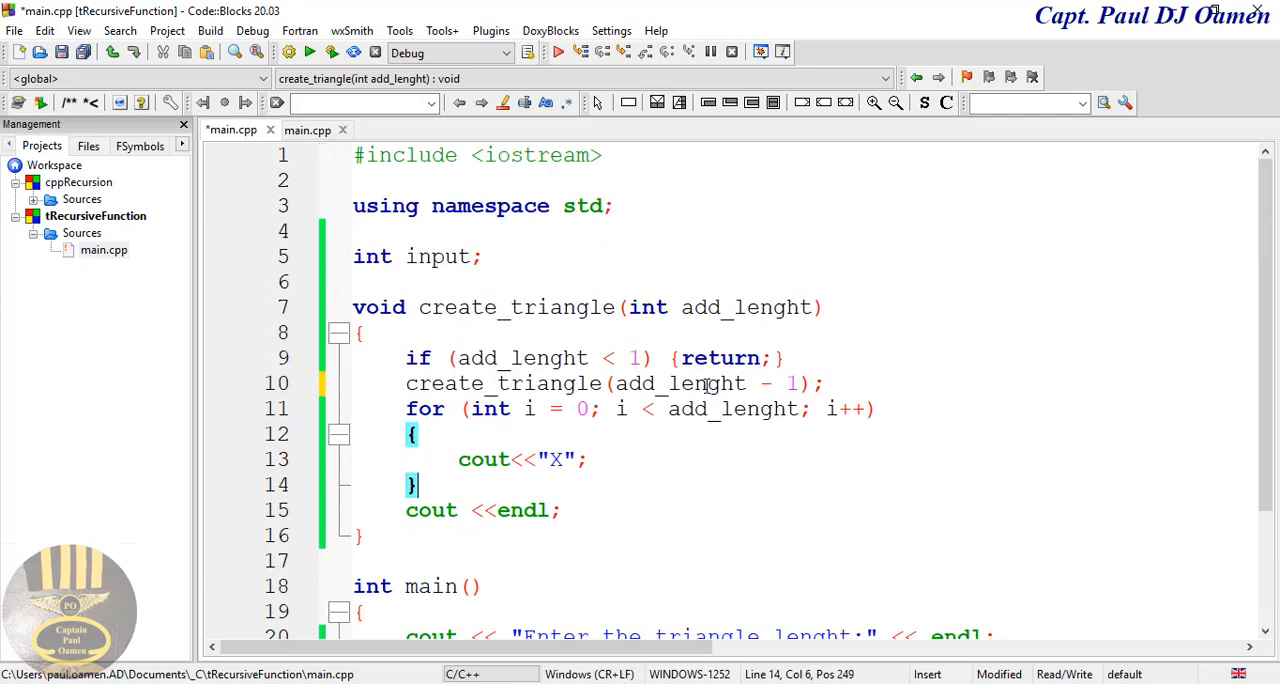
mouse_move(700, 383)
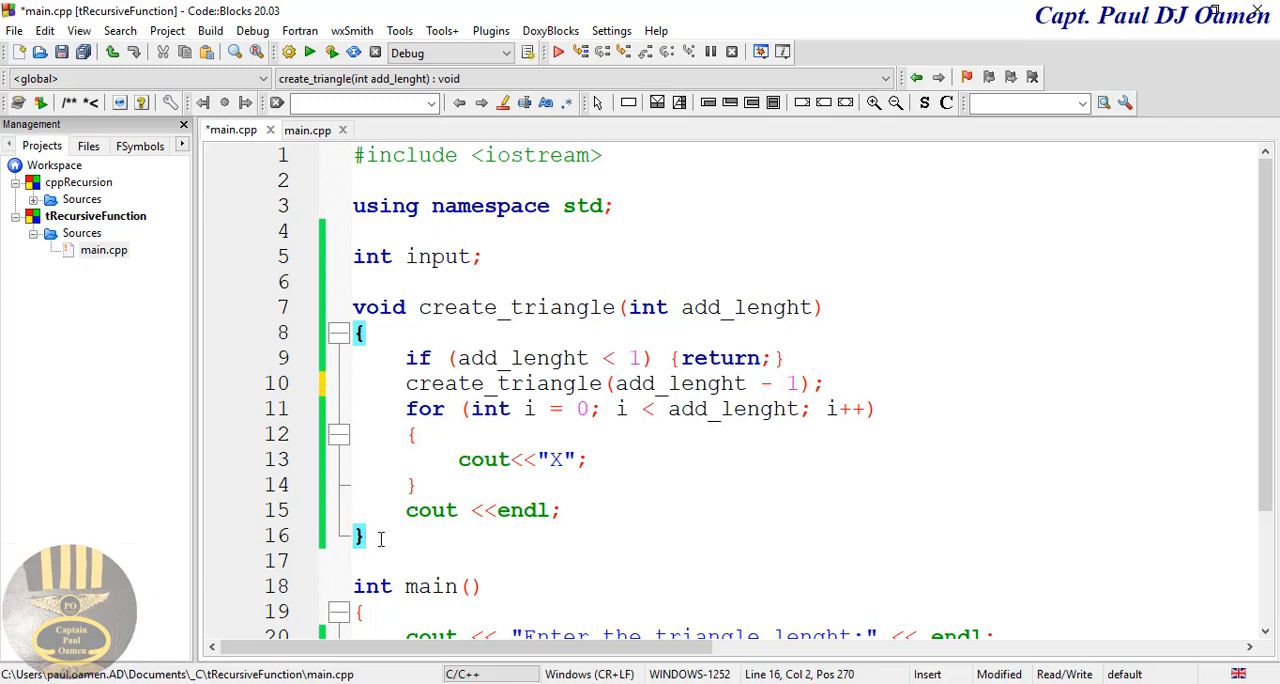
scroll("down", 3)
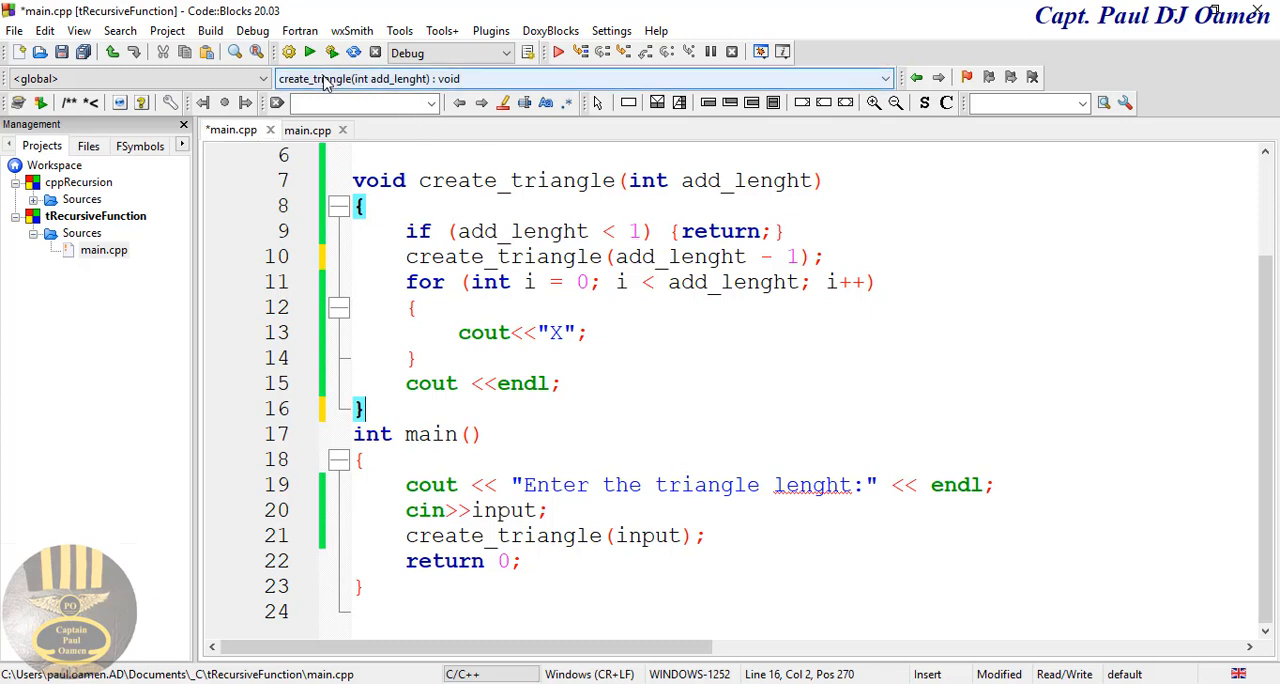
mouse_move(331, 52)
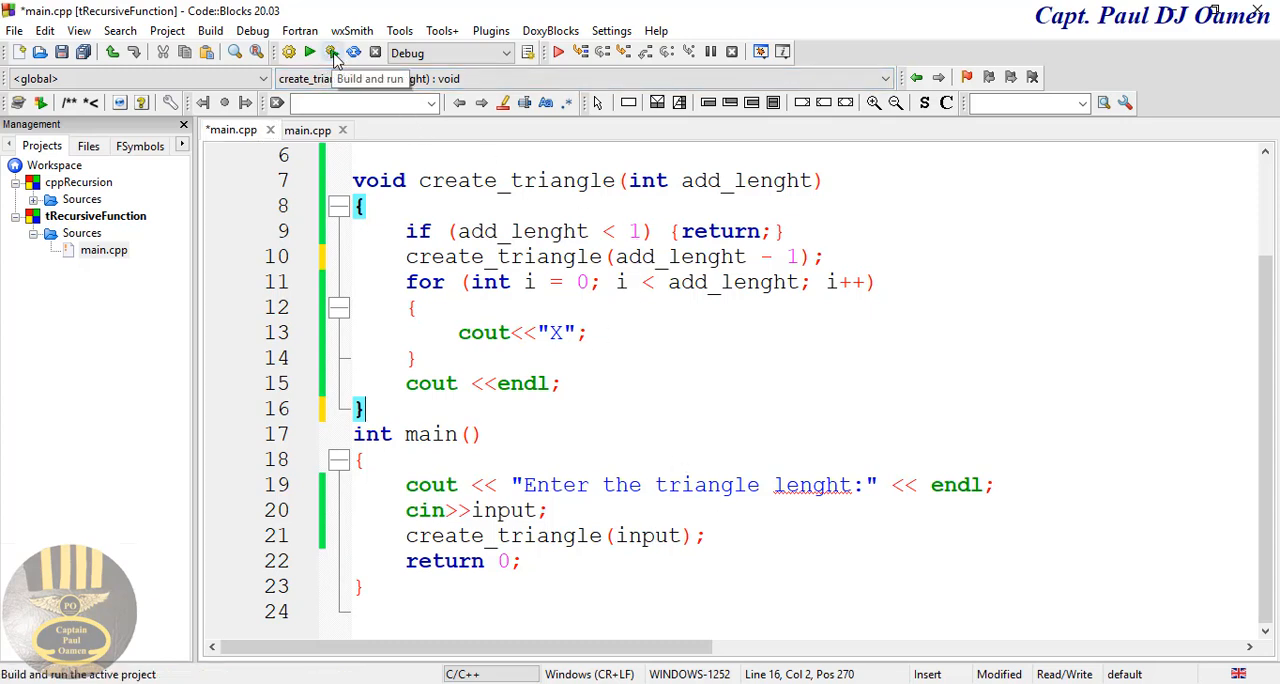
Build and run tRecursiveFunction, enter length 30, view the X triangle, and close the console
left_click(332, 52)
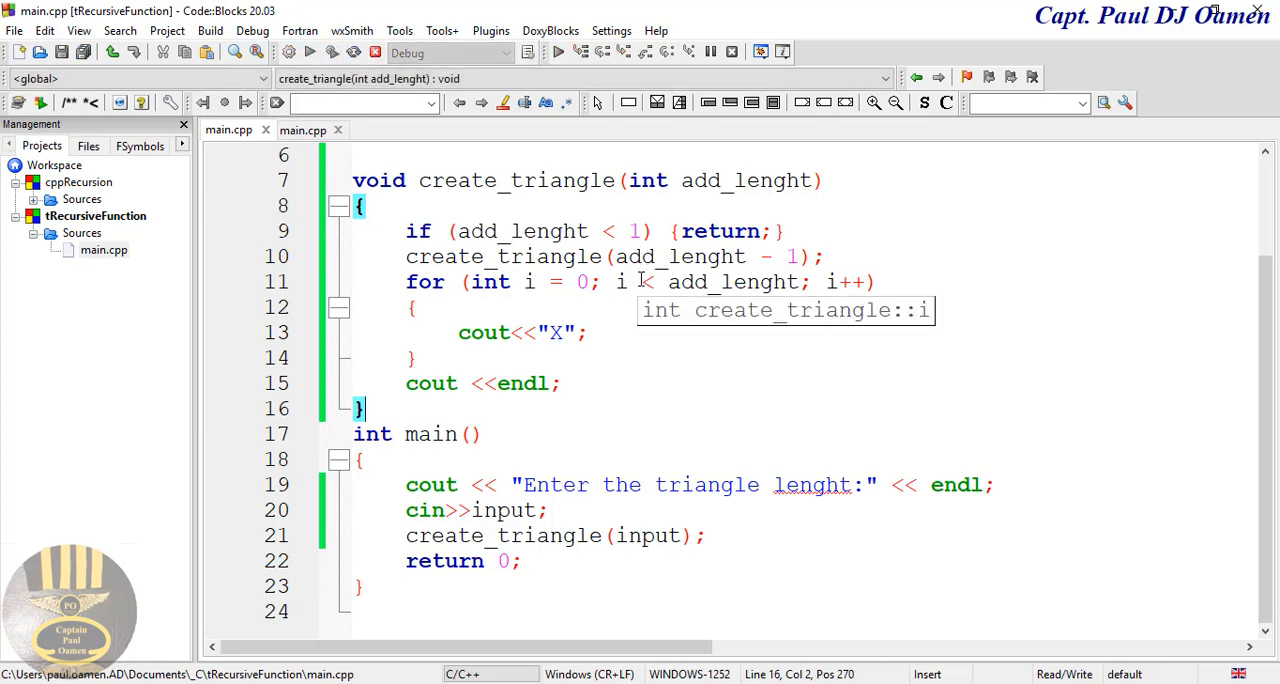
left_click(557, 52)
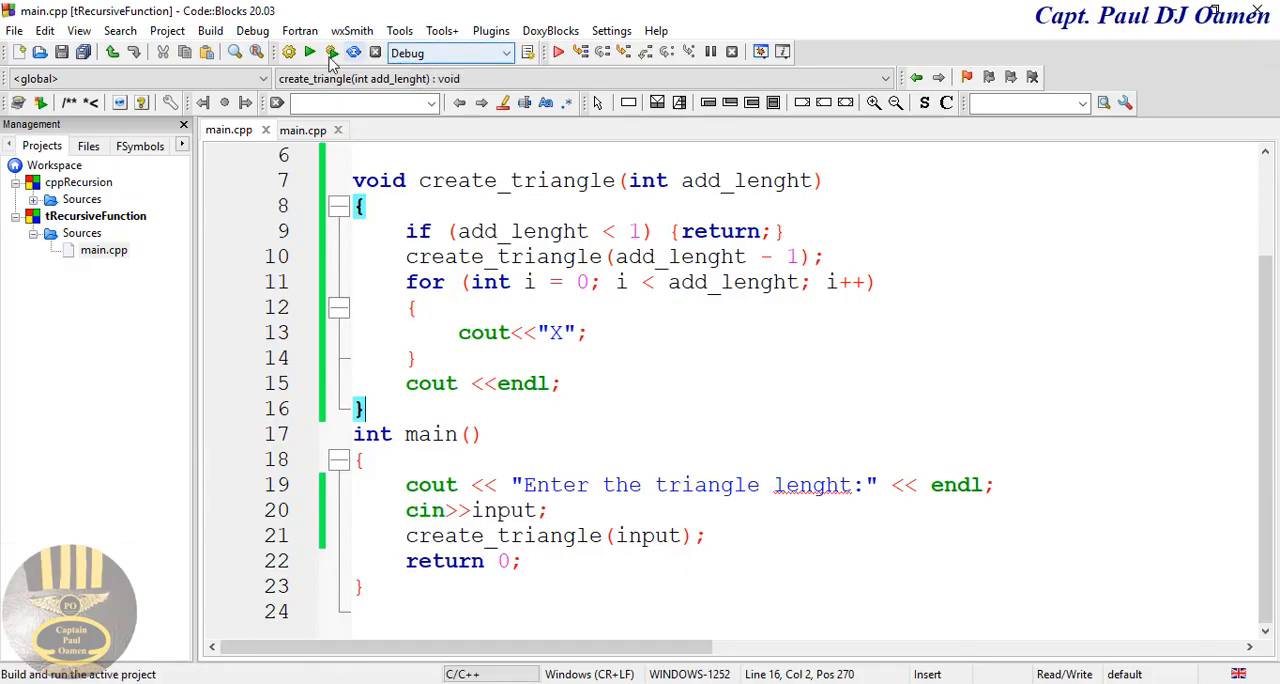
left_click(330, 52)
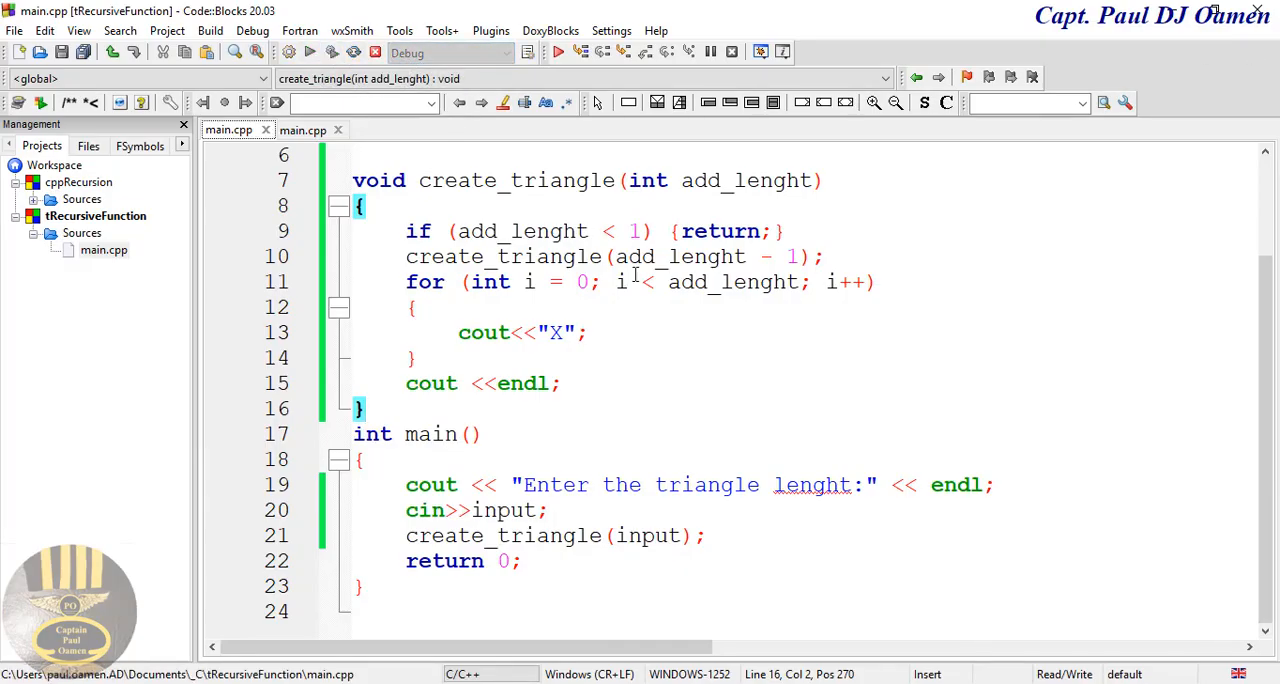
left_click(557, 51)
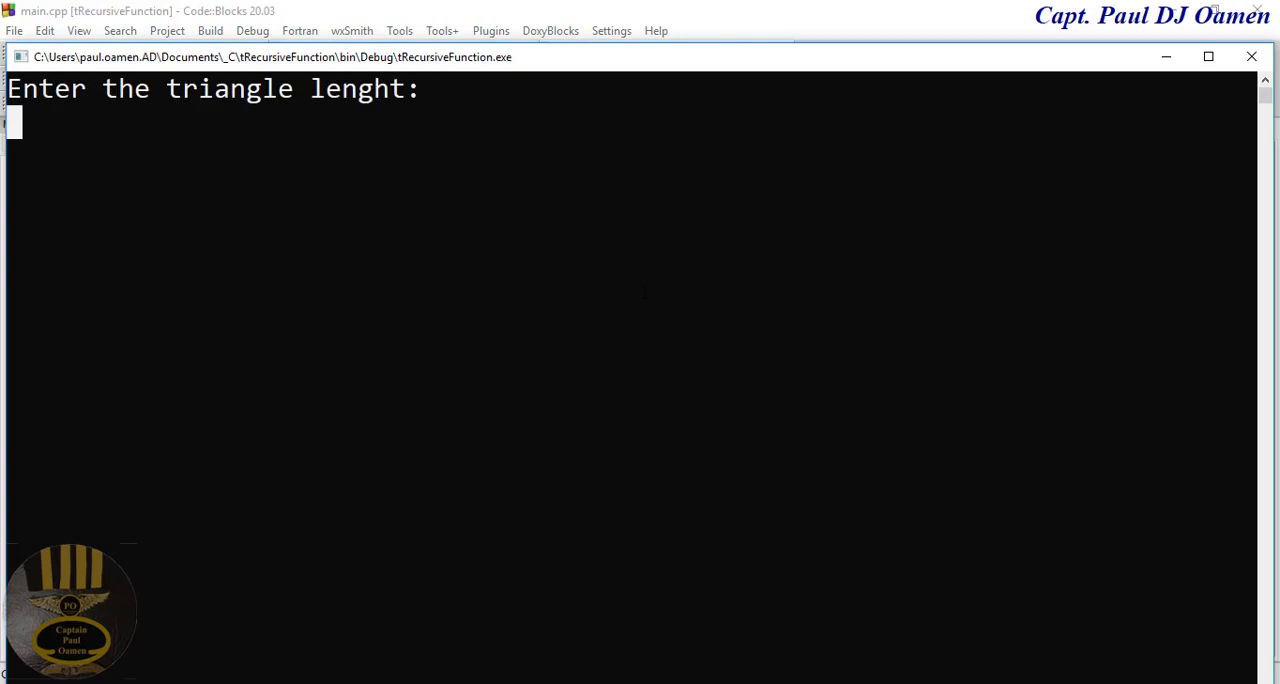
type("30")
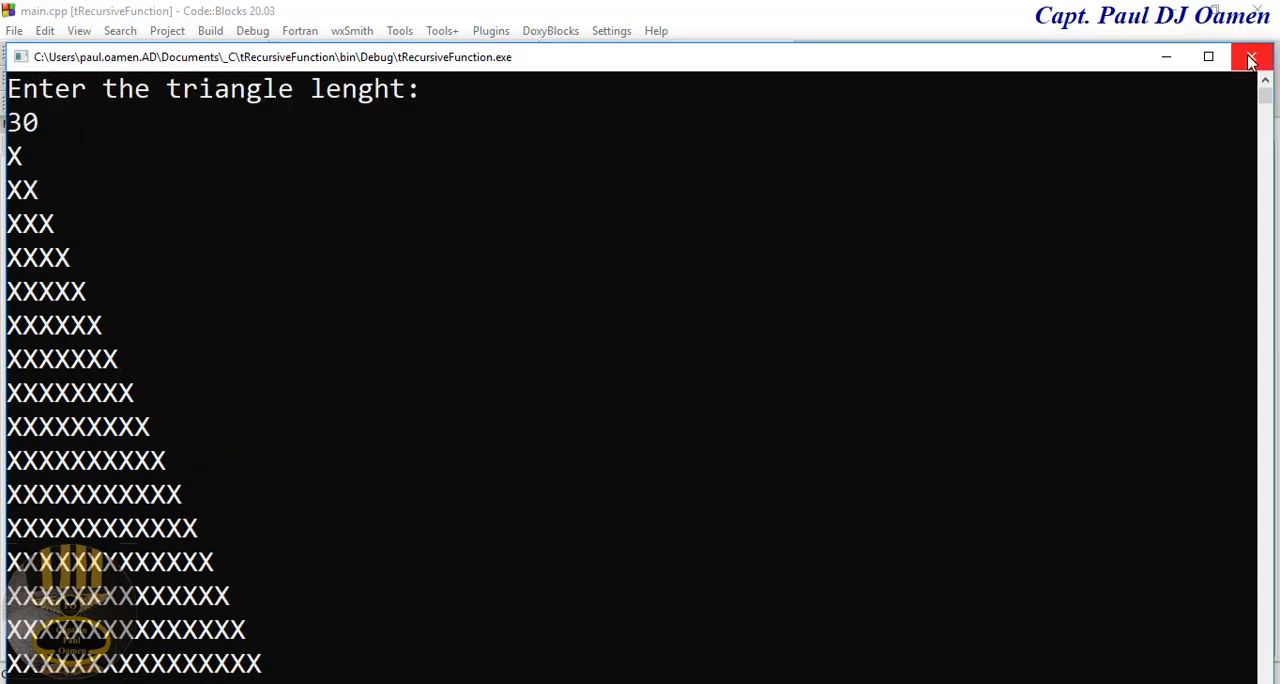
left_click(1251, 57)
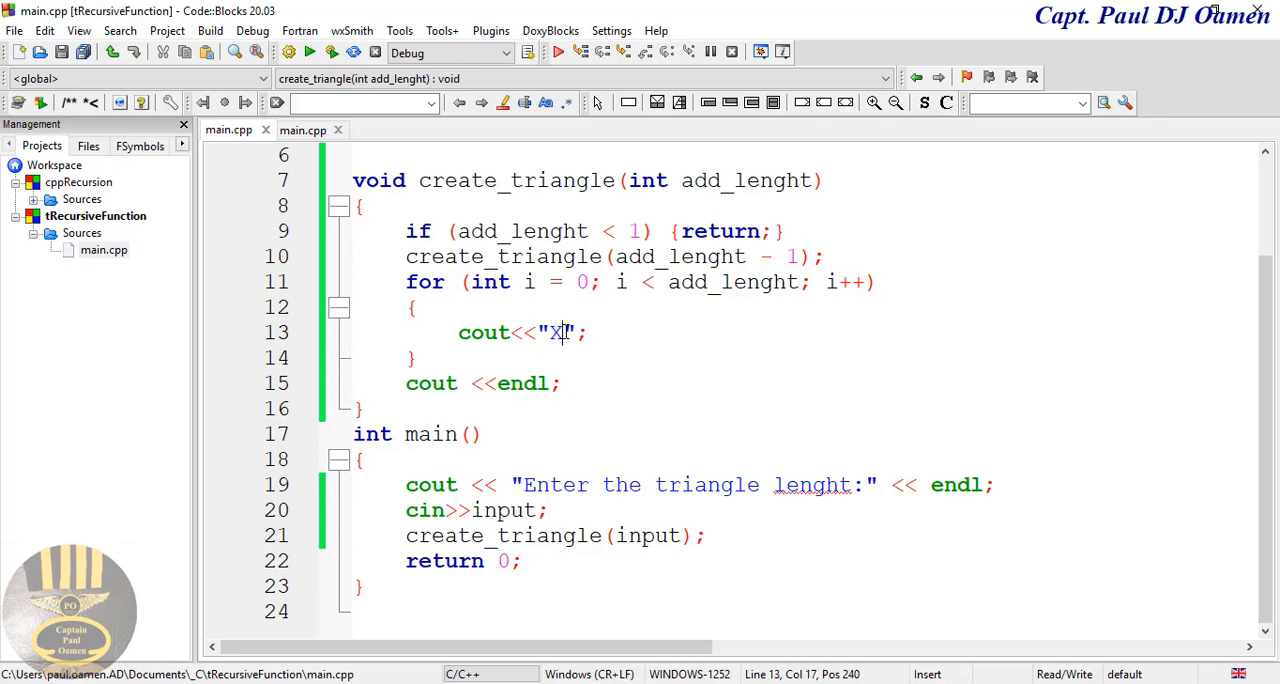
Change the printed character from "X" to "[]" and rebuild and run the program
key("Backspace")
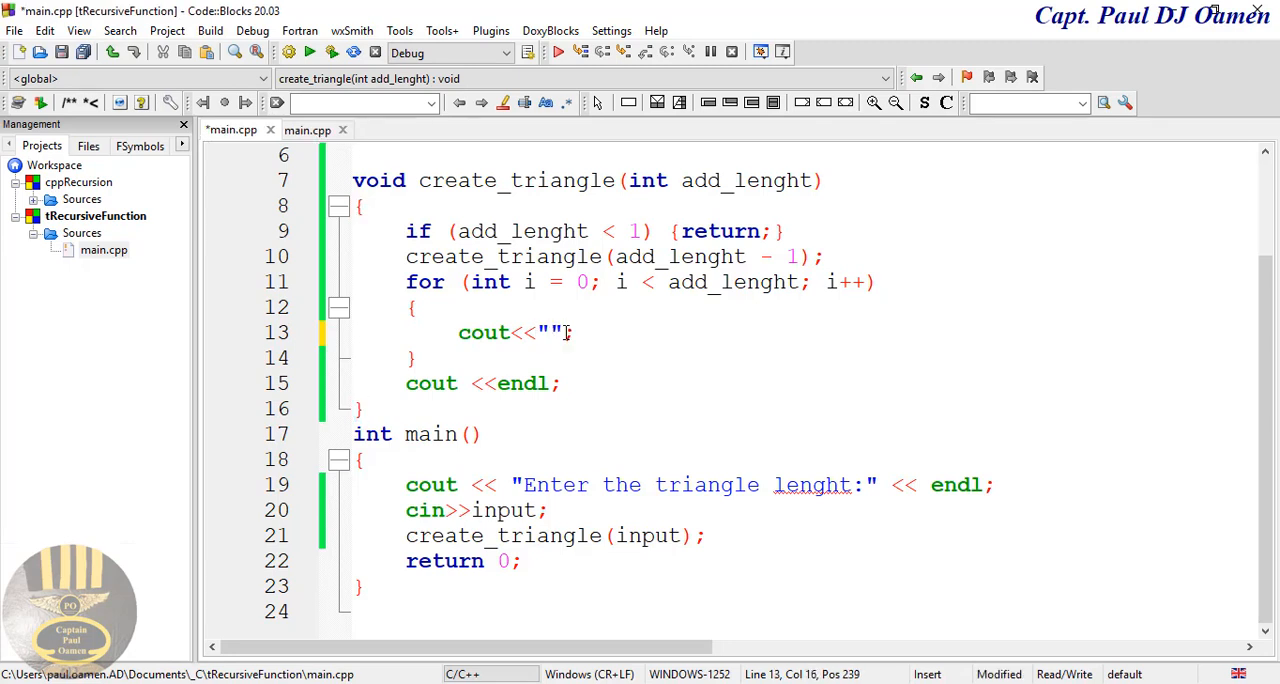
type("[]")
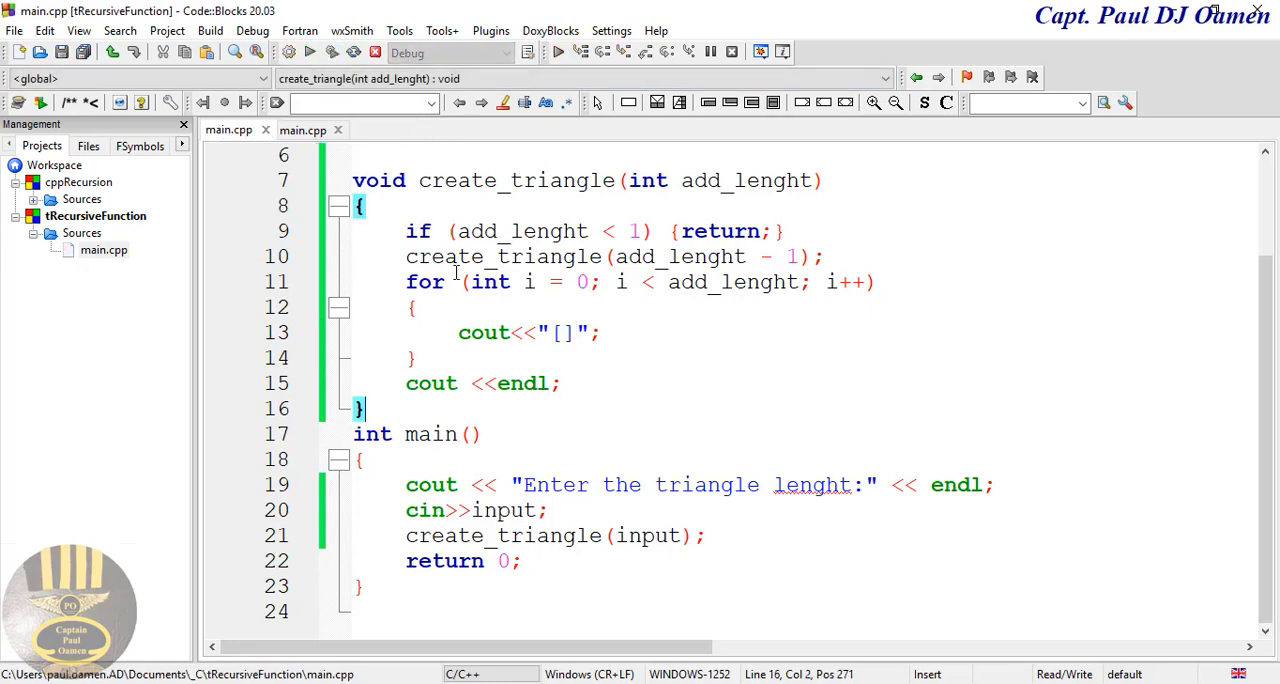
left_click(557, 51)
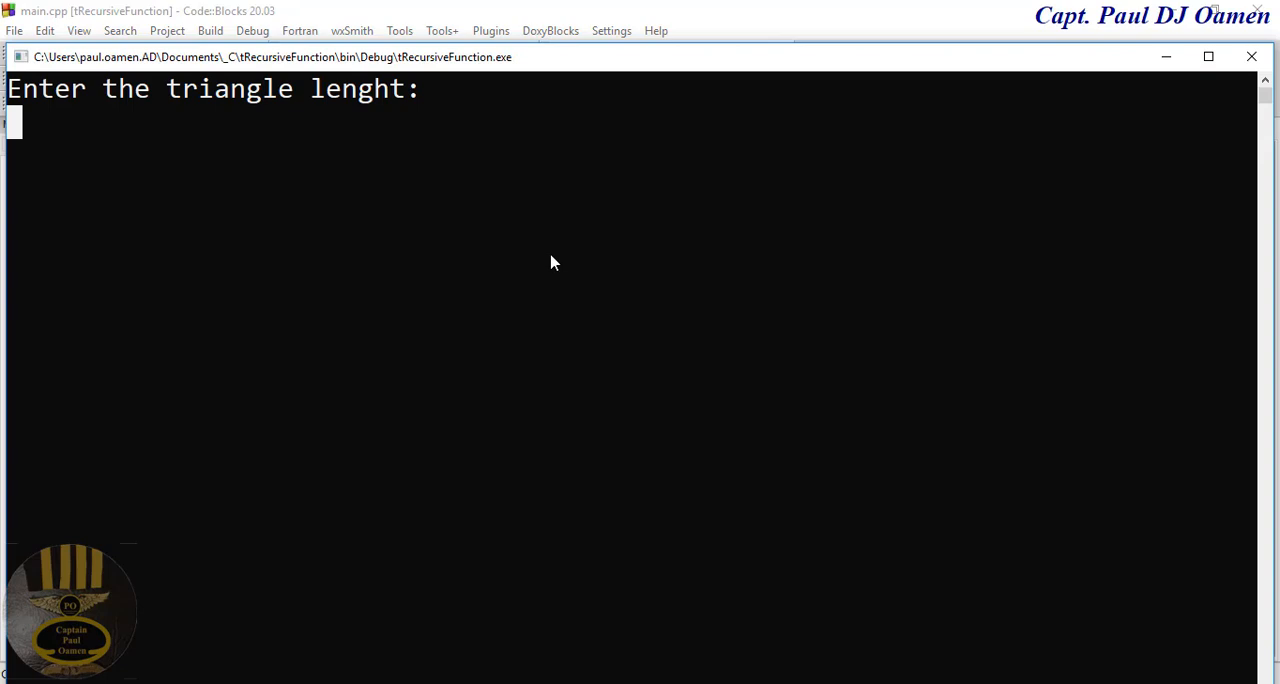
Enter length 4 at the console prompt to print the [] triangle
type("4")
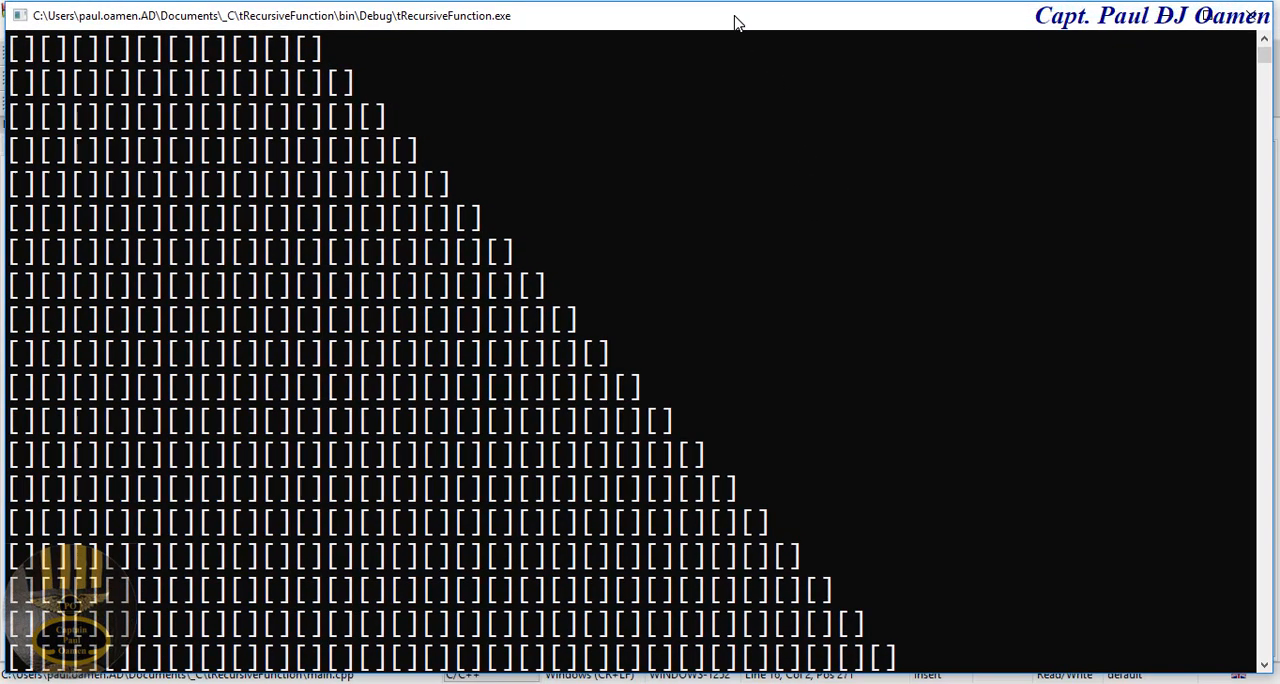
mouse_move(537, 301)
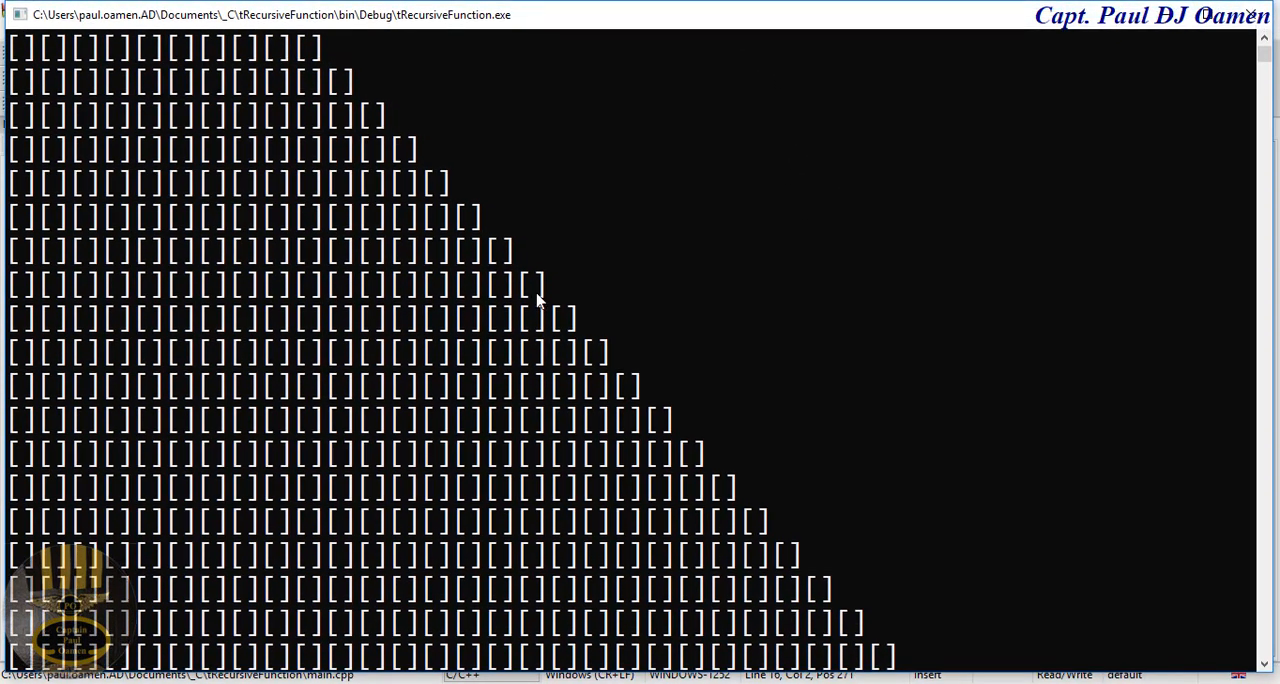
mouse_move(648, 323)
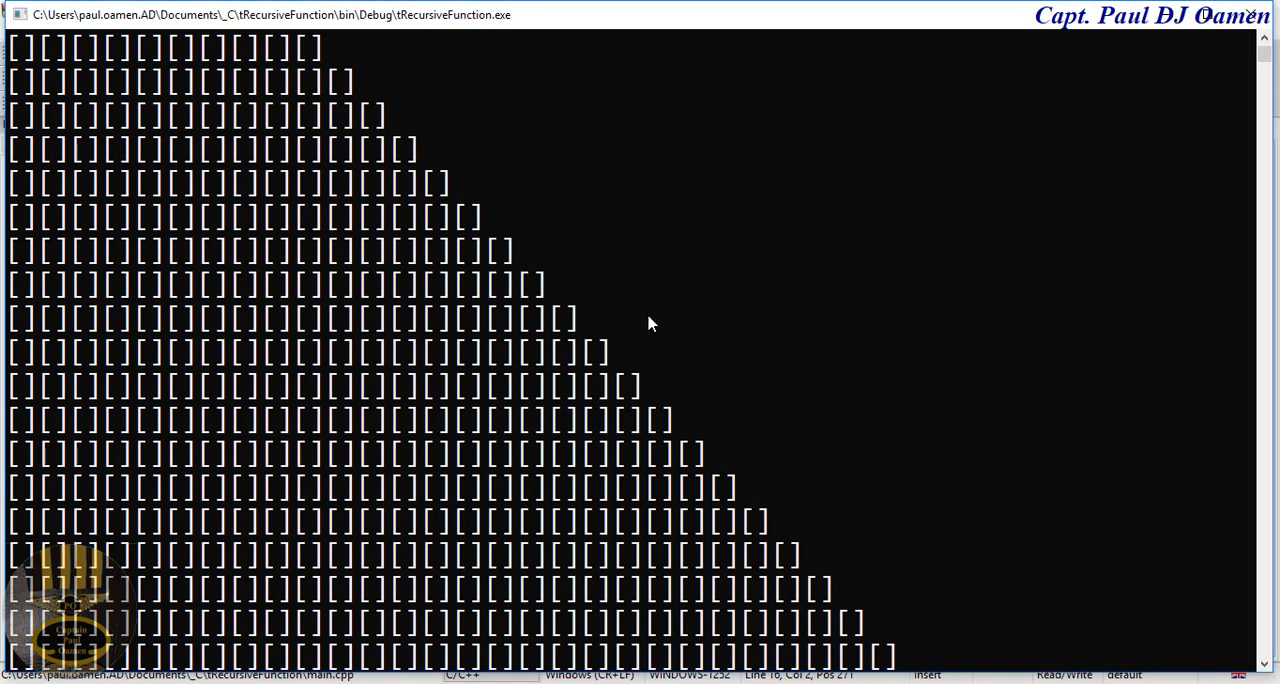
mouse_move(655, 325)
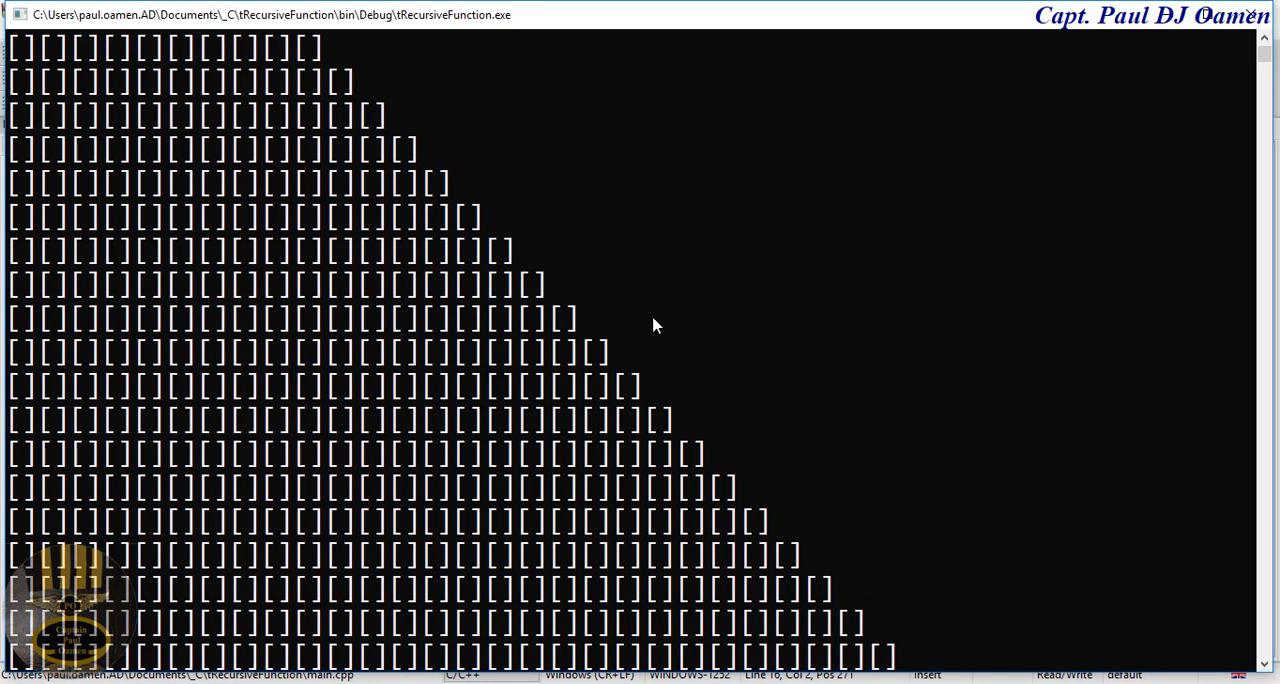